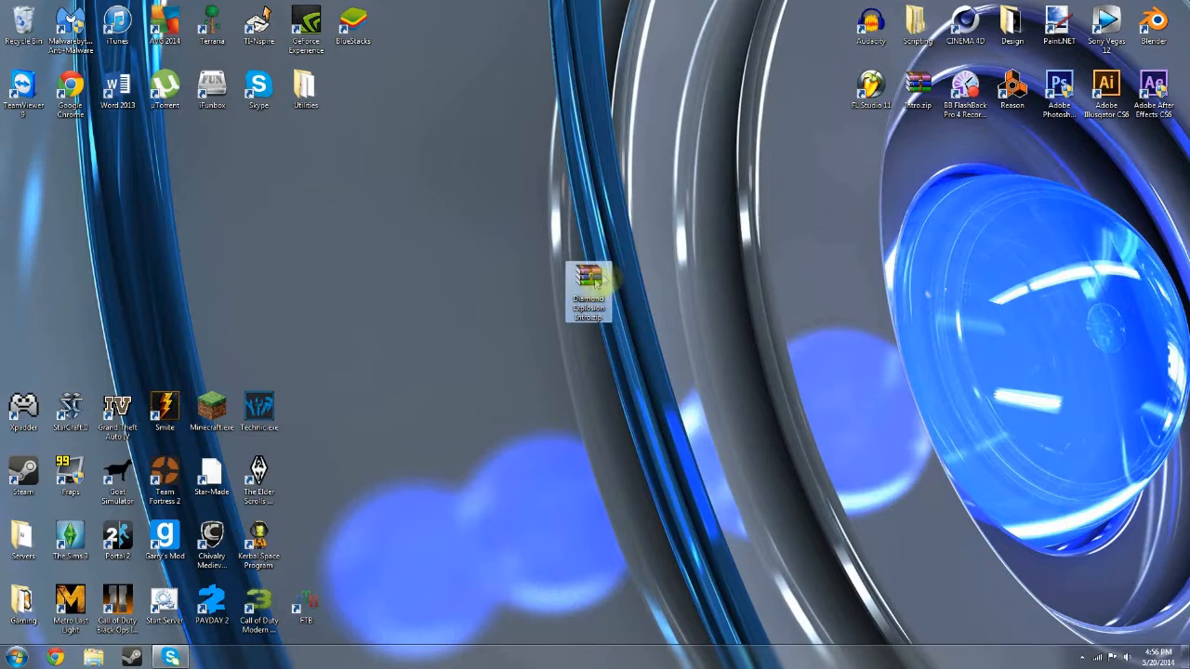
mouse_move(588, 288)
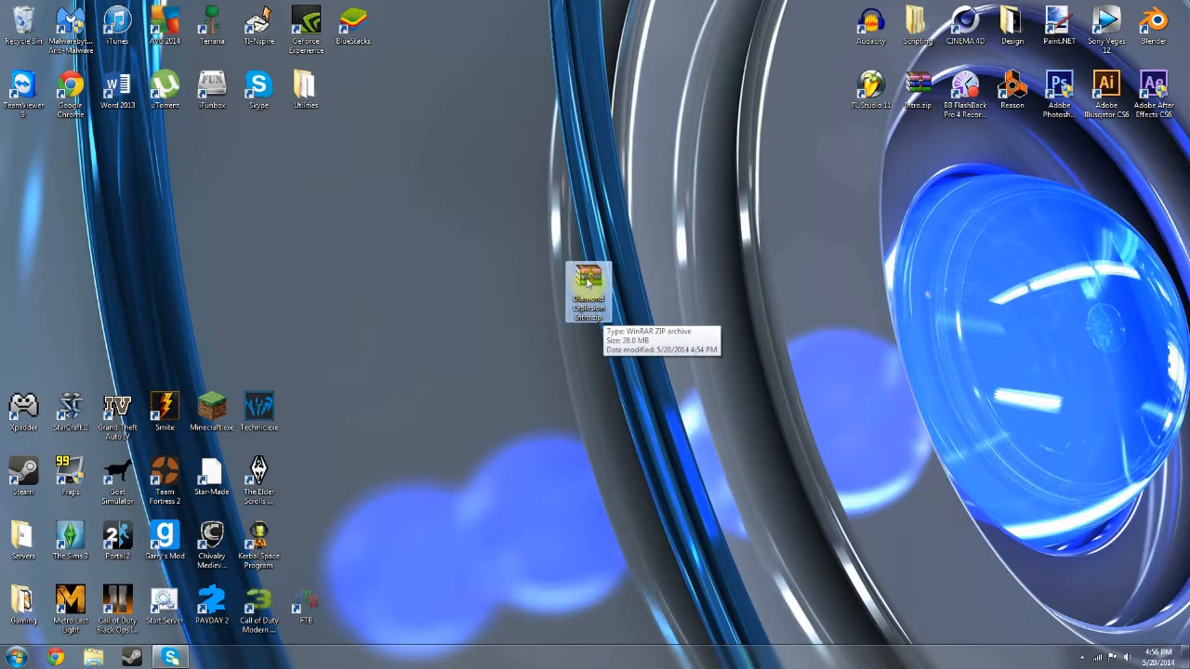
Extract the Diamond Explosion Intro zip to the Desktop via WinRAR's Extract files dialog.
right_click(586, 293)
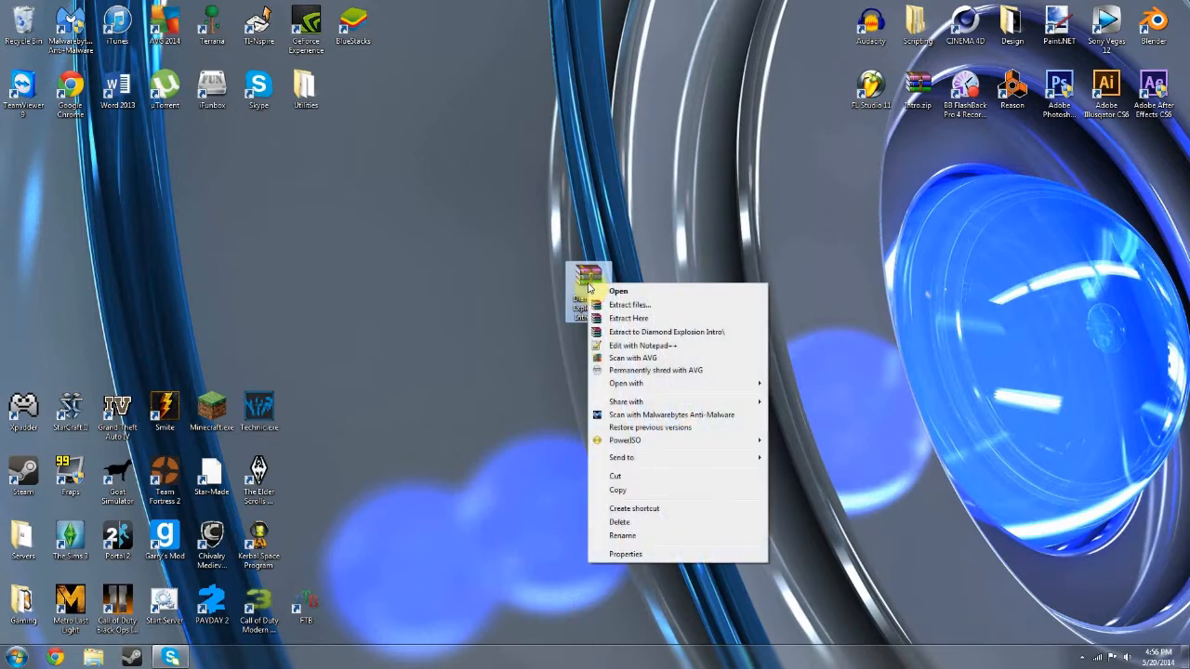
mouse_move(628, 305)
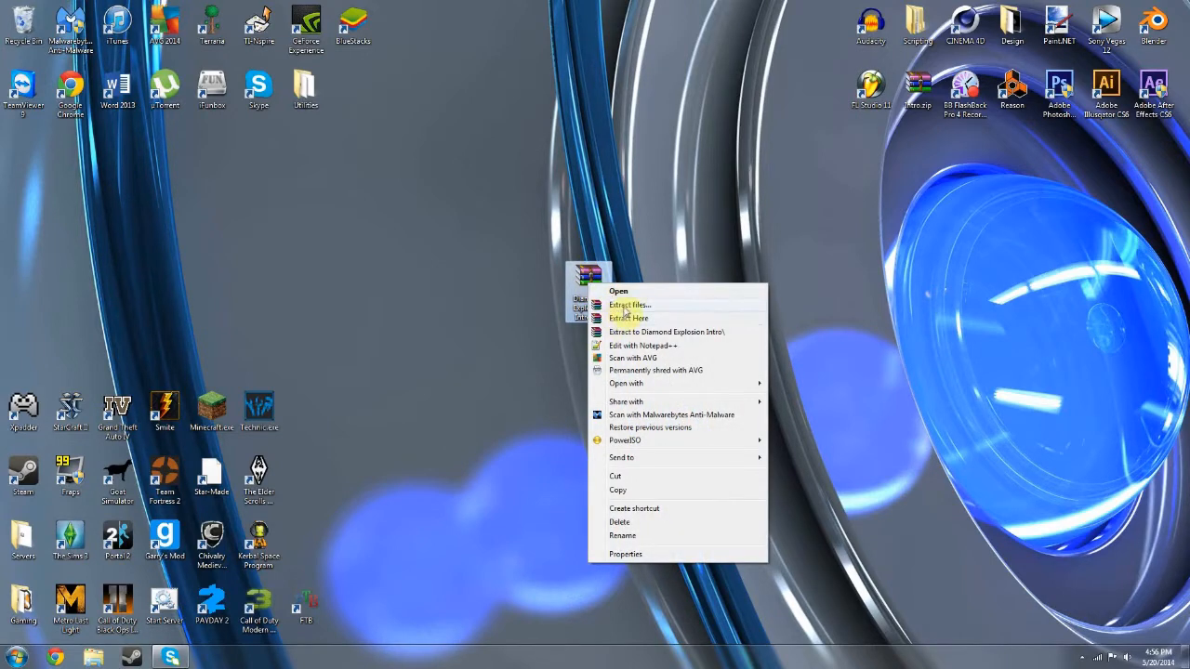
left_click(629, 305)
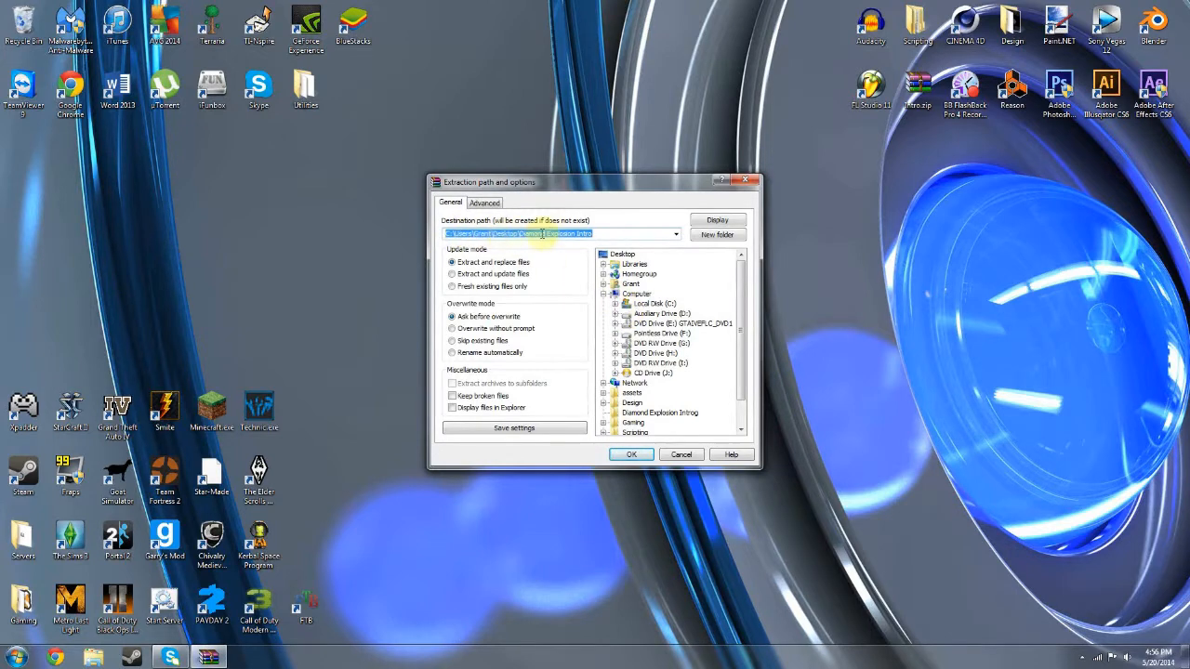
left_click(622, 254)
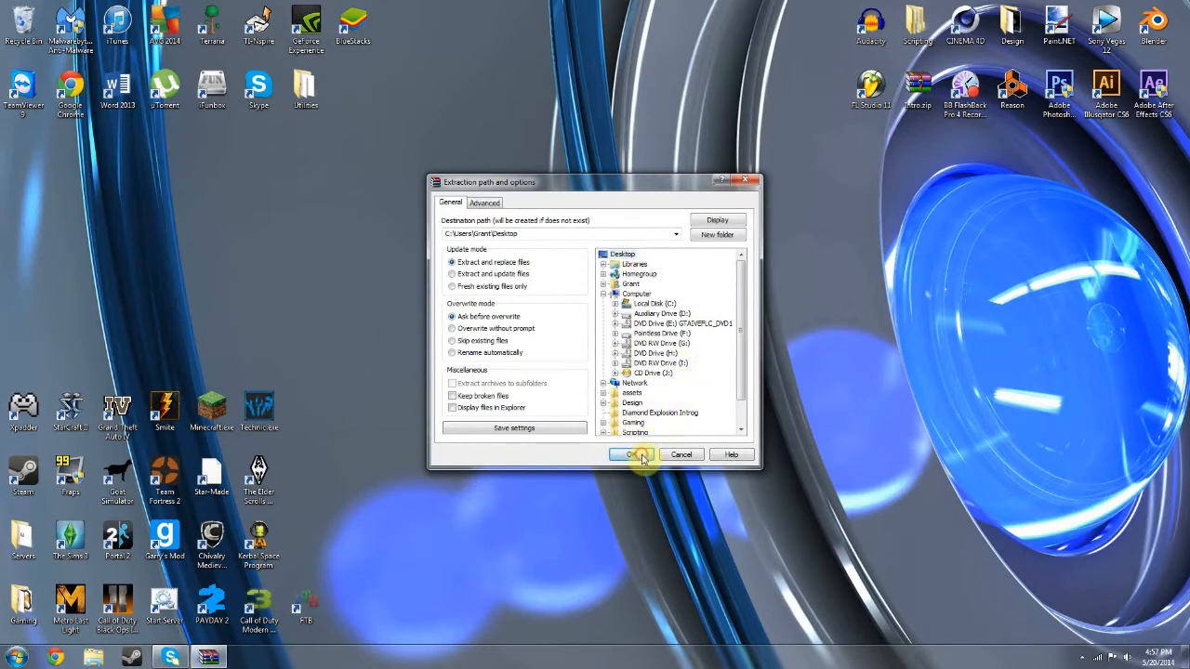
left_click(631, 455)
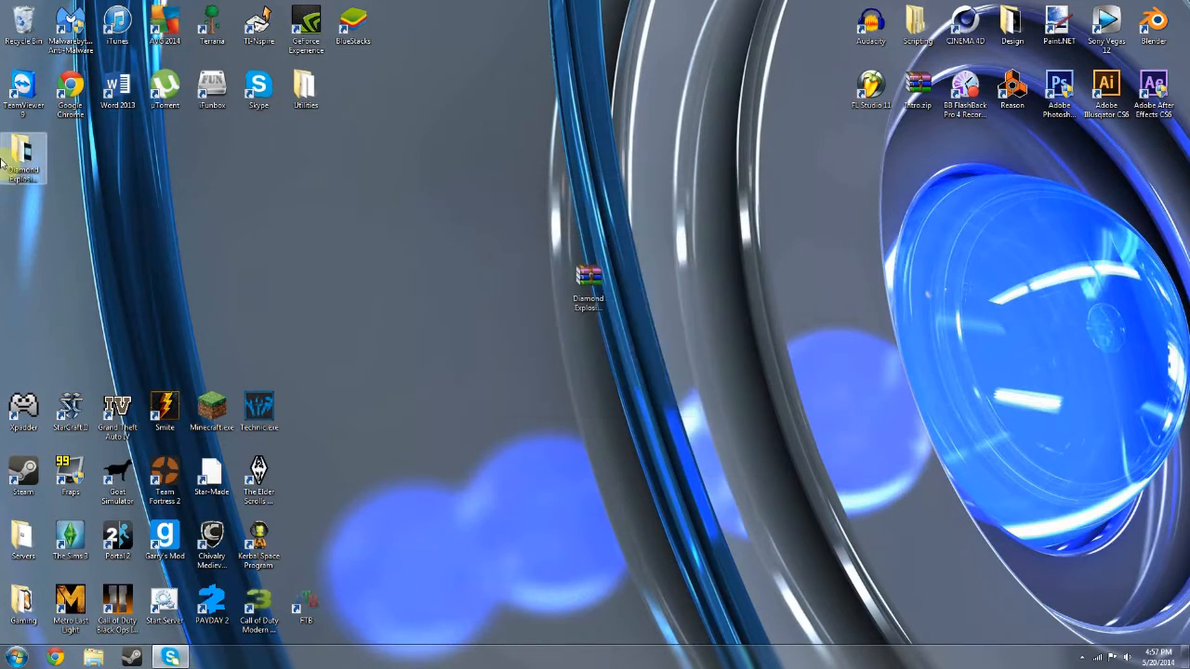
Open the extracted folder, remove the 0001-0350.avi clip and look through the remaining files.
double_click(588, 279)
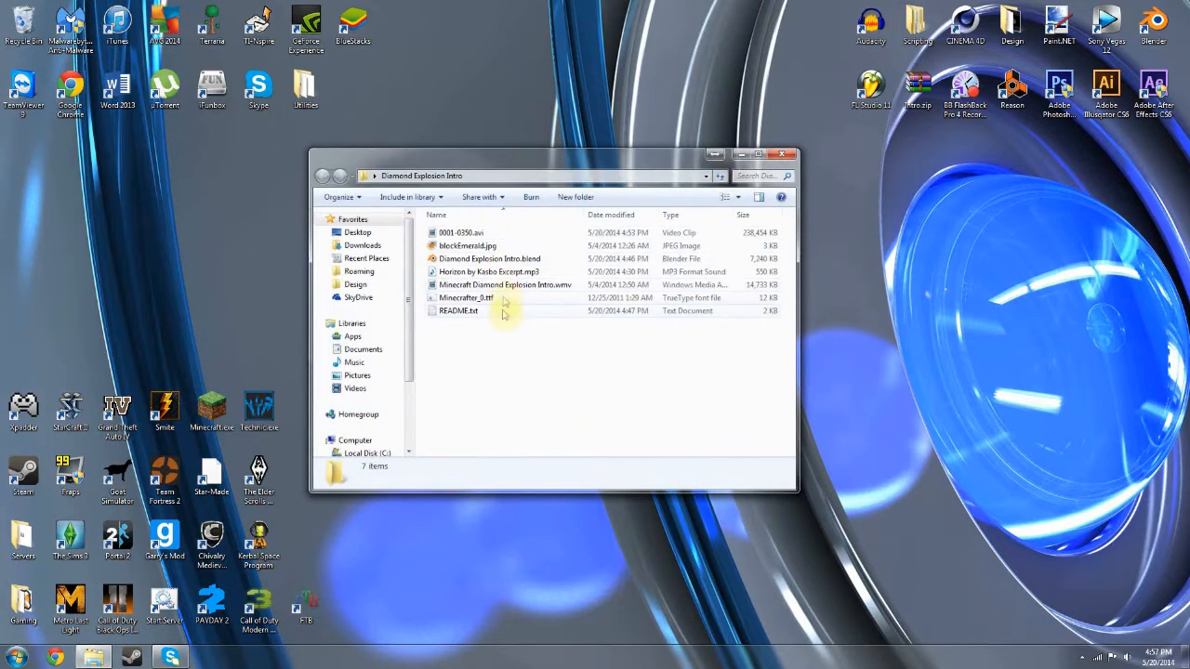
left_click(456, 233)
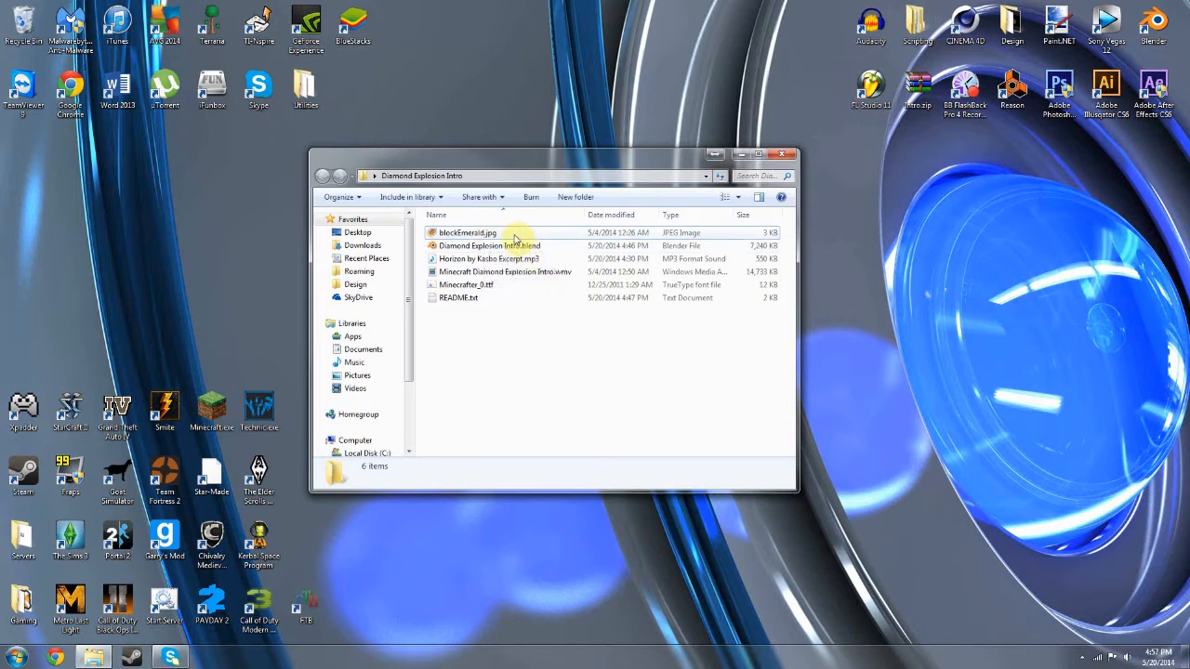
left_click(467, 232)
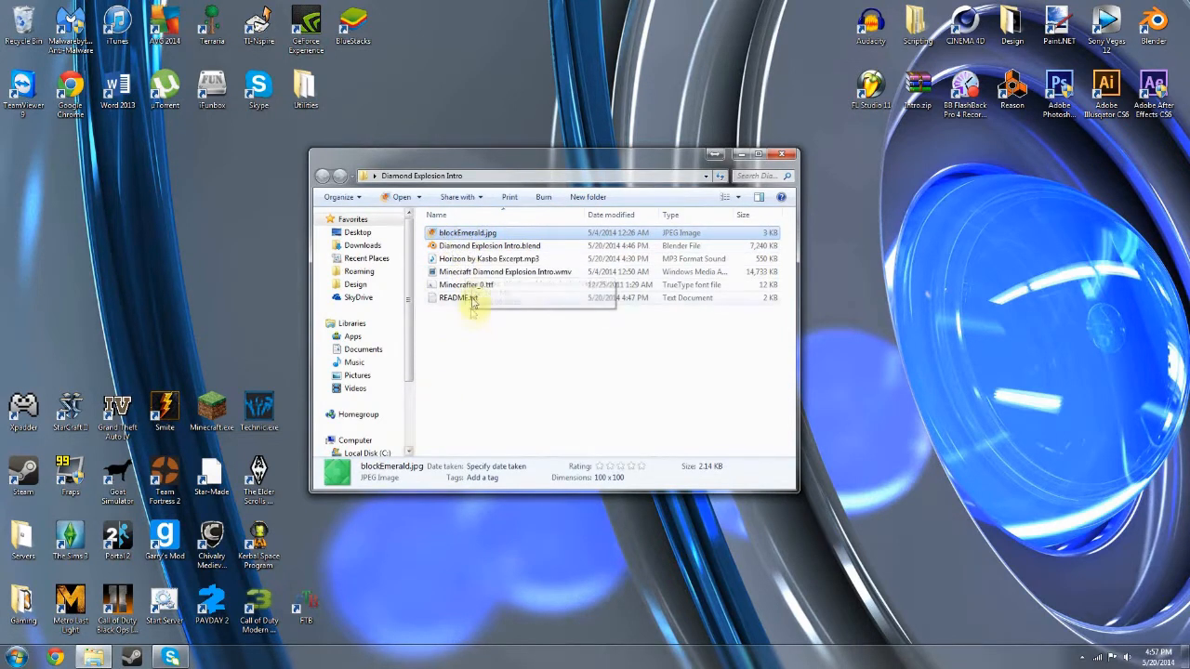
left_click(490, 245)
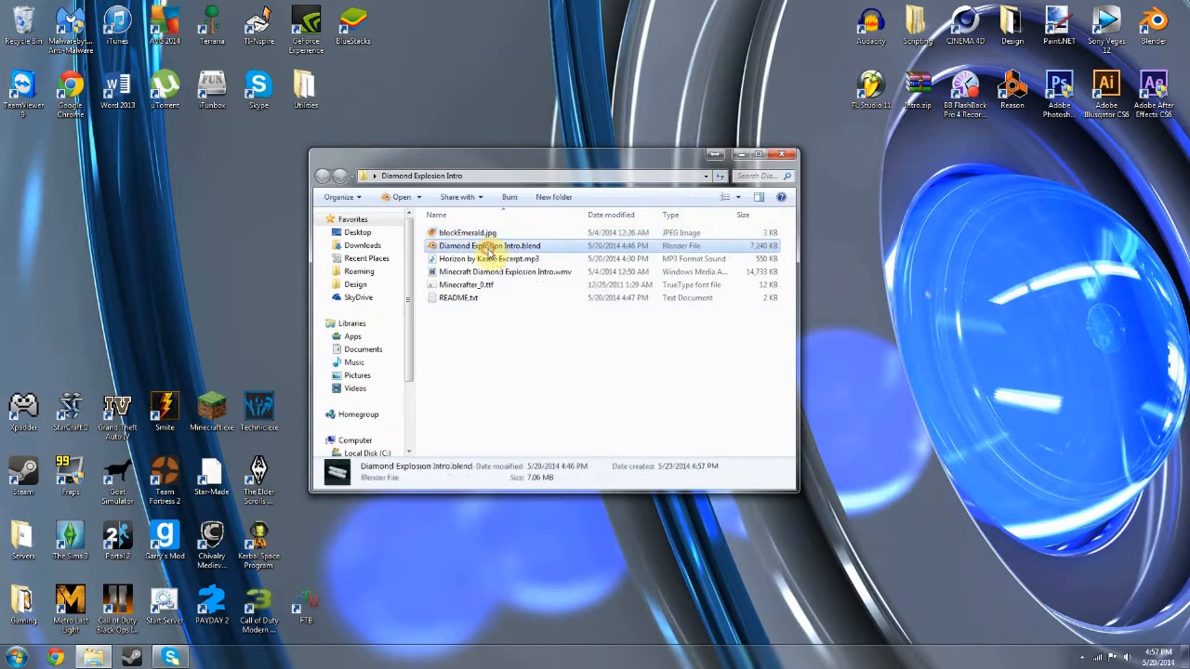
left_click(493, 258)
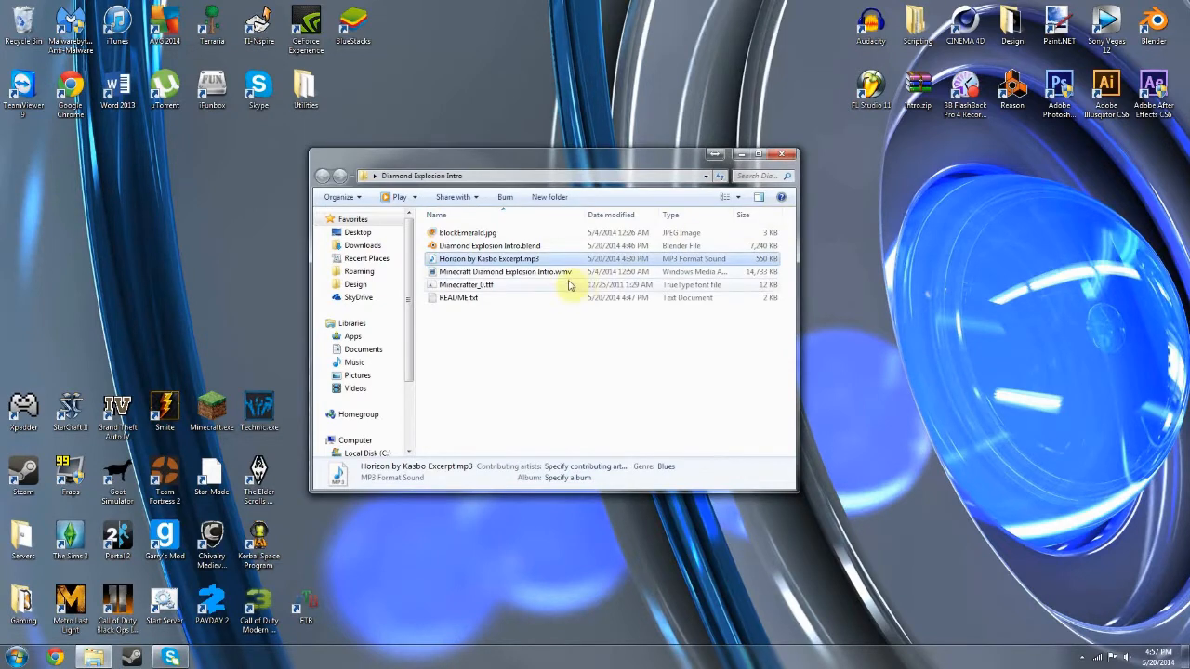
mouse_move(493, 284)
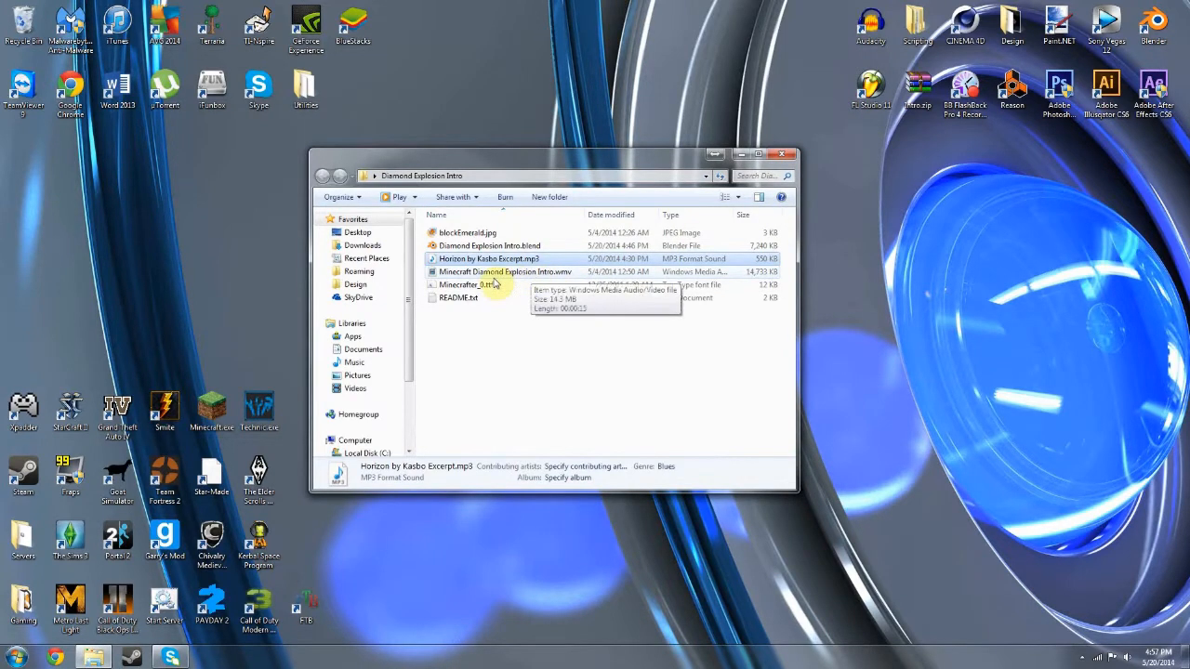
left_click(506, 271)
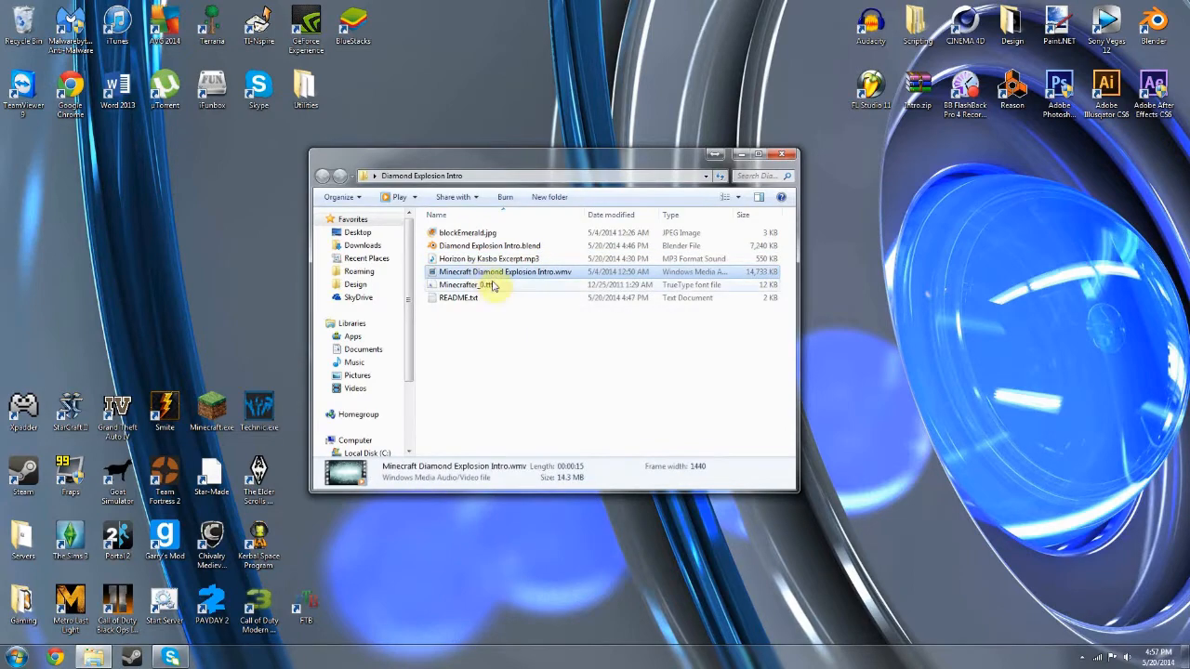
Open README.txt, then open Minecrafter_0.ttf in the Windows Font Viewer.
left_click(465, 284)
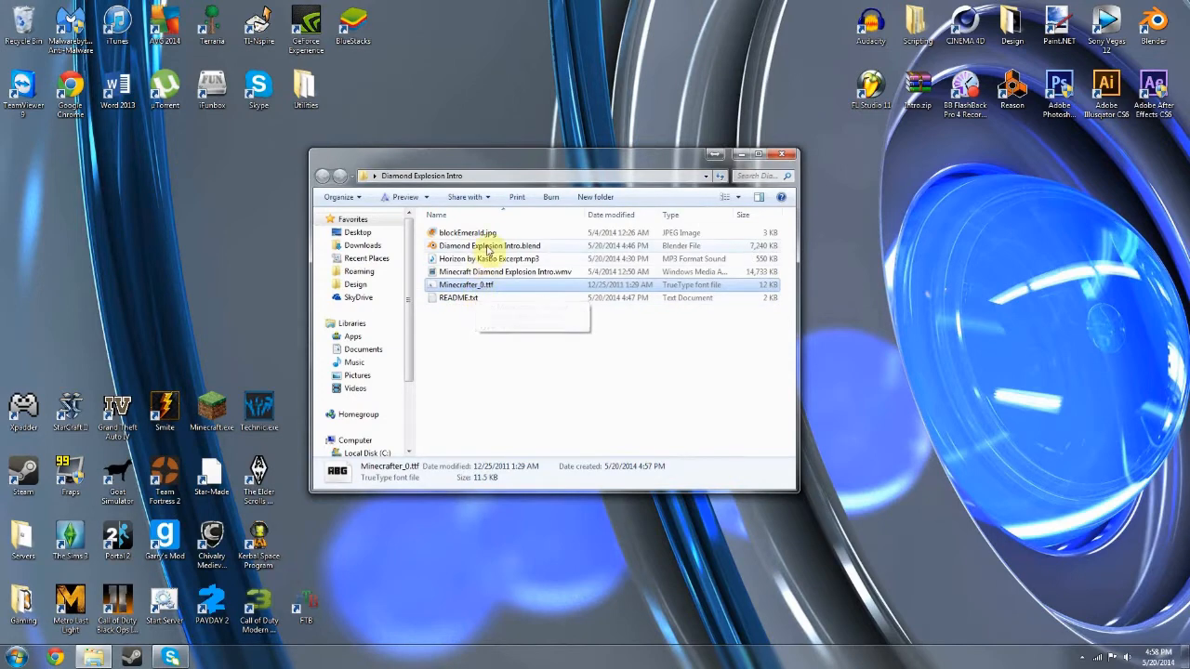
left_click(459, 298)
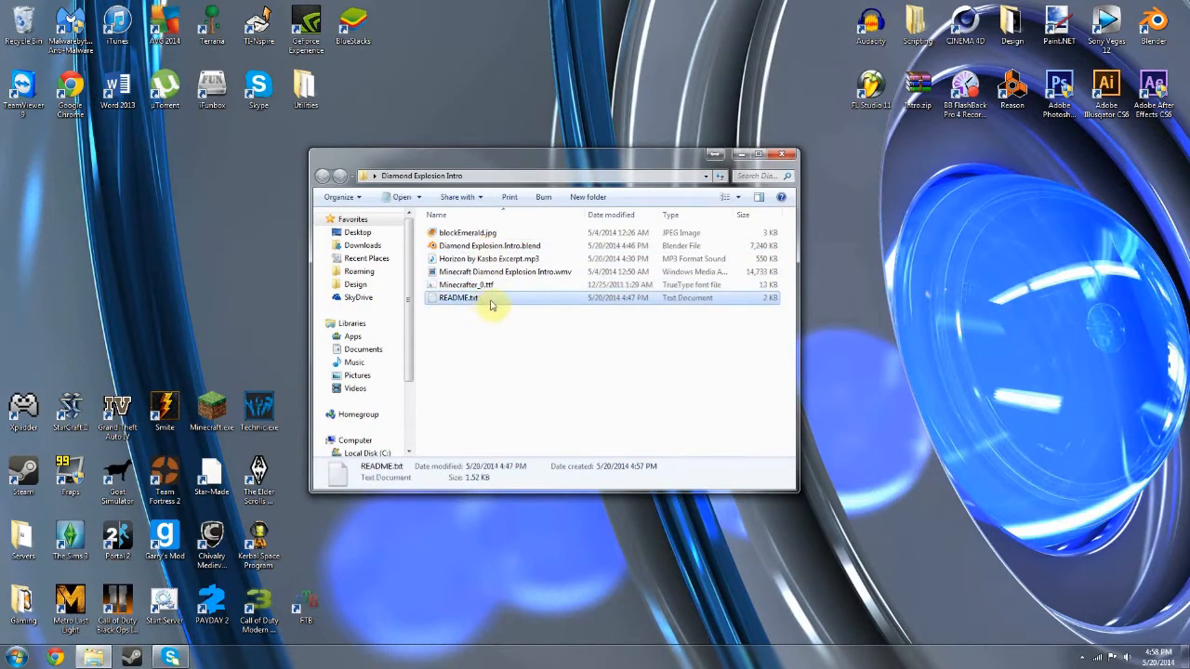
double_click(455, 297)
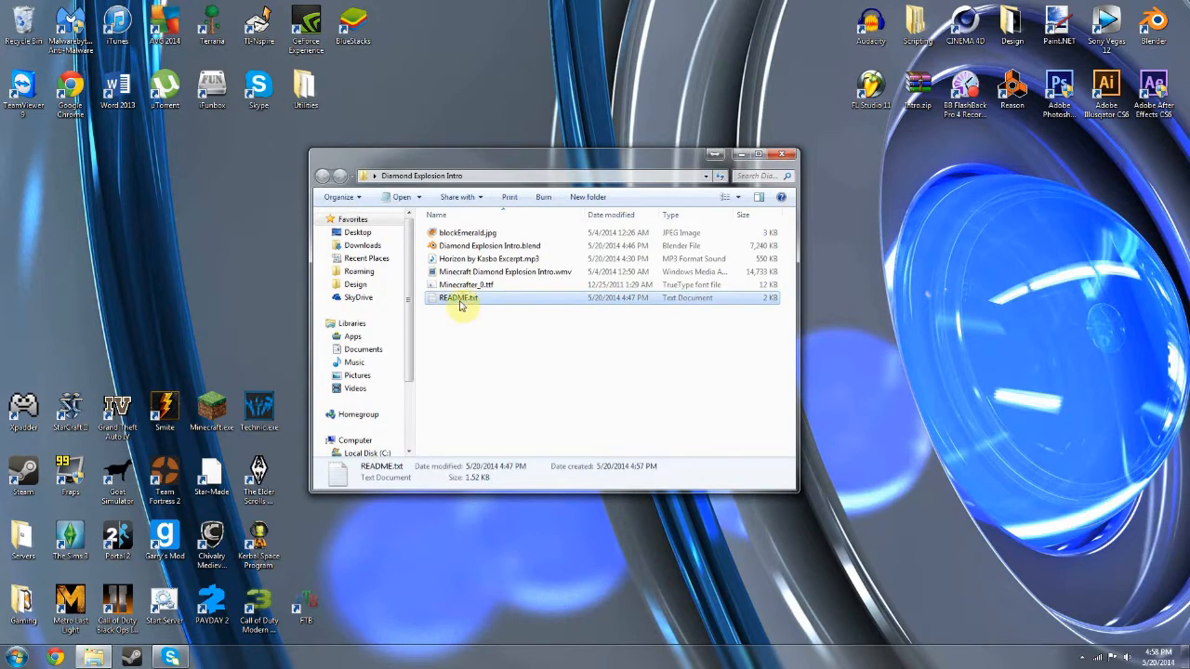
mouse_move(504, 371)
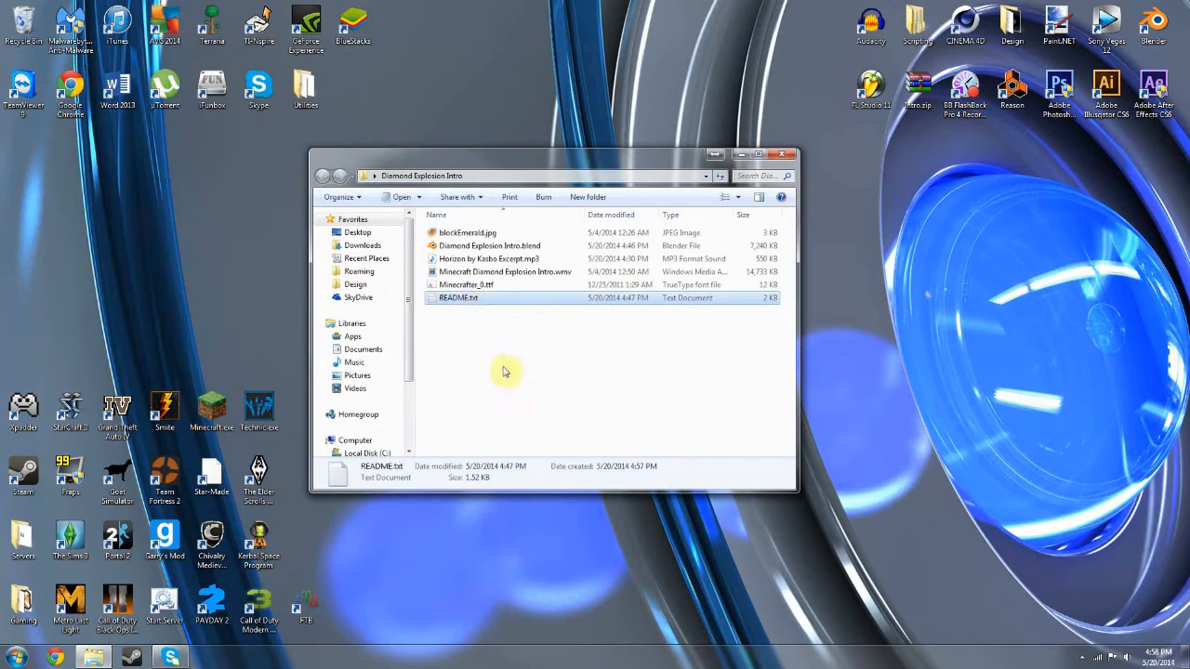
mouse_move(484, 297)
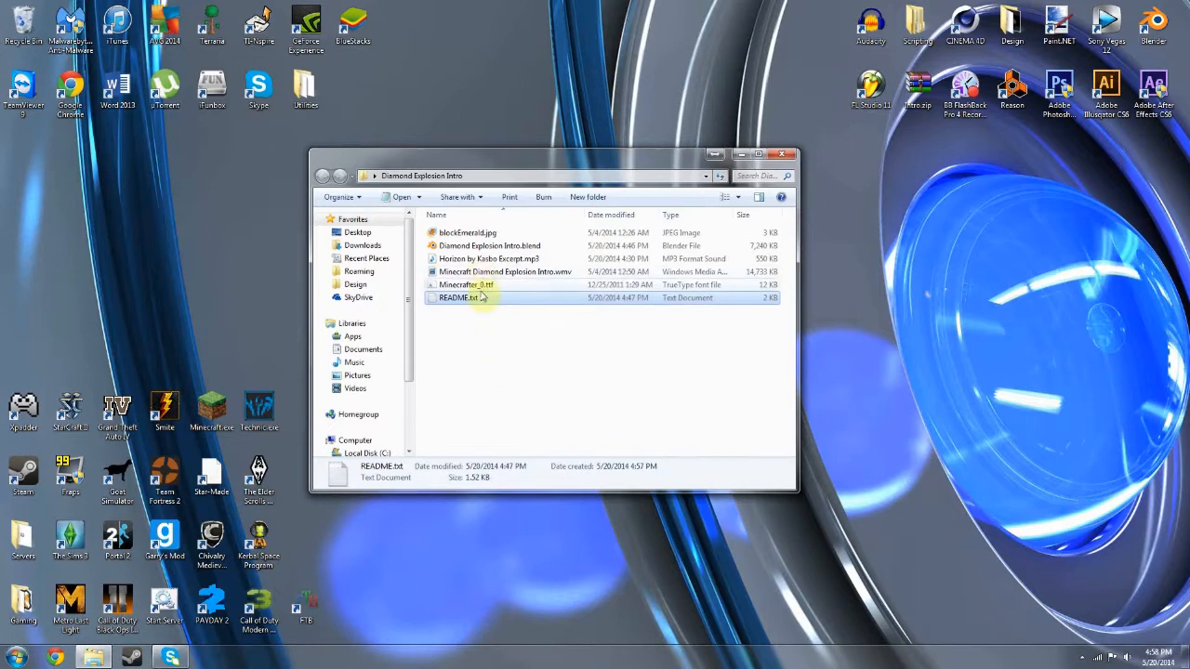
left_click(464, 284)
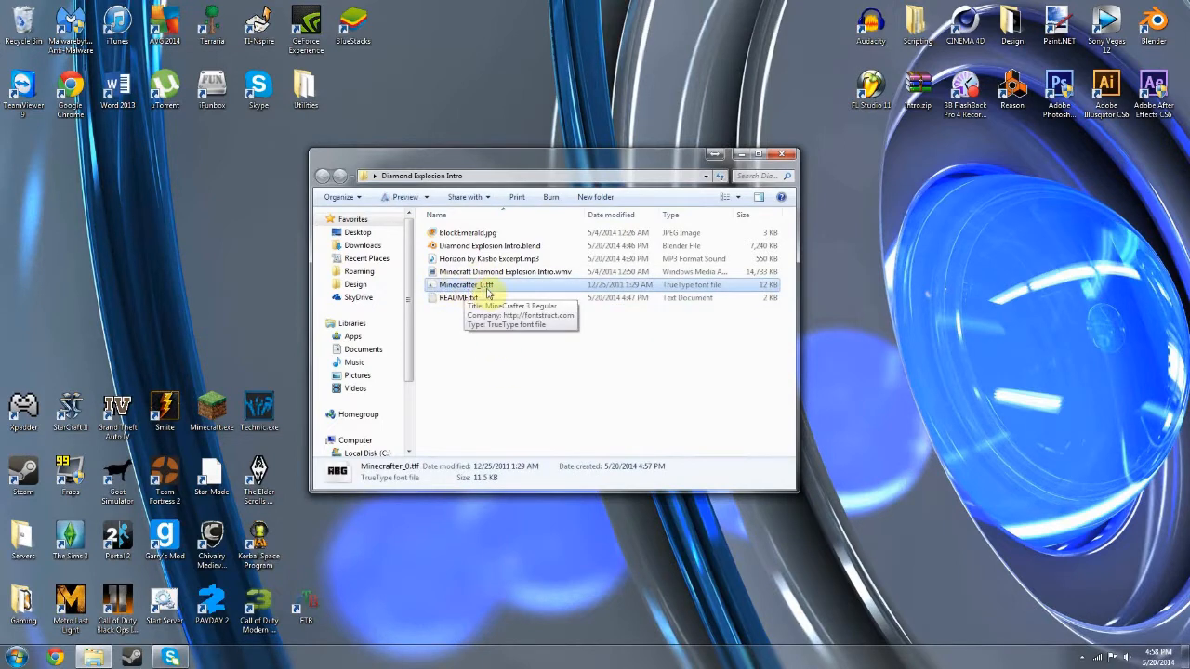
mouse_move(484, 292)
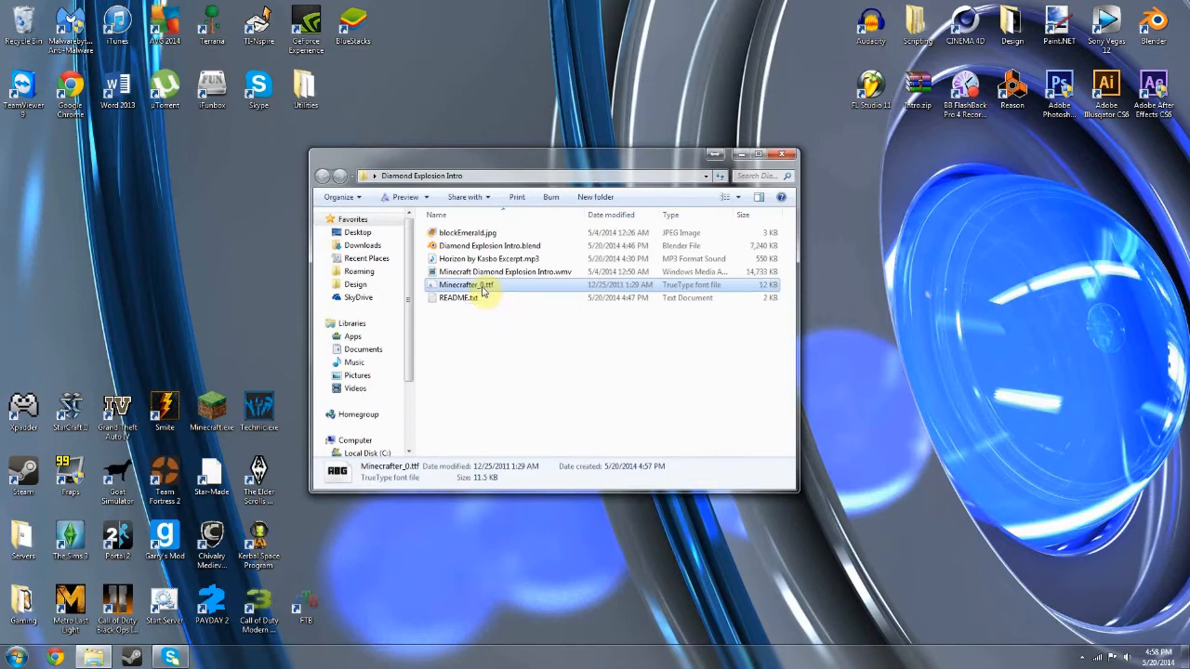
double_click(465, 285)
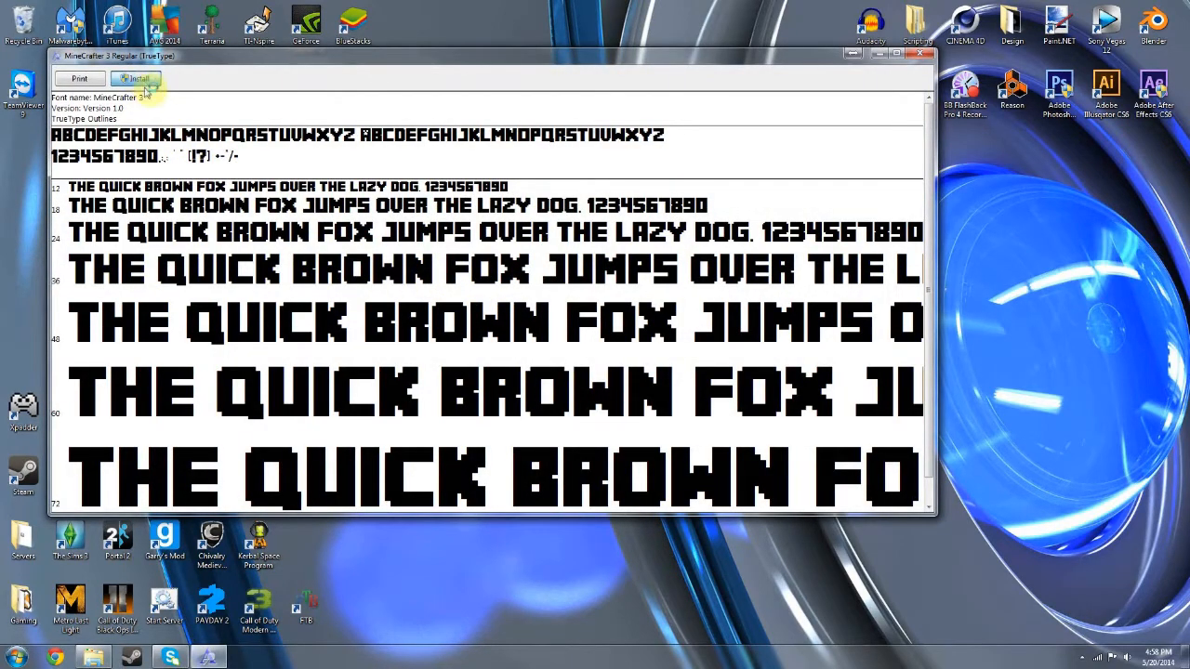
Install the MineCrafter 3 Regular font, replacing the already installed copy.
left_click(136, 78)
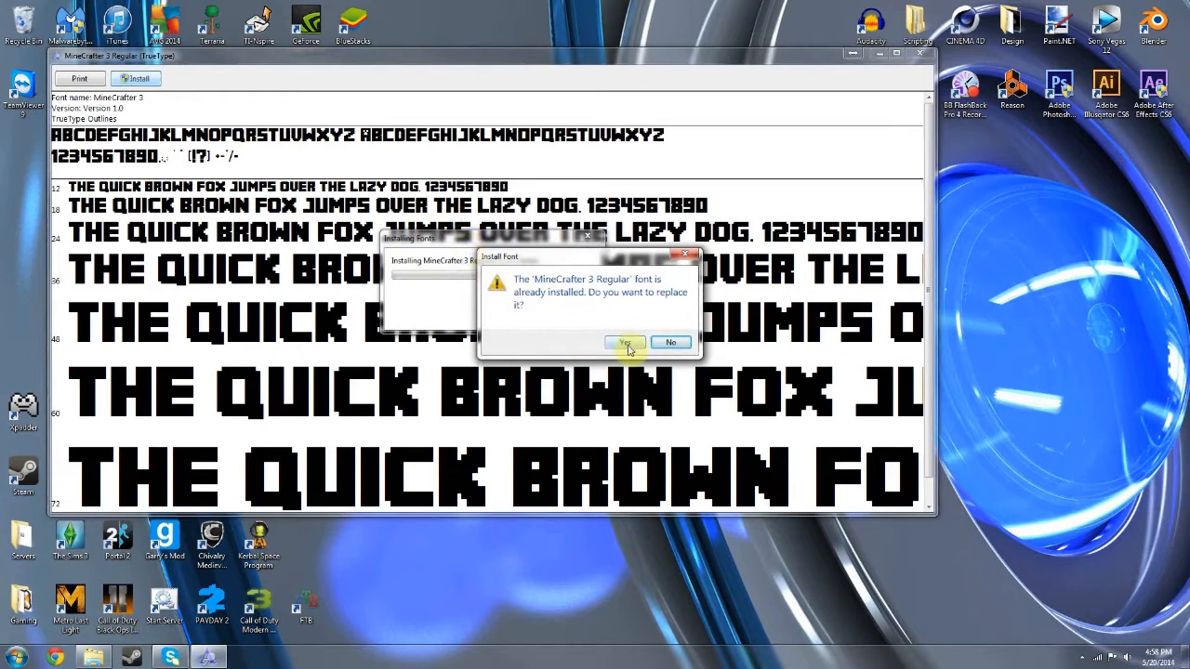
left_click(624, 342)
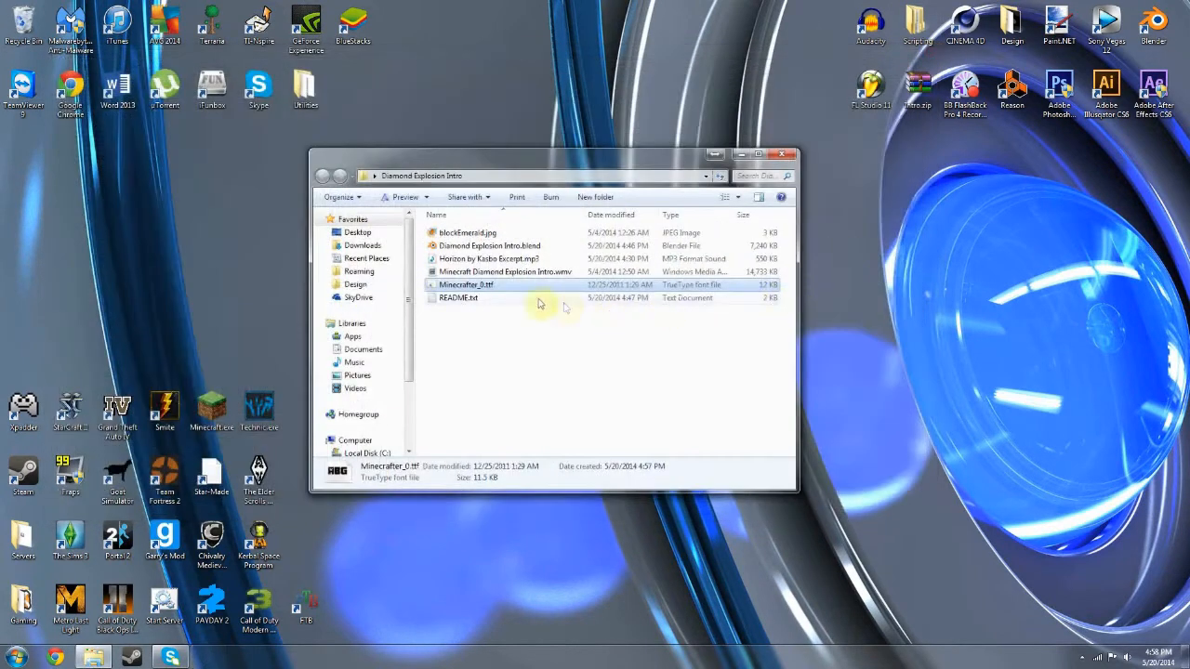
mouse_move(465, 284)
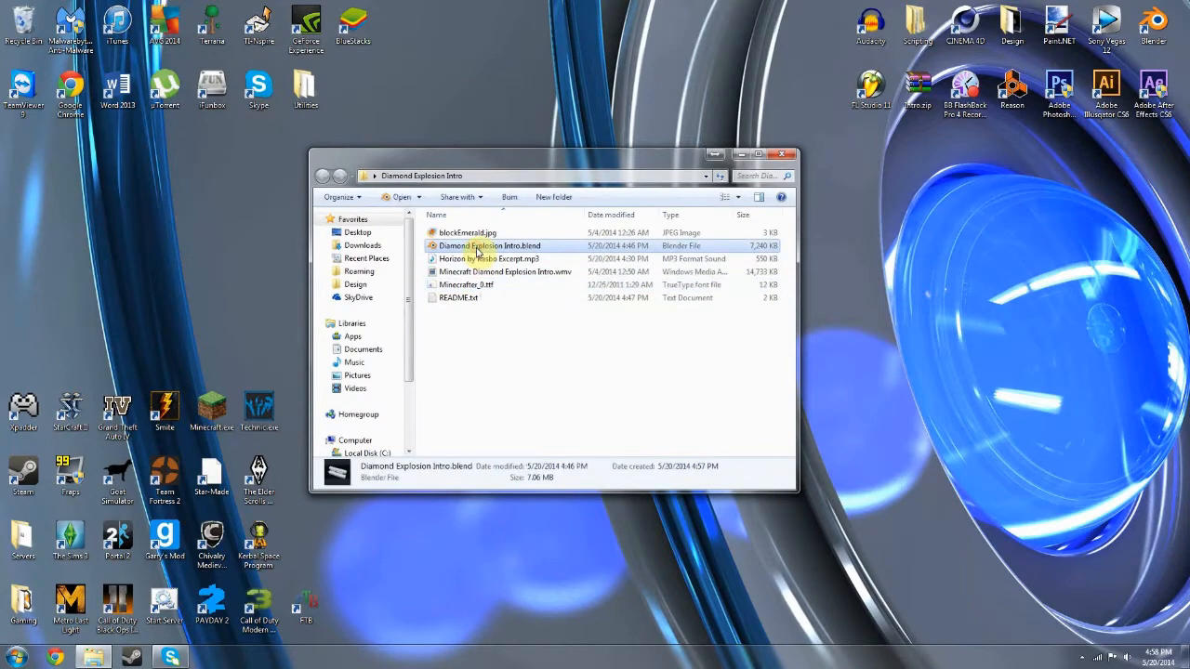
Open Diamond Explosion Intro.blend in Blender and select the YOUR NAME title text.
double_click(489, 245)
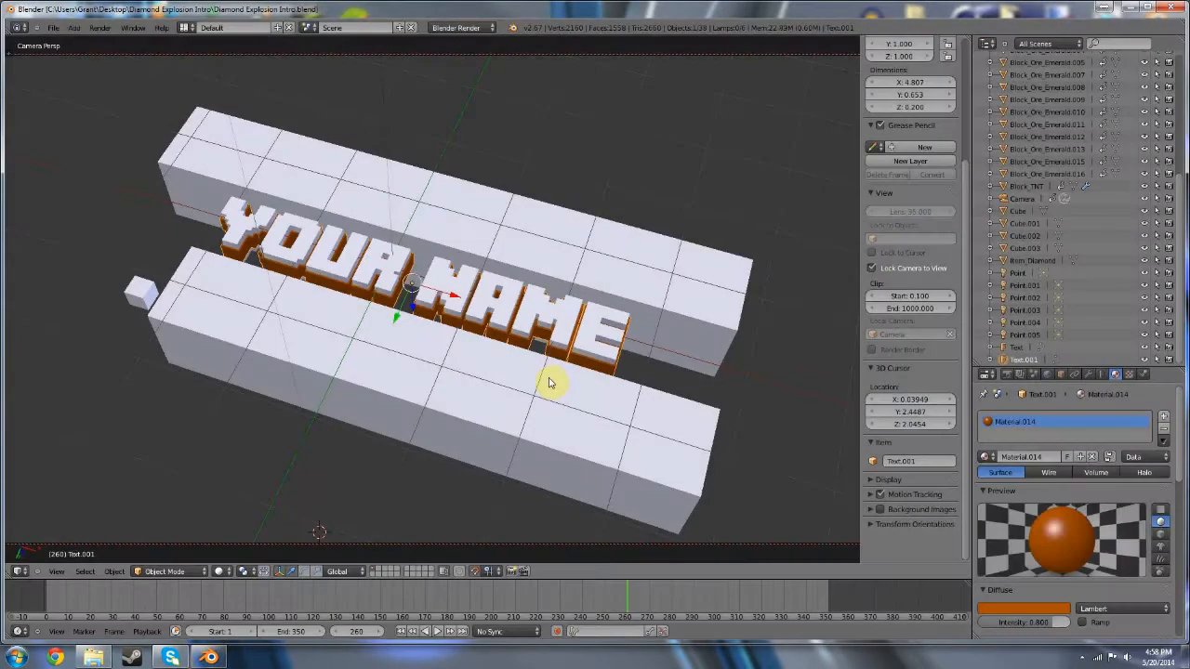
mouse_move(232, 209)
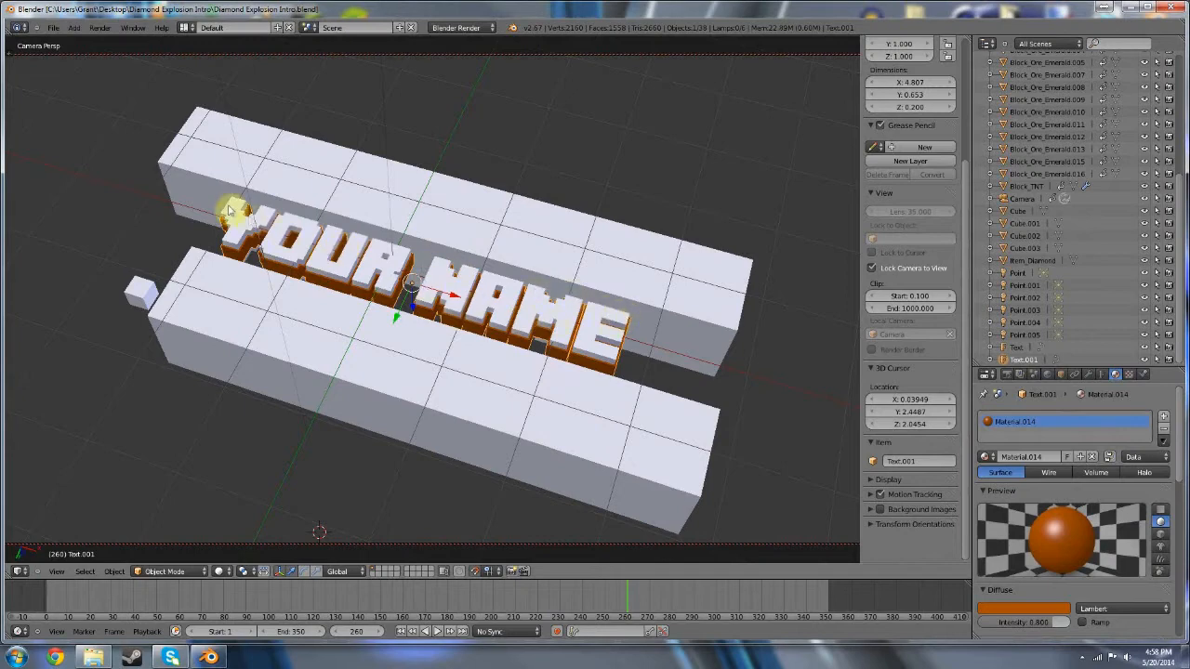
mouse_move(600, 377)
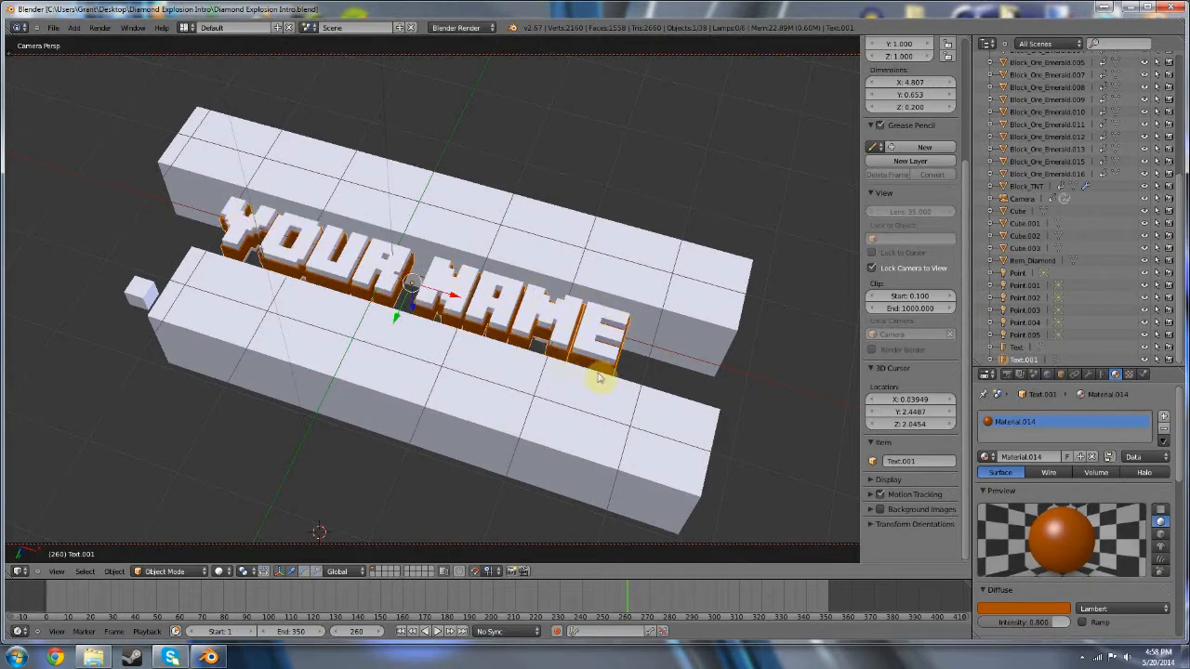
mouse_move(274, 255)
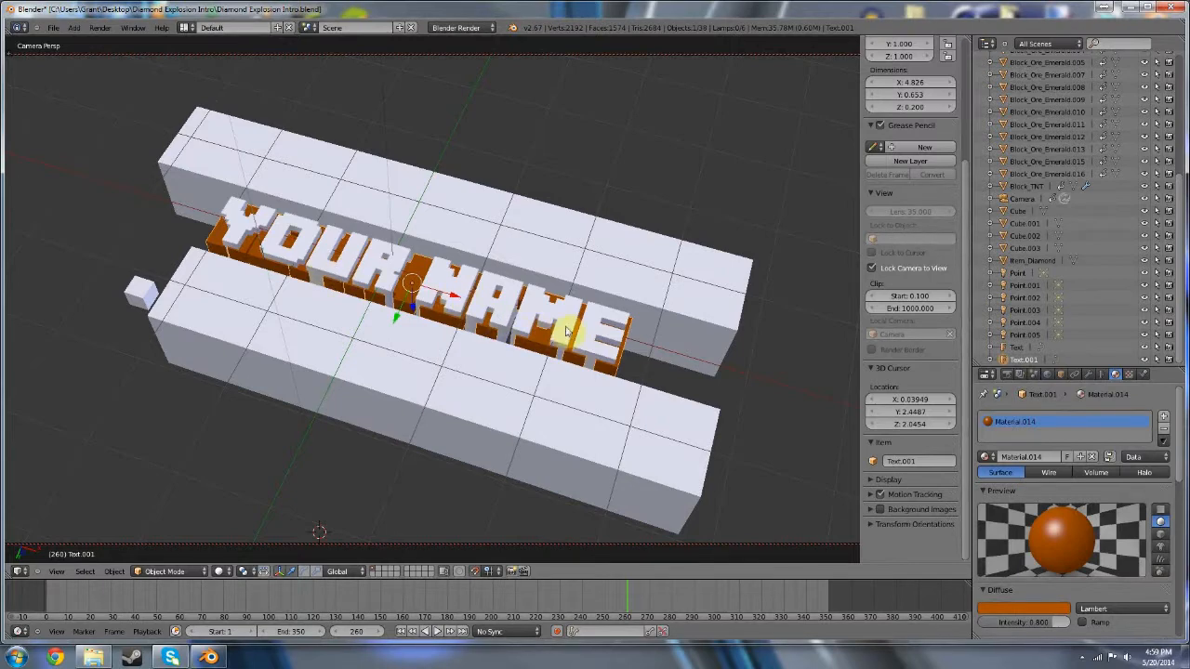
left_click(1016, 347)
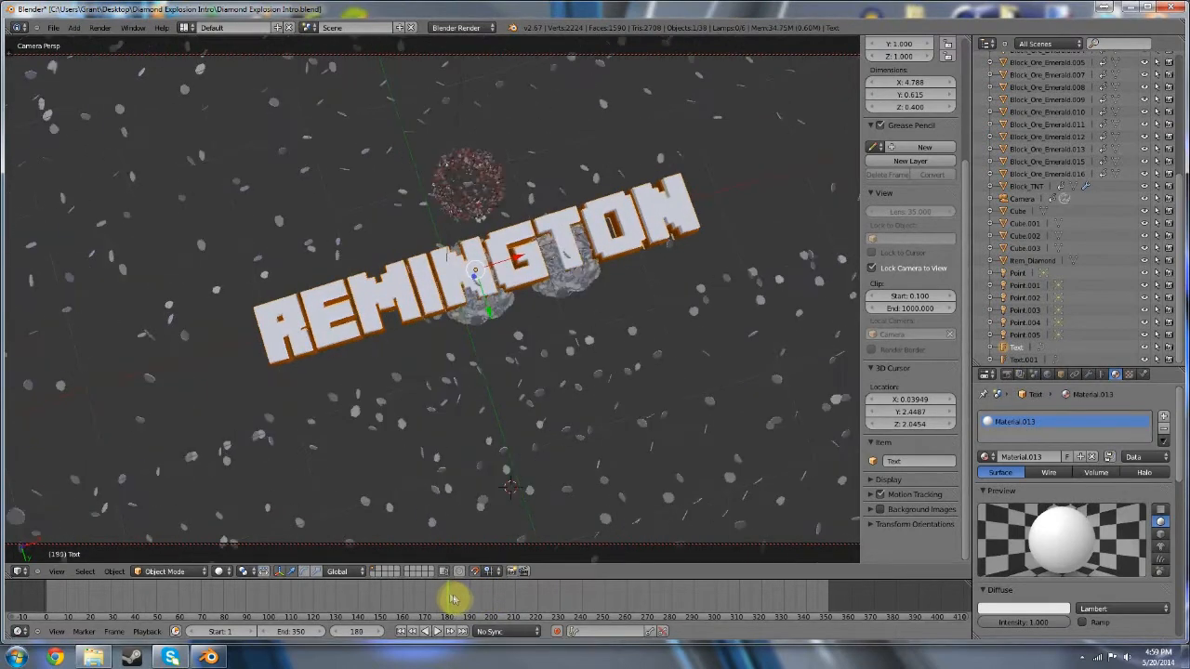
Scrub the timeline to frame 284 where the title sits between the block rows.
left_click(474, 595)
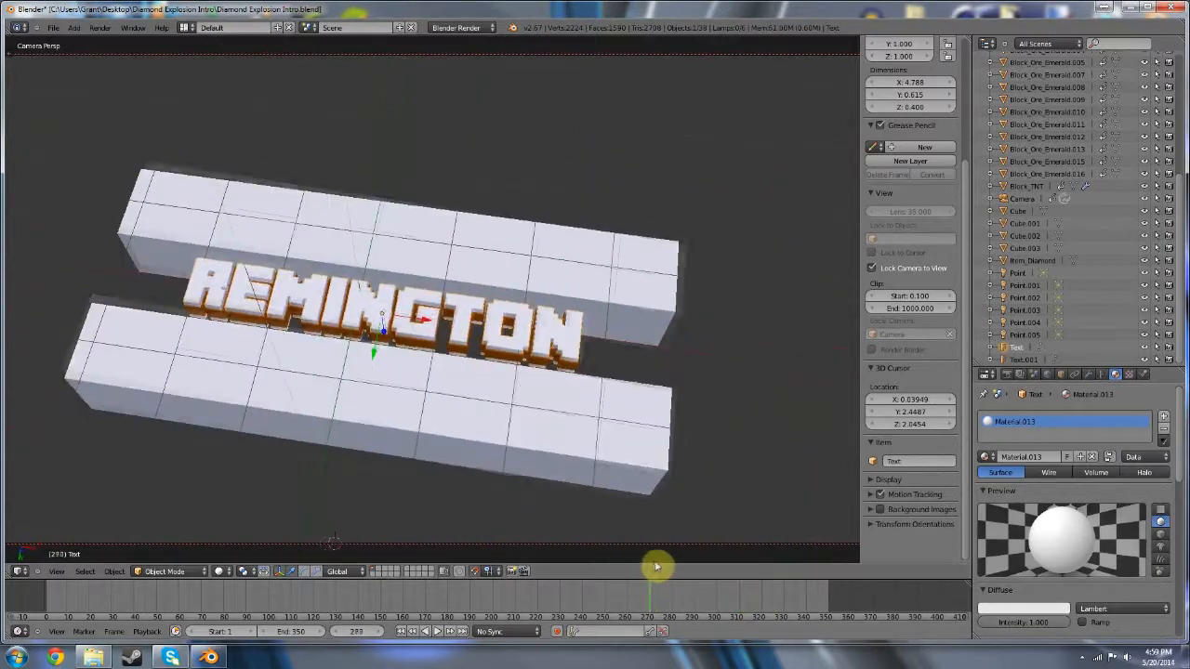
left_click(656, 567)
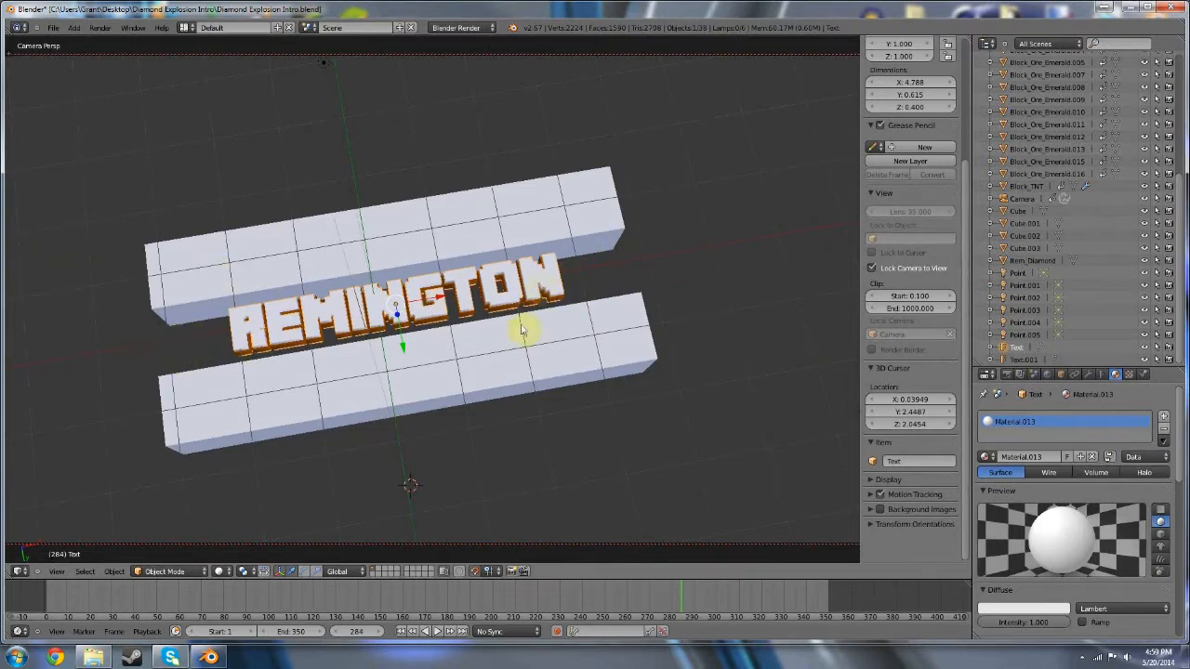
mouse_move(595, 404)
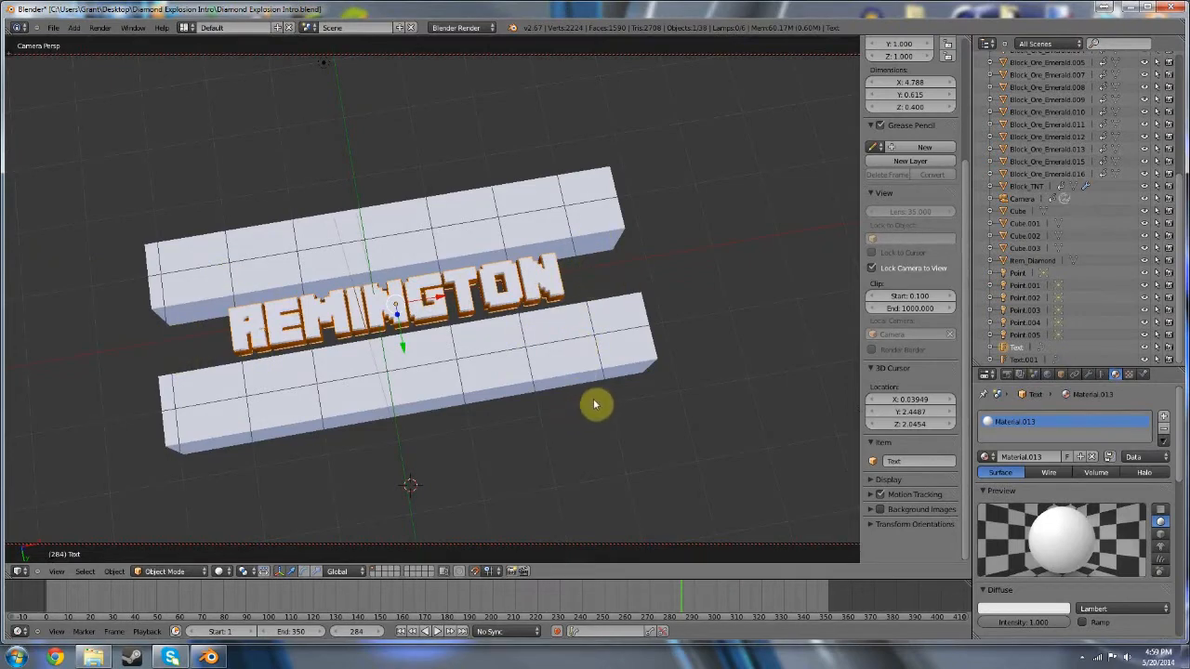
mouse_move(381, 349)
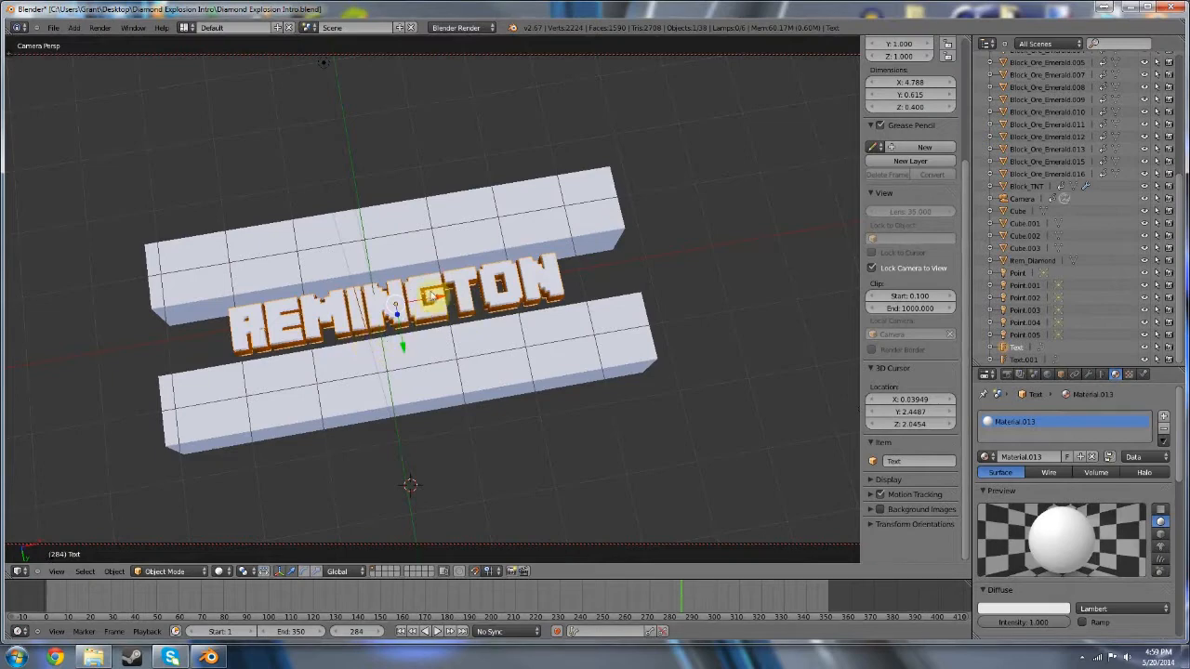
mouse_move(151, 100)
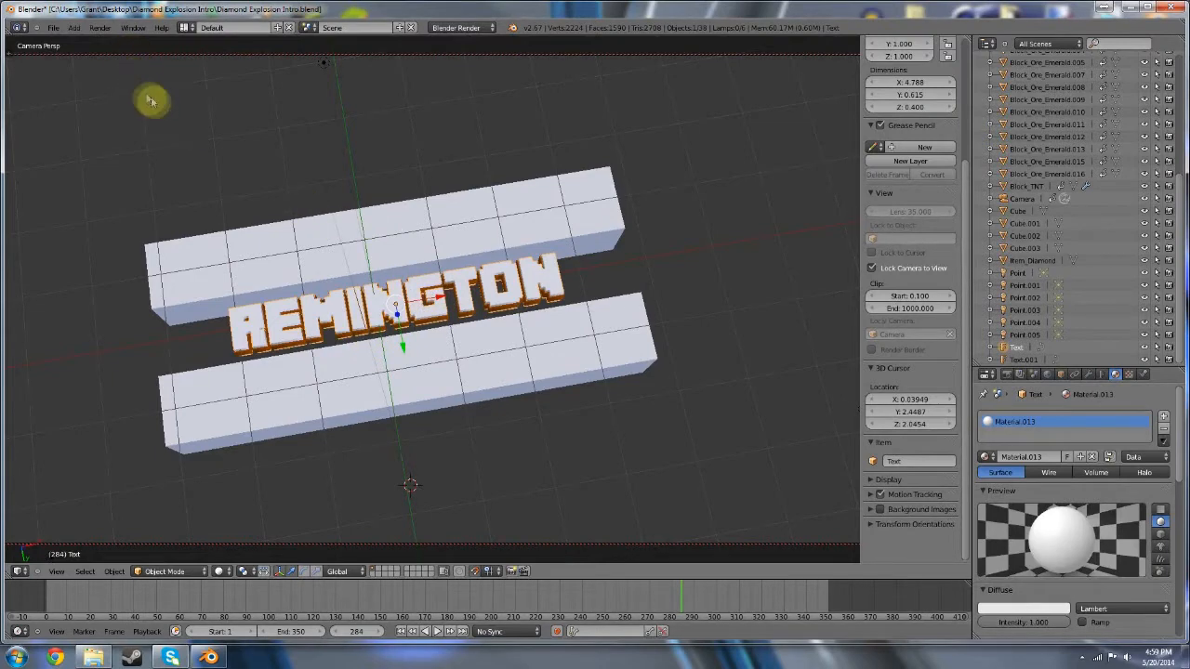
left_click(100, 27)
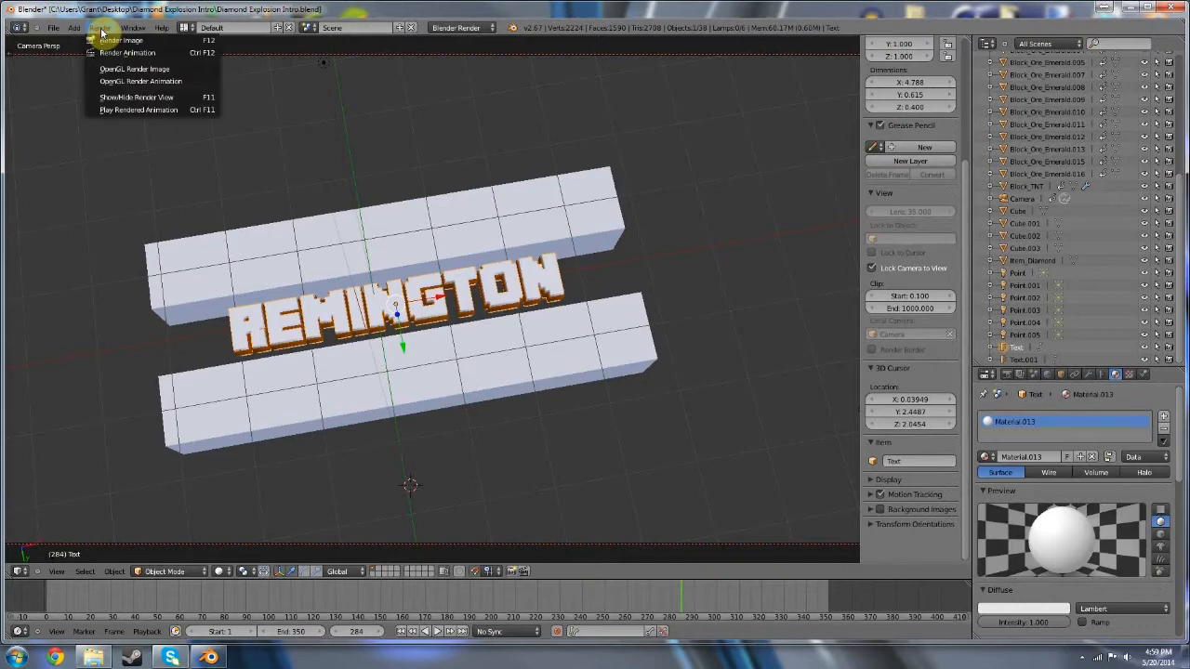
mouse_move(128, 52)
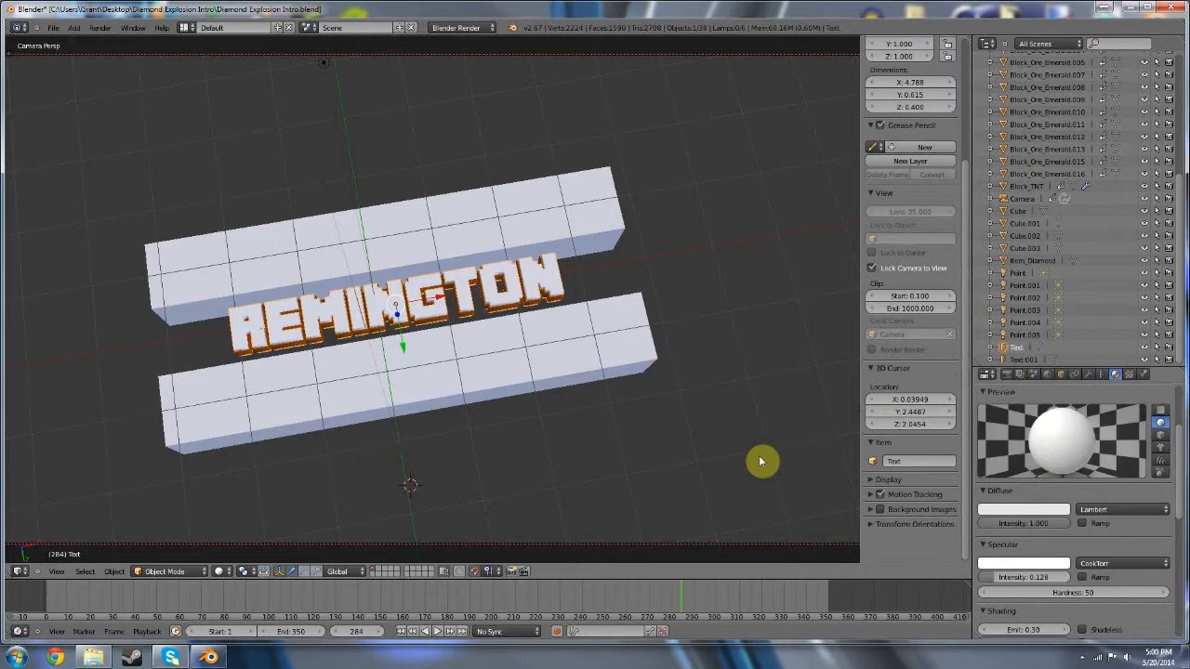
mouse_move(480, 381)
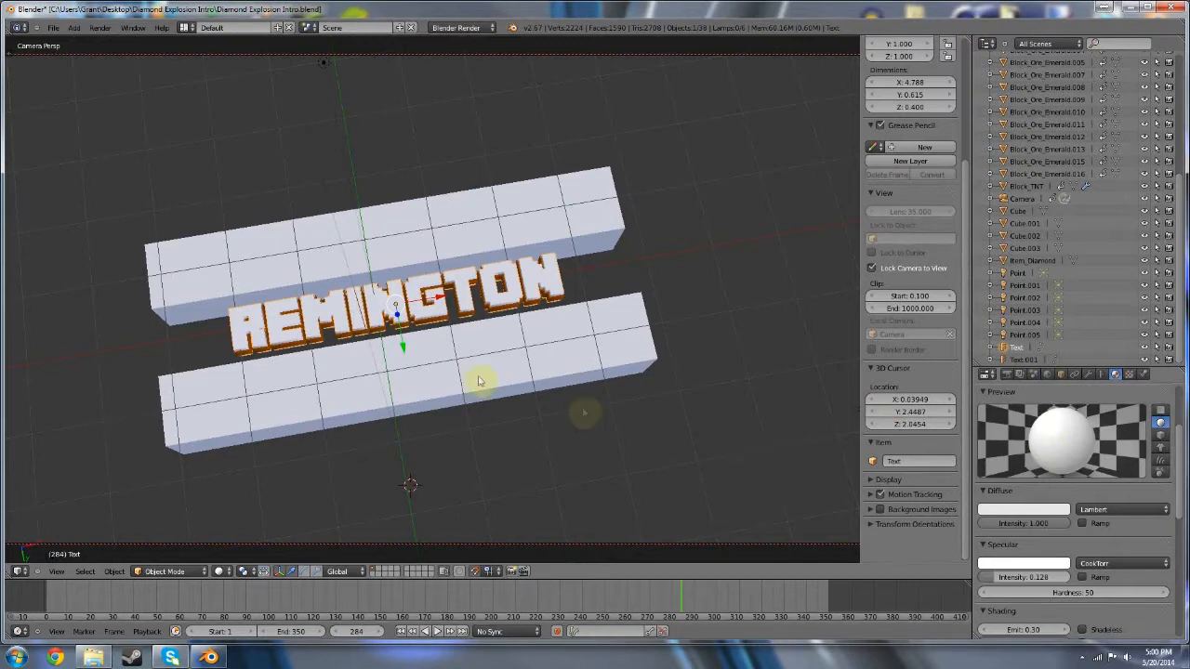
mouse_move(372, 48)
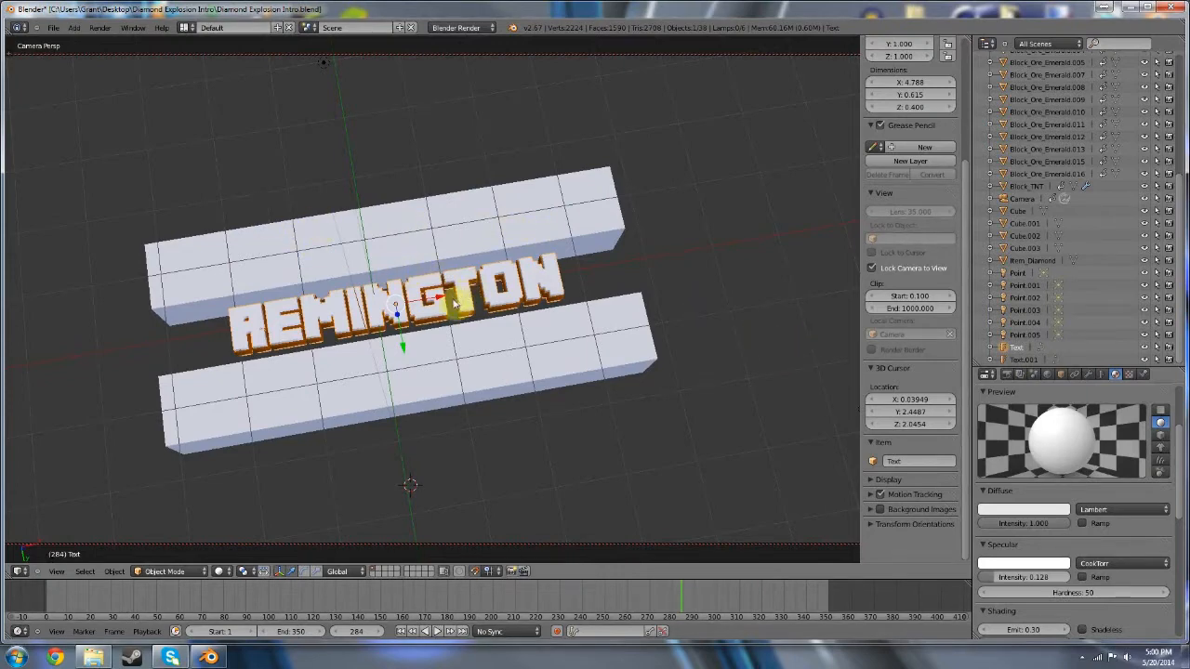
Edit the orange back text layer so the title reads BANANACATGUY.
left_click(437, 306)
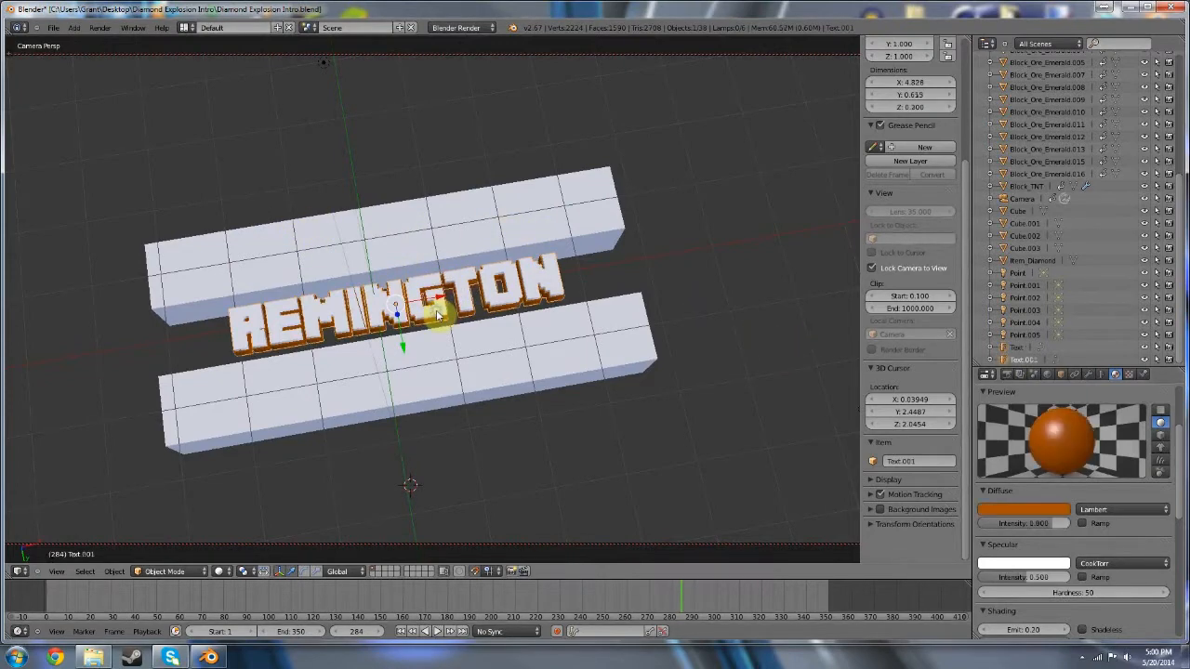
key("Tab")
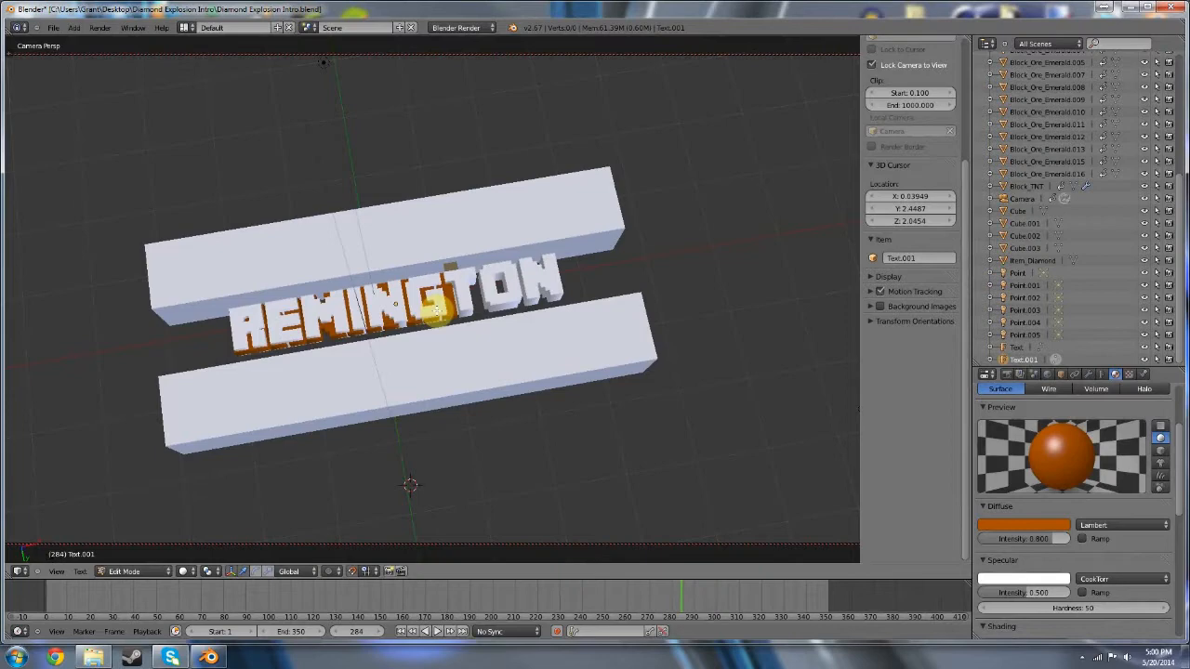
type("GUY")
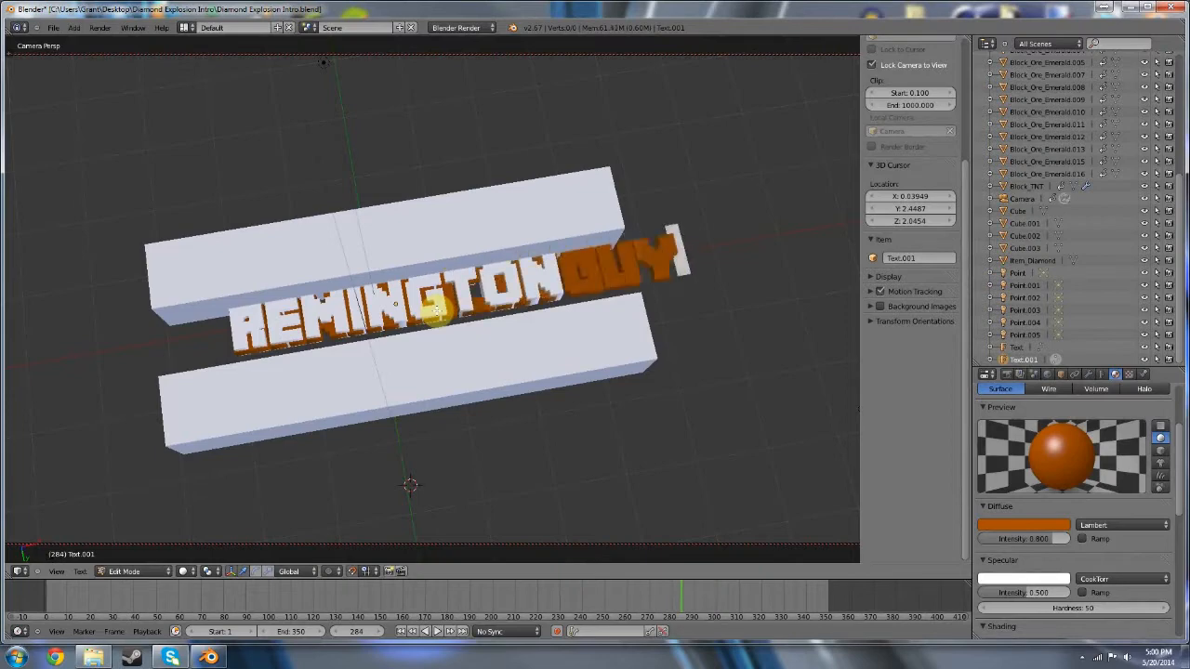
key("Tab")
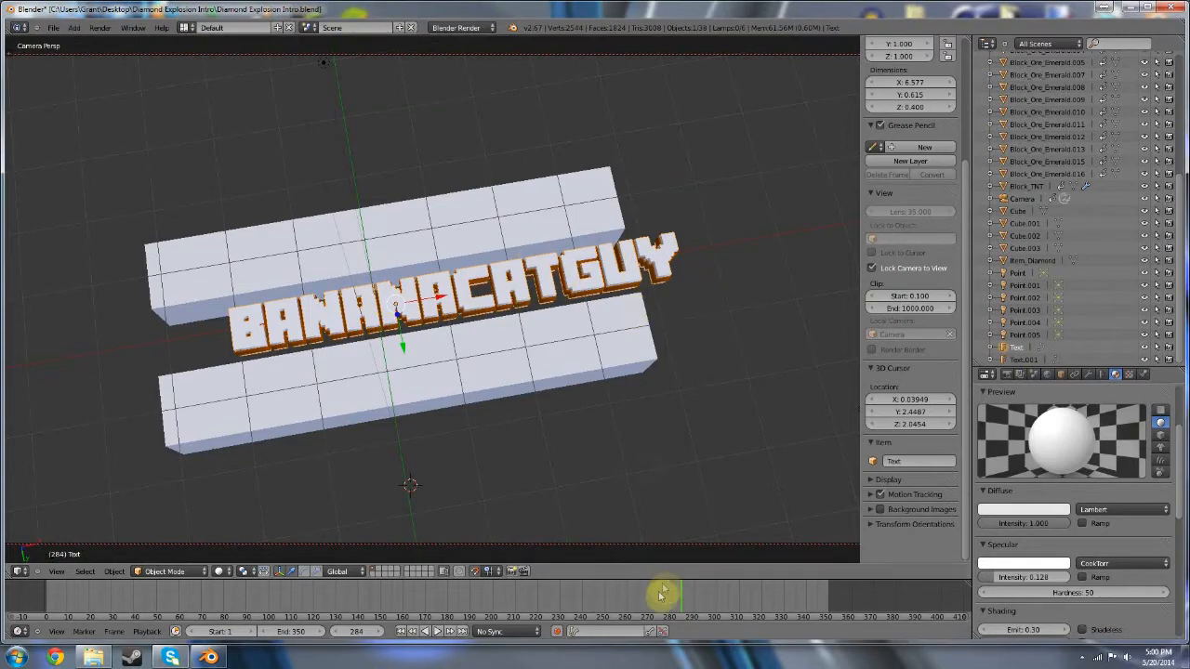
Return to frame 260, inspect both text layers and scrub back through the animation.
left_click(137, 602)
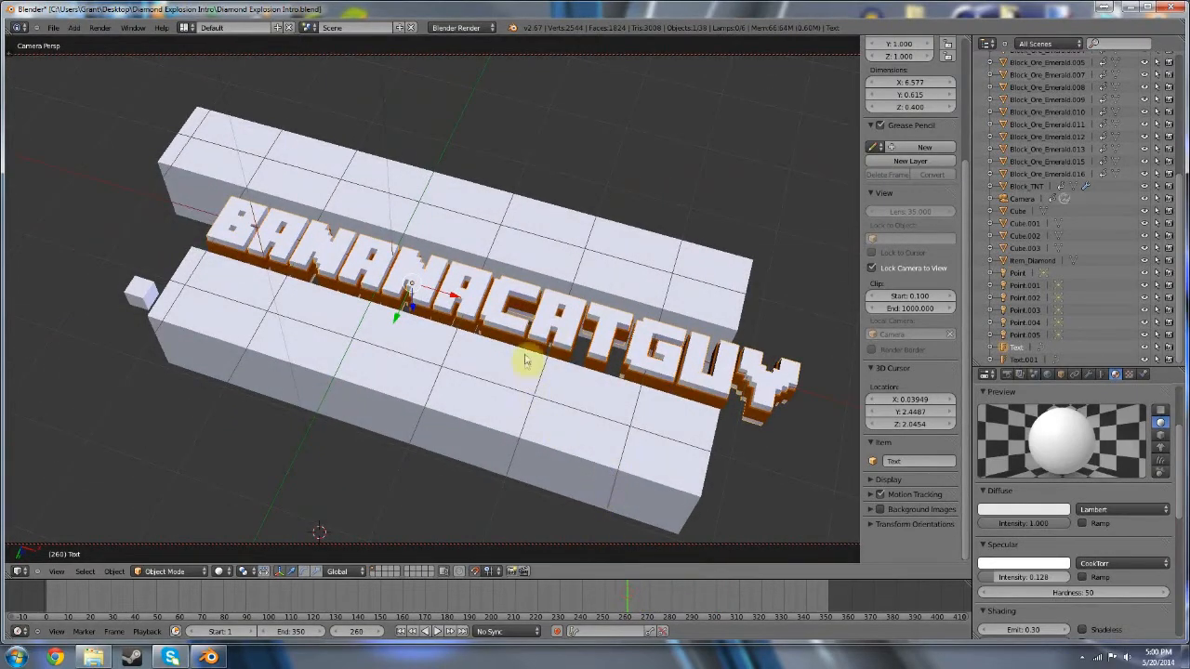
left_click(558, 362)
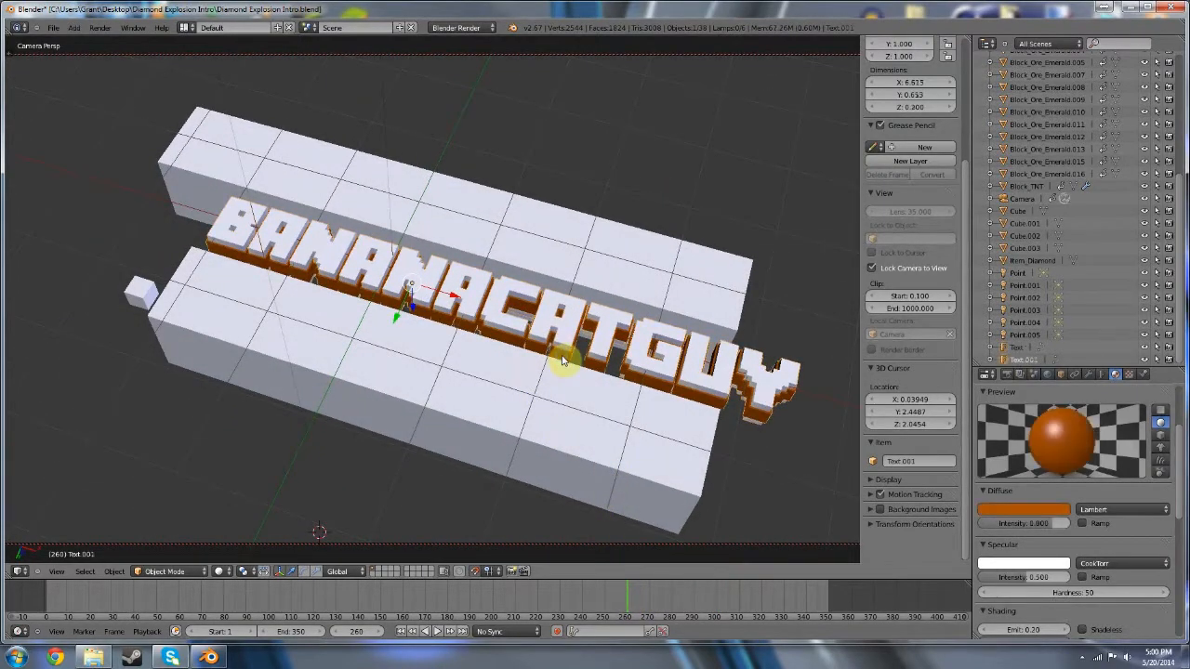
mouse_move(567, 339)
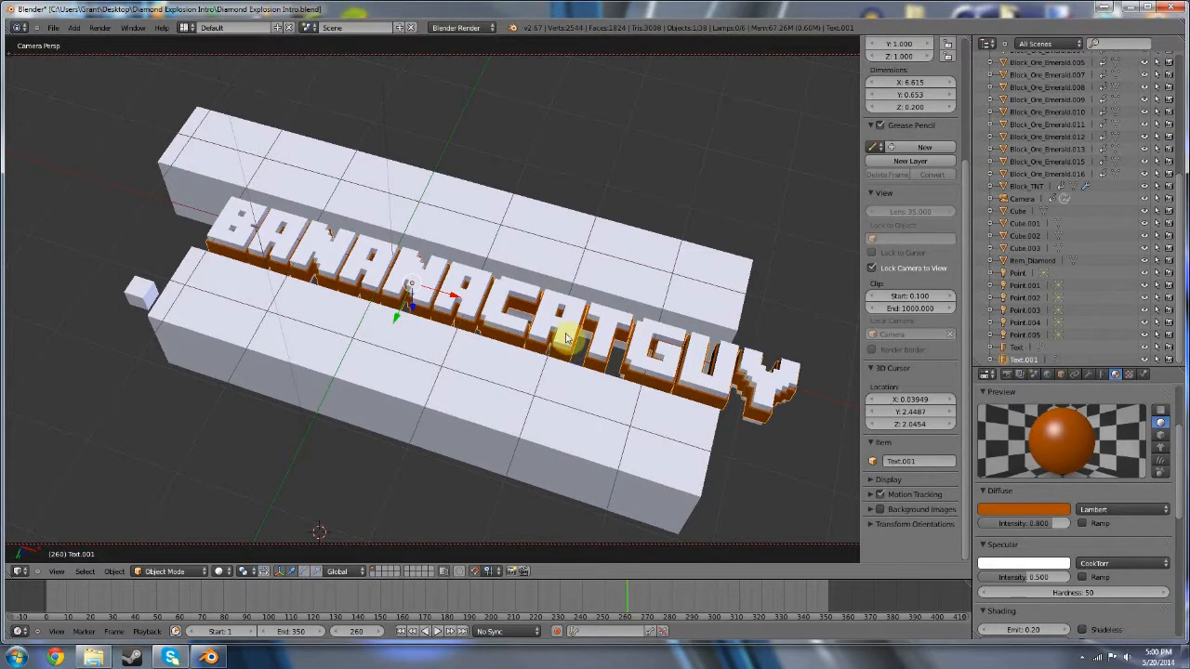
left_click(1016, 346)
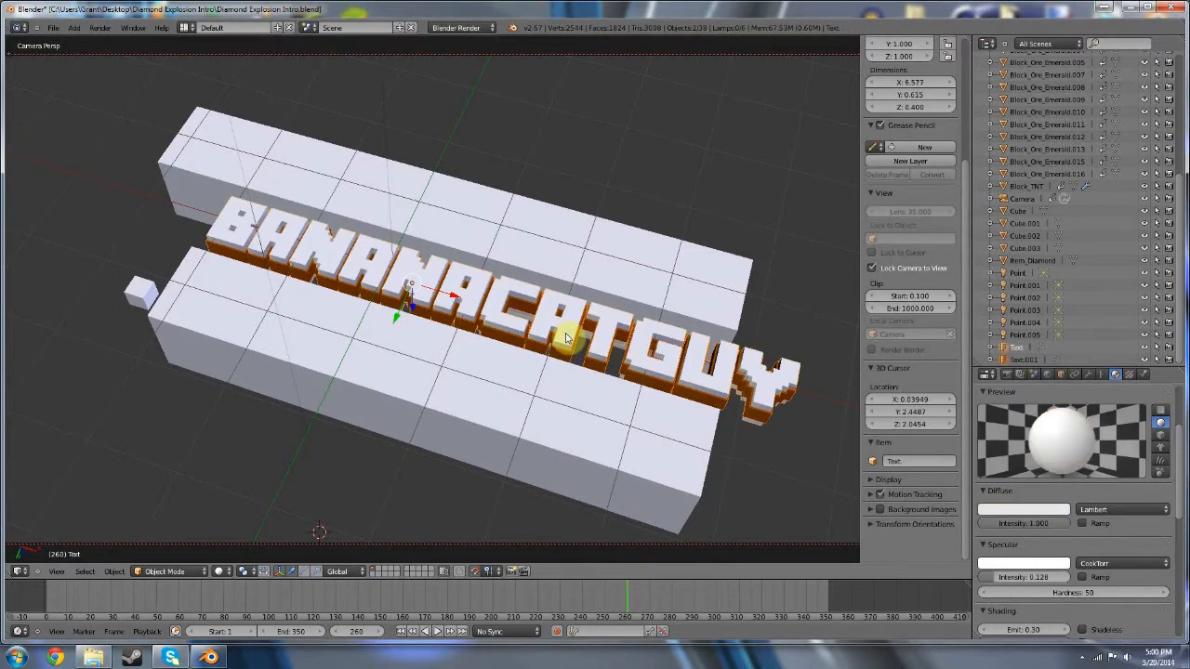
mouse_move(565, 344)
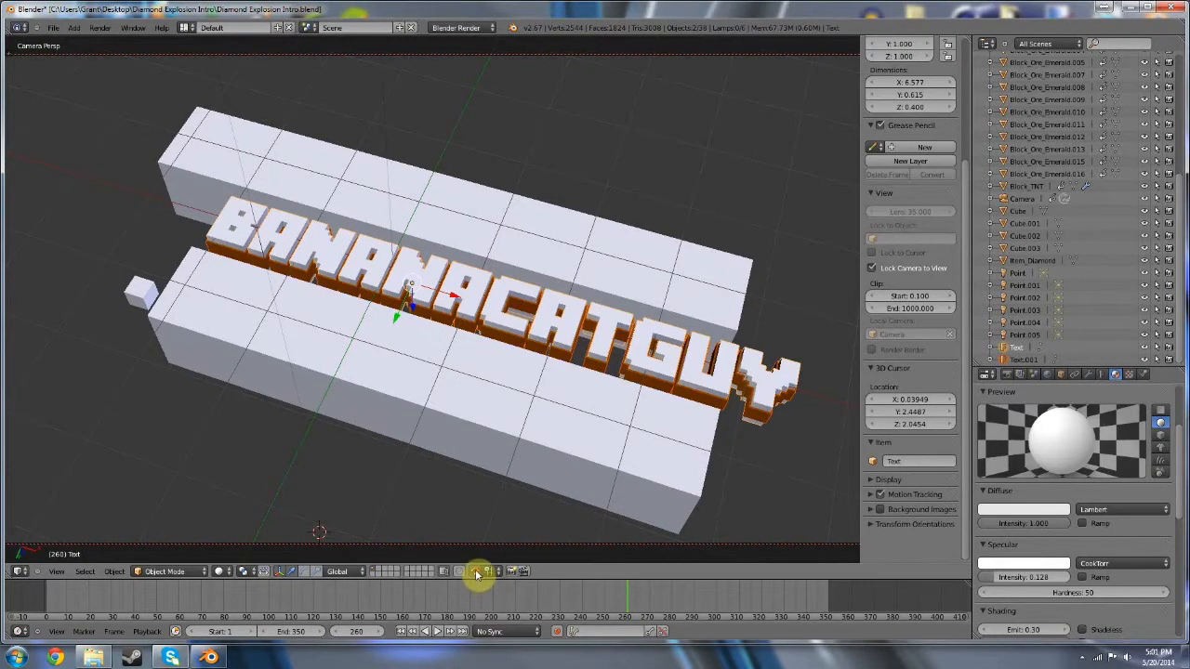
mouse_move(477, 571)
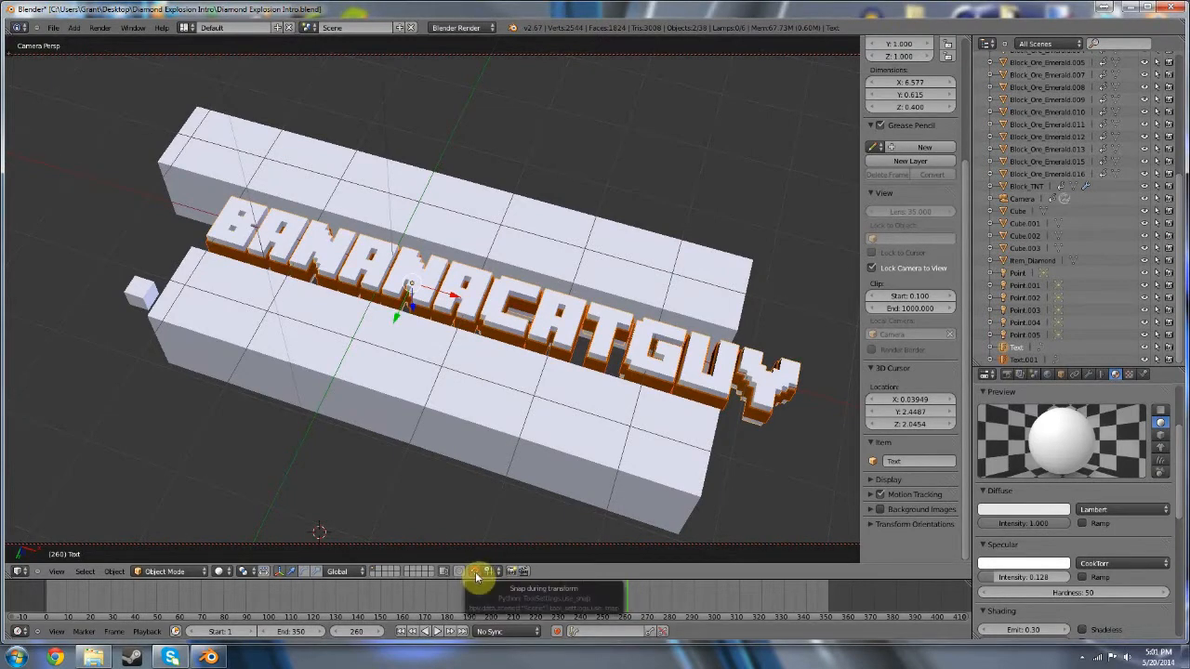
mouse_move(456, 302)
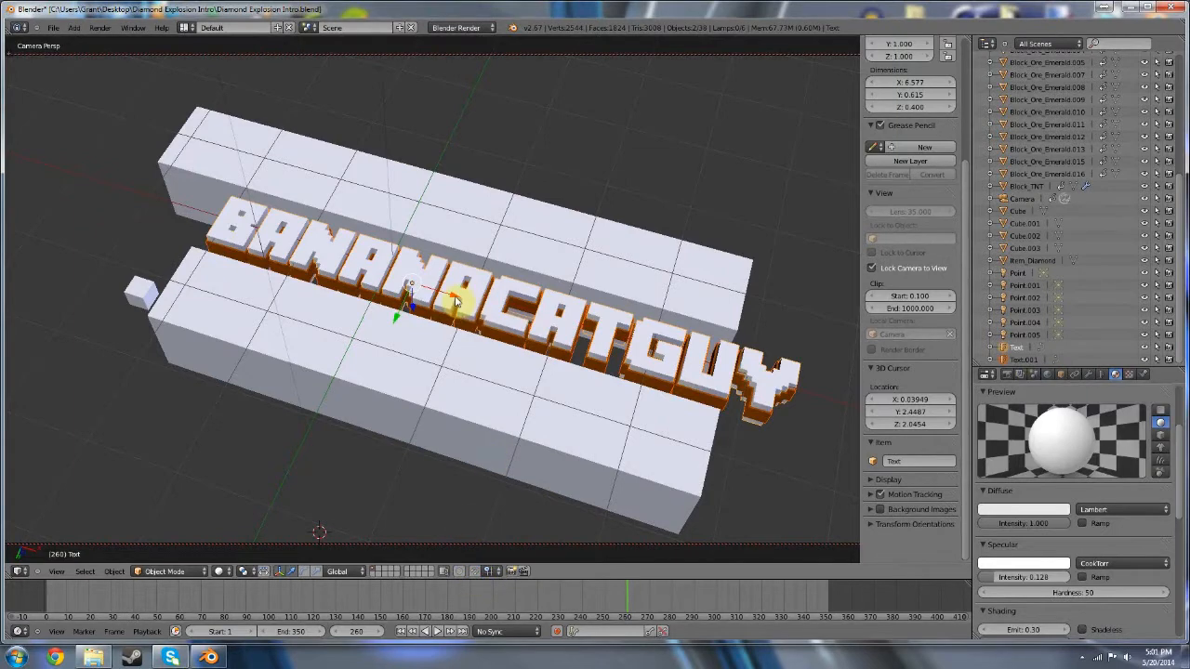
left_click_drag(456, 298, 381, 307)
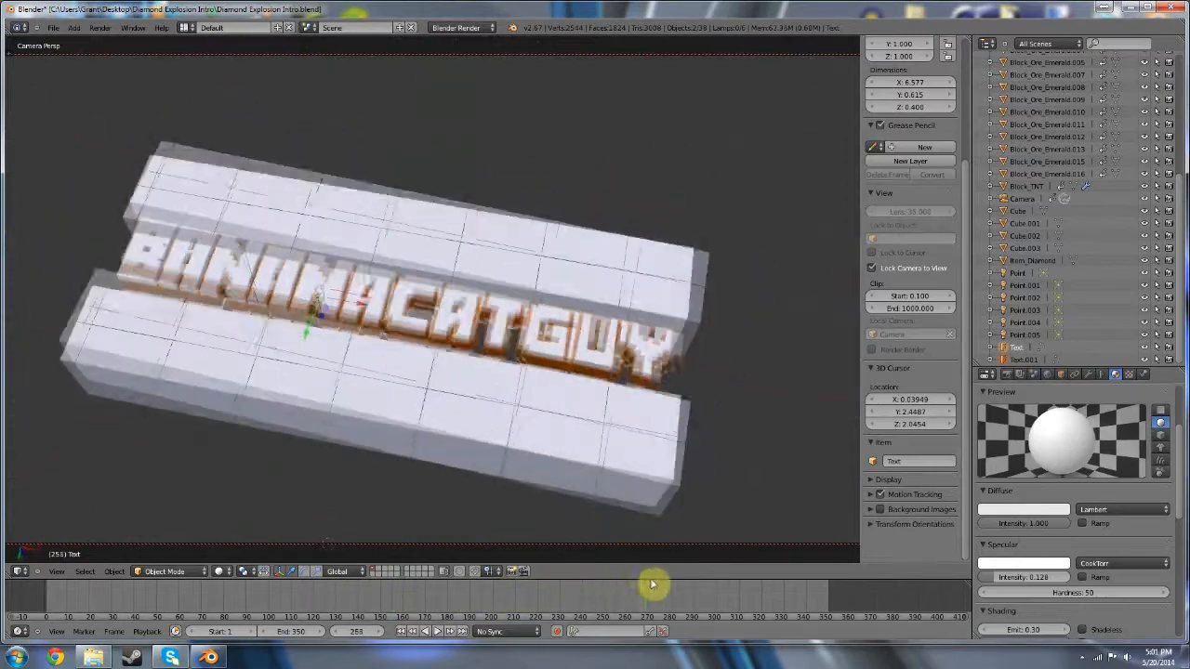
Show the Render properties with 1920×1080, frames 1–350, AVI Raw output settings.
left_click(100, 27)
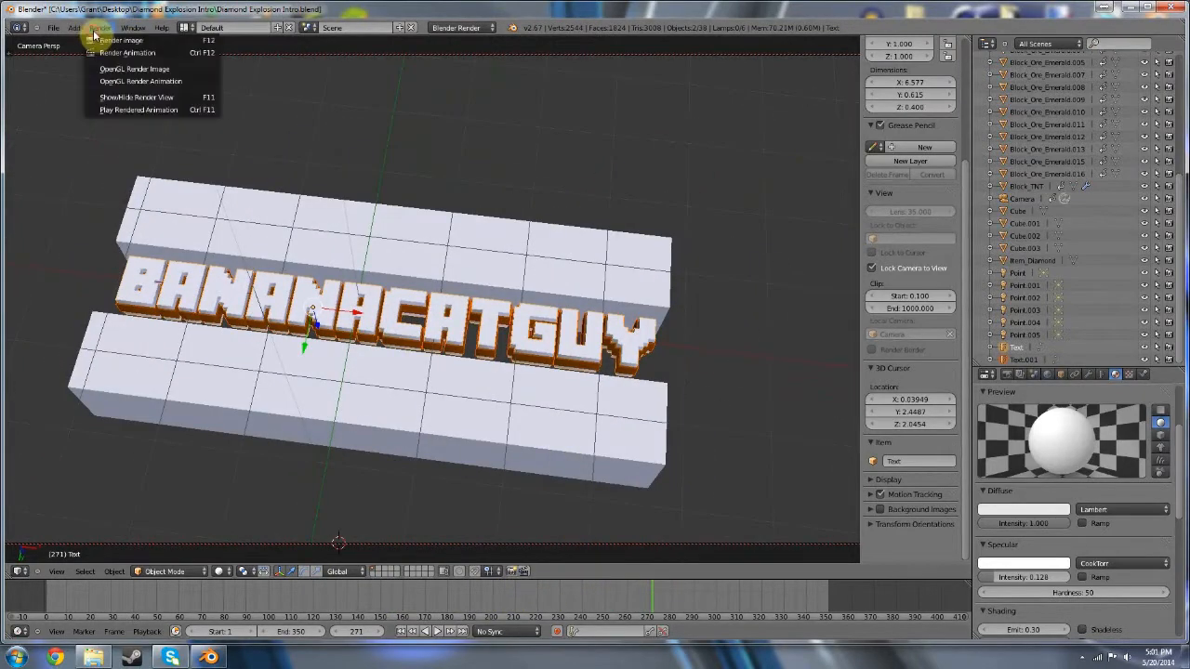
mouse_move(125, 52)
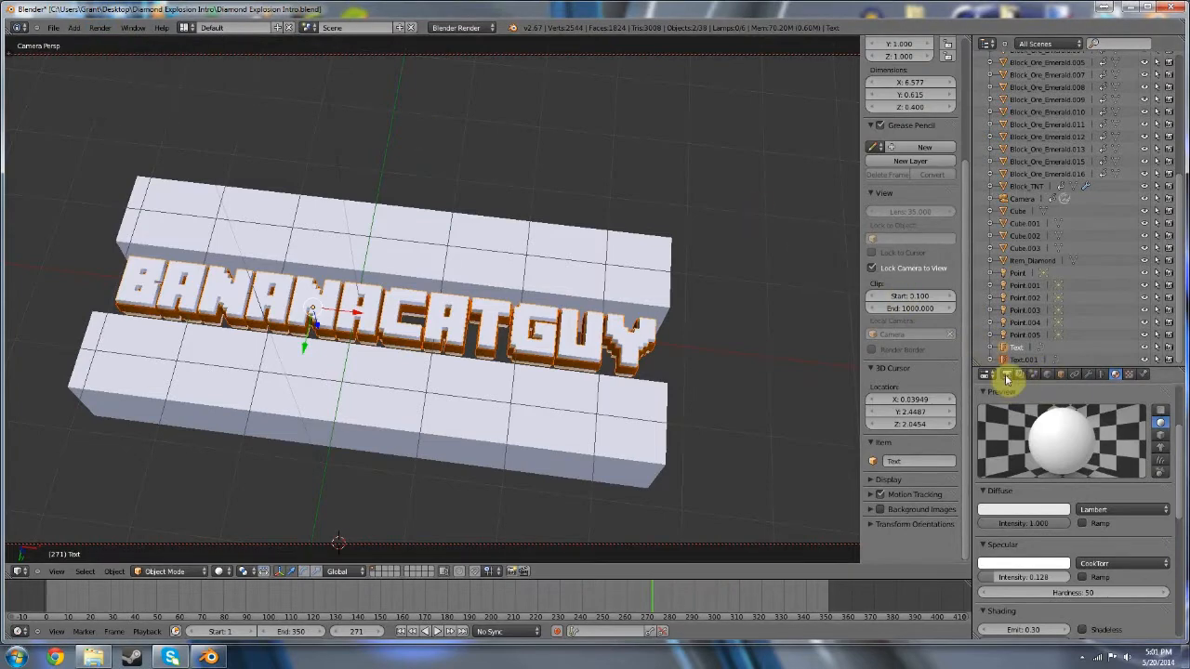
left_click(1007, 374)
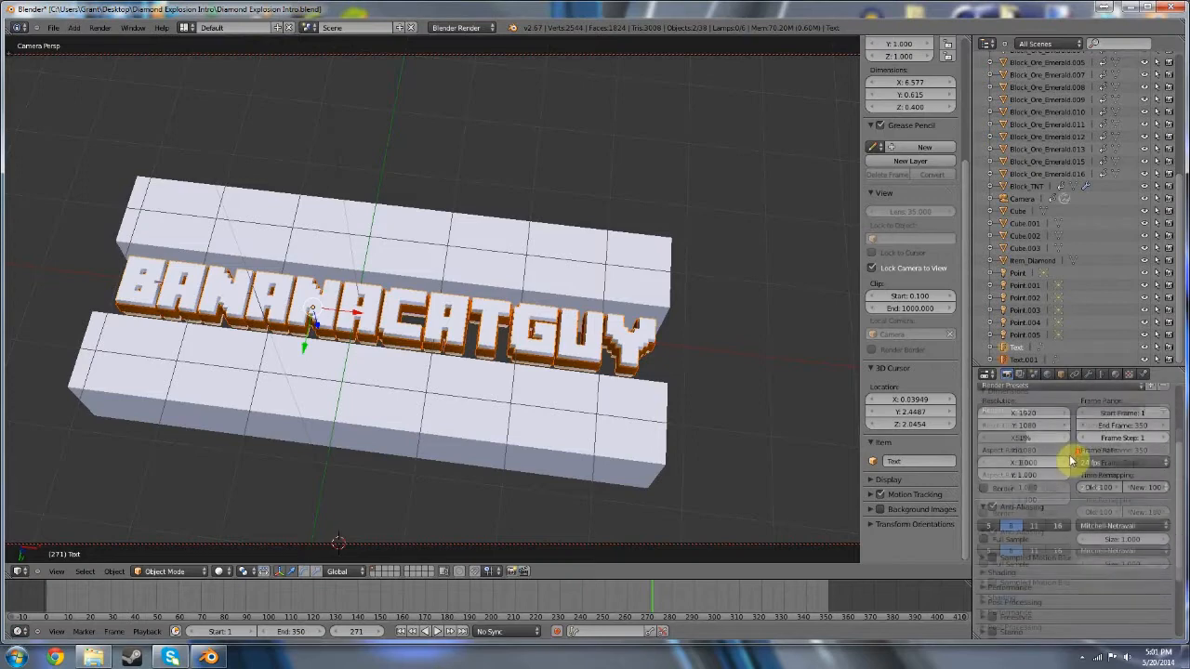
scroll("down", 3)
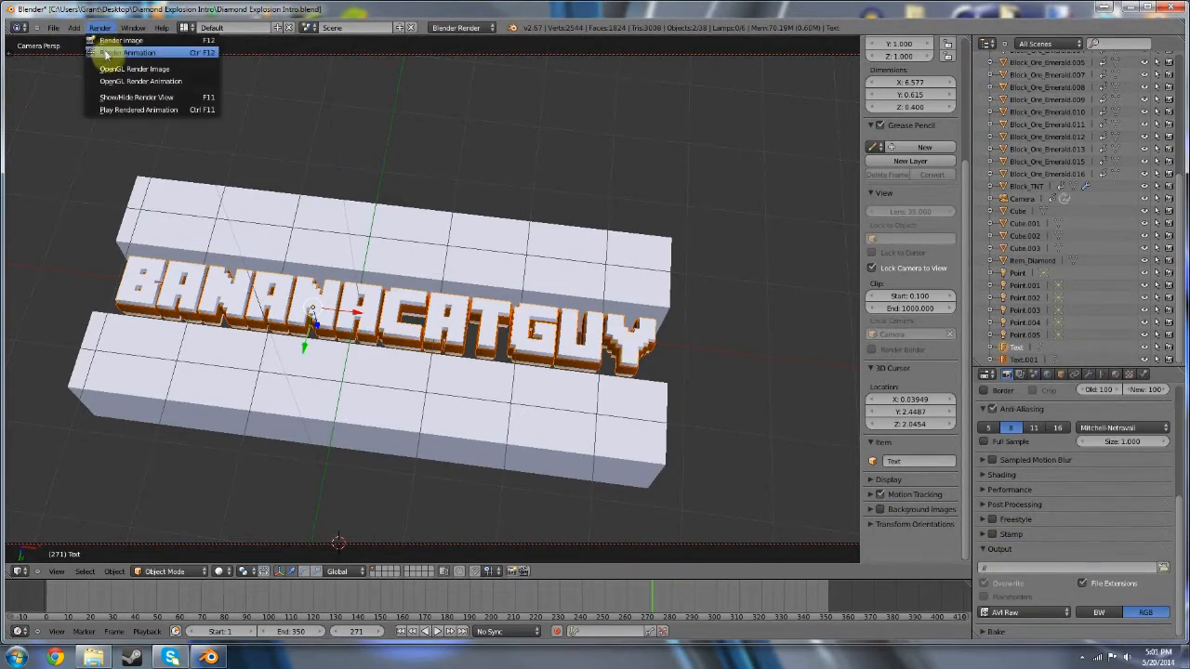
Render the whole animation through frame 350 with Render Animation.
left_click(121, 40)
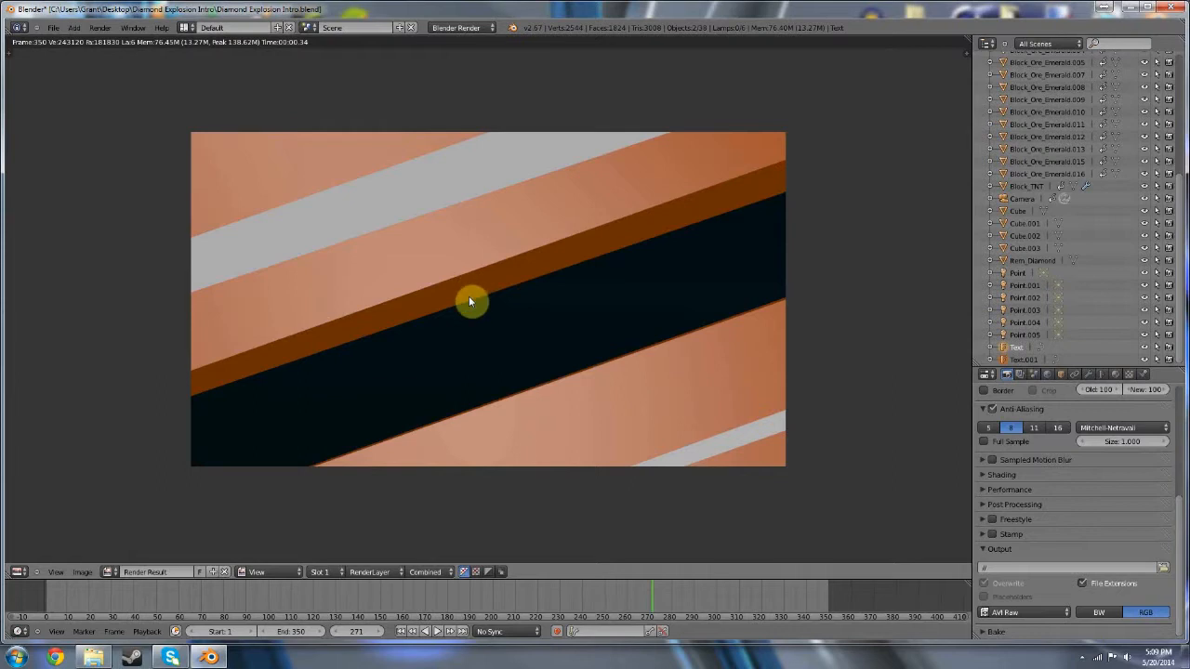
mouse_move(465, 308)
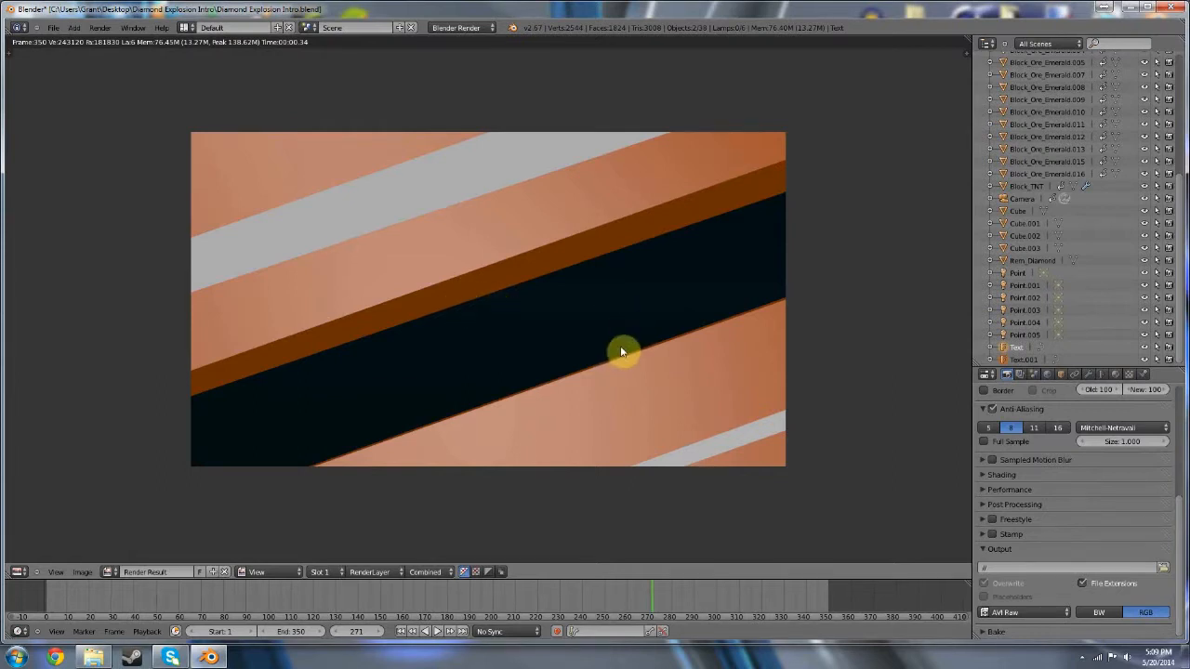
mouse_move(572, 317)
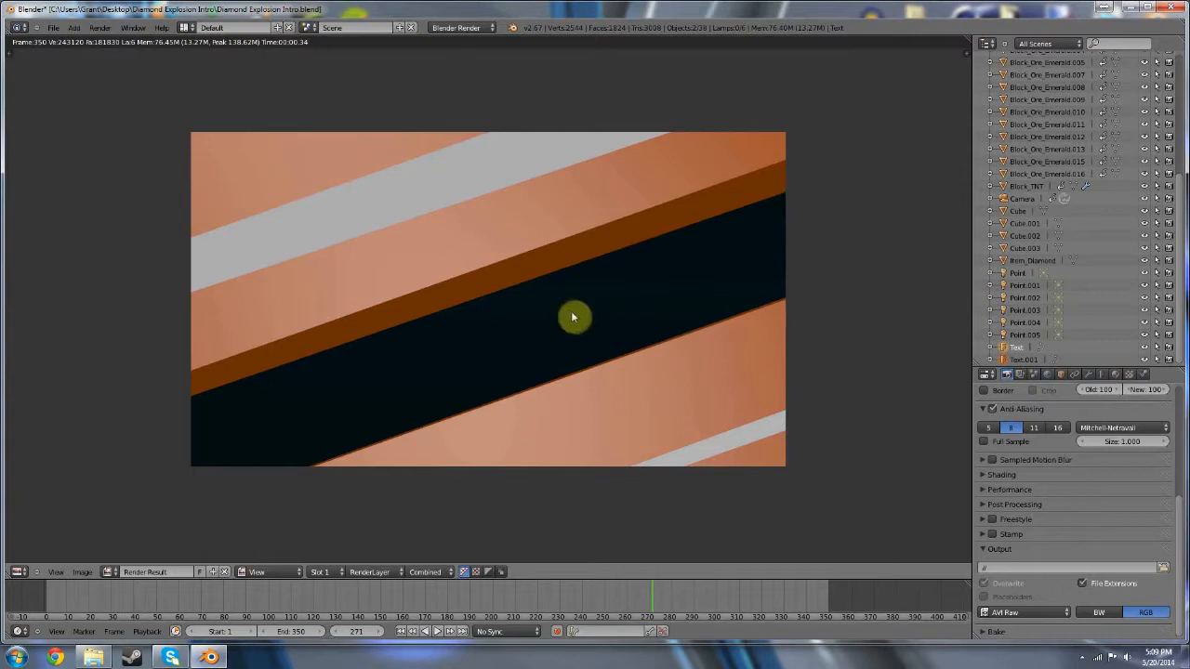
mouse_move(517, 348)
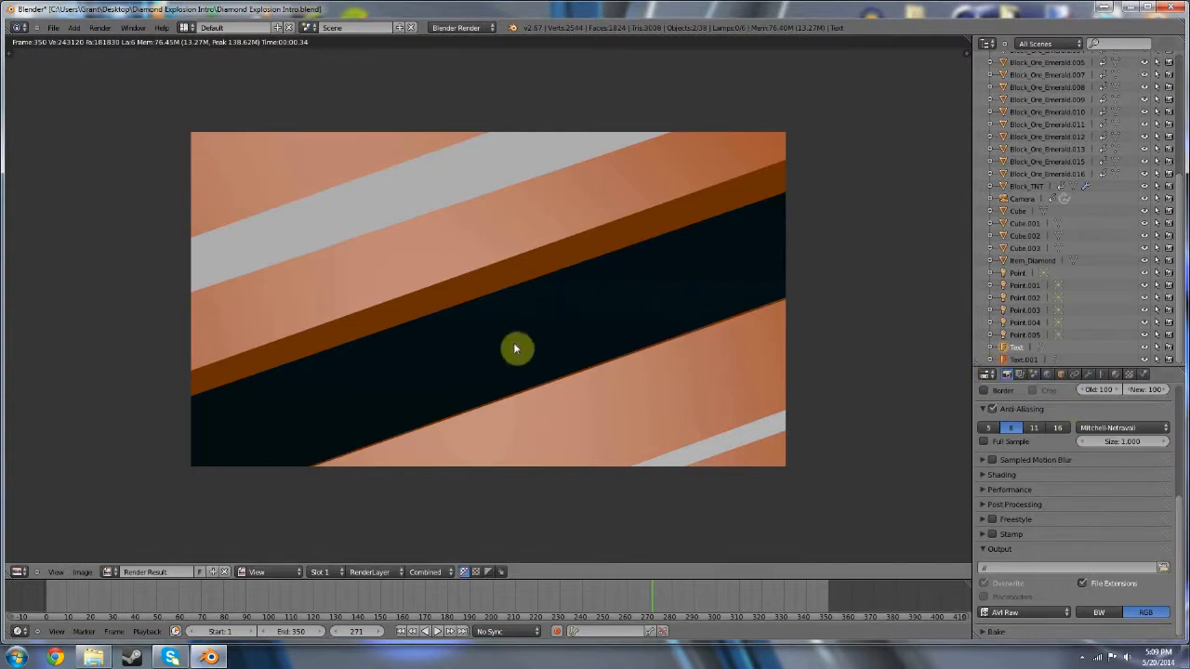
mouse_move(917, 179)
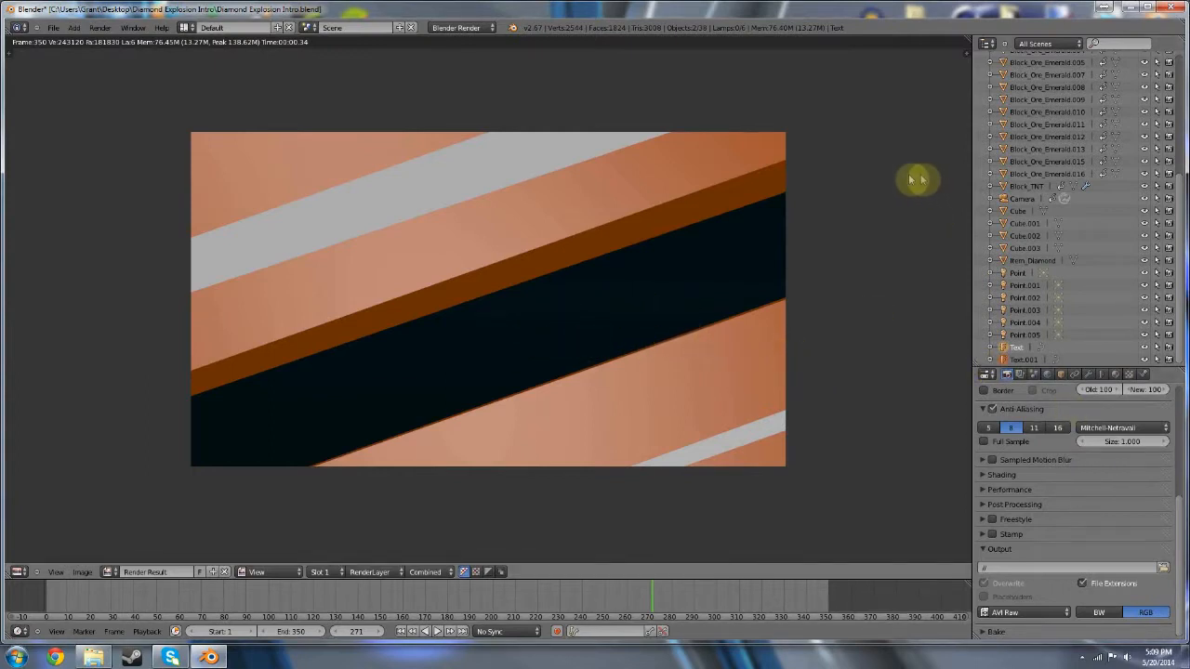
Save the Diamond Explosion Intro scene as a Blender file via File > Save As.
left_click(53, 27)
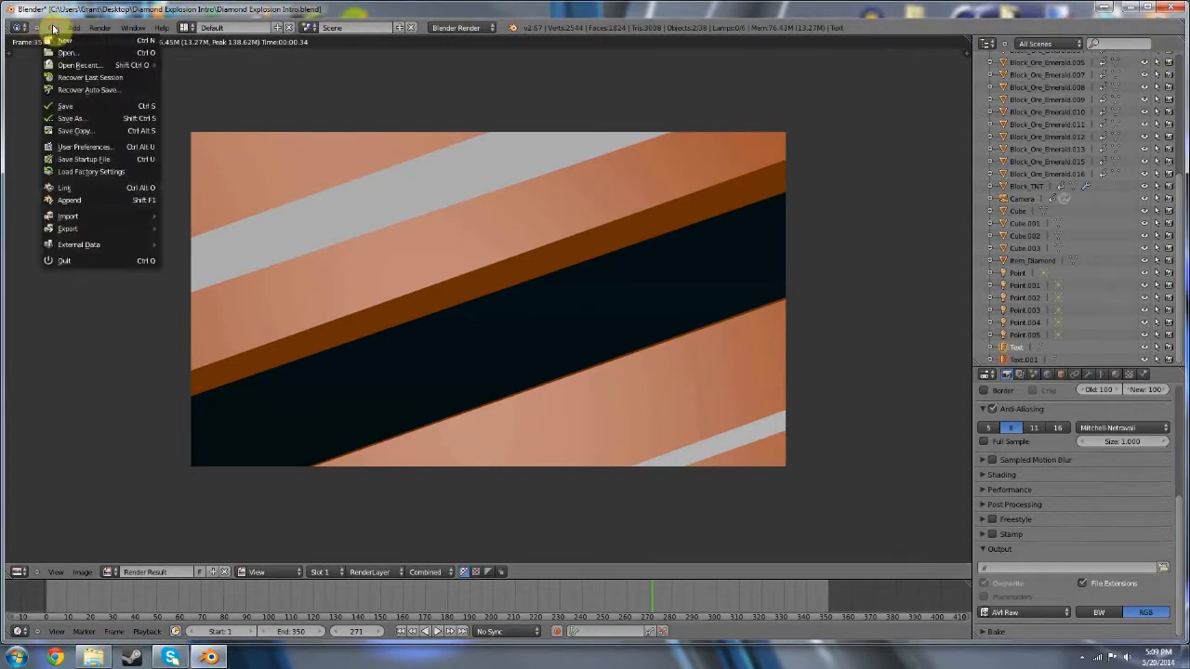
left_click(74, 118)
type("f3haskerjsla;s;k;f;sadefjsd;lkf;asd..blend")
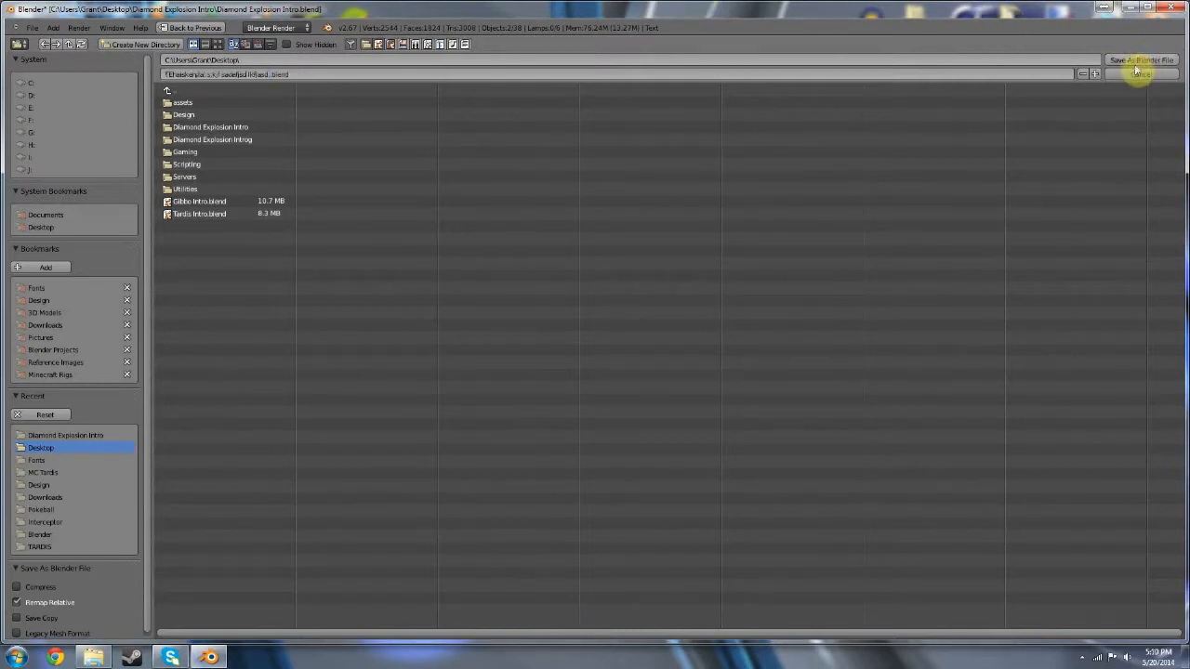
left_click(1142, 60)
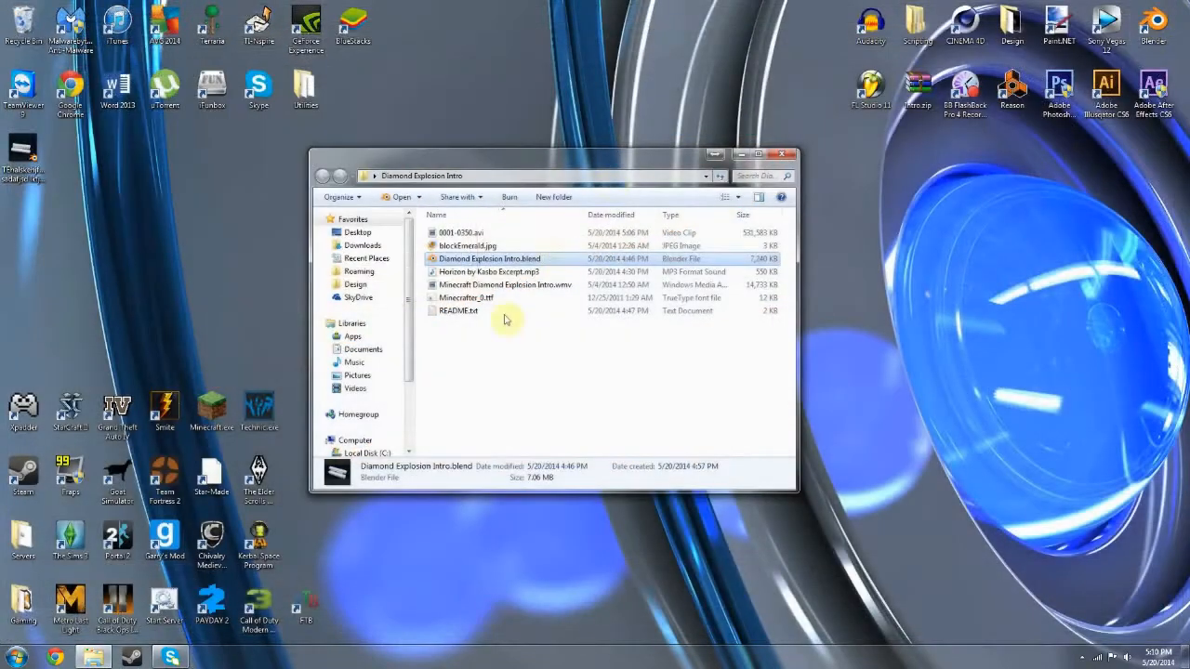
Select and play the rendered 0001-0350.avi clip in the Diamond Explosion Intro folder to check it.
left_click(460, 232)
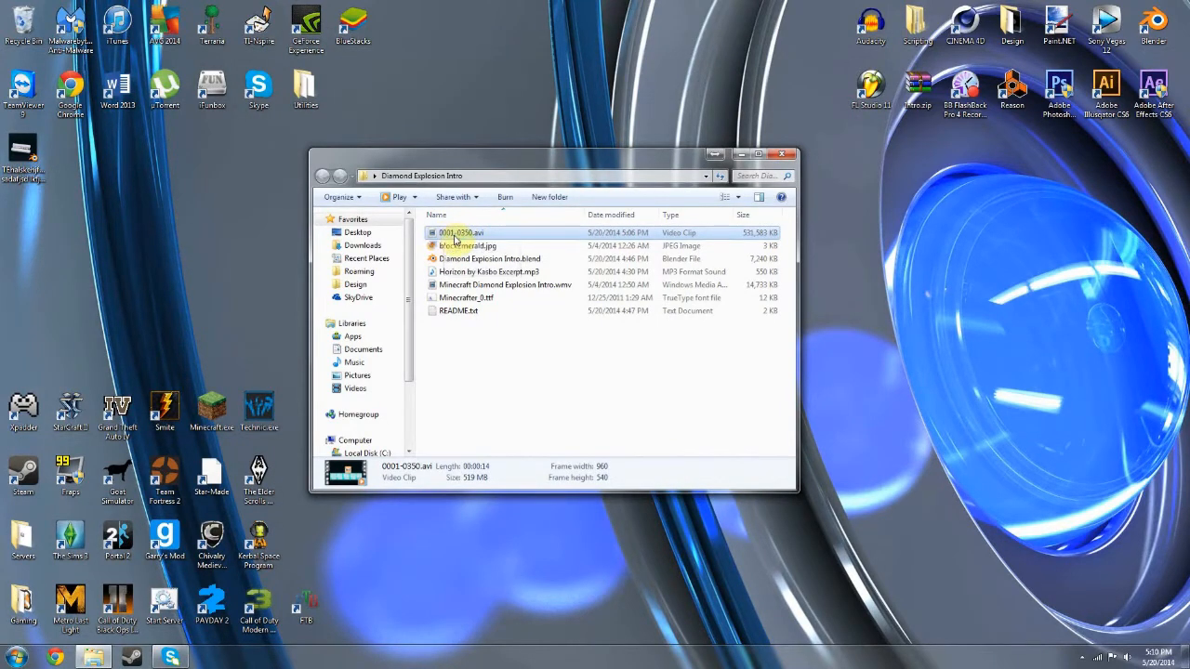
double_click(456, 232)
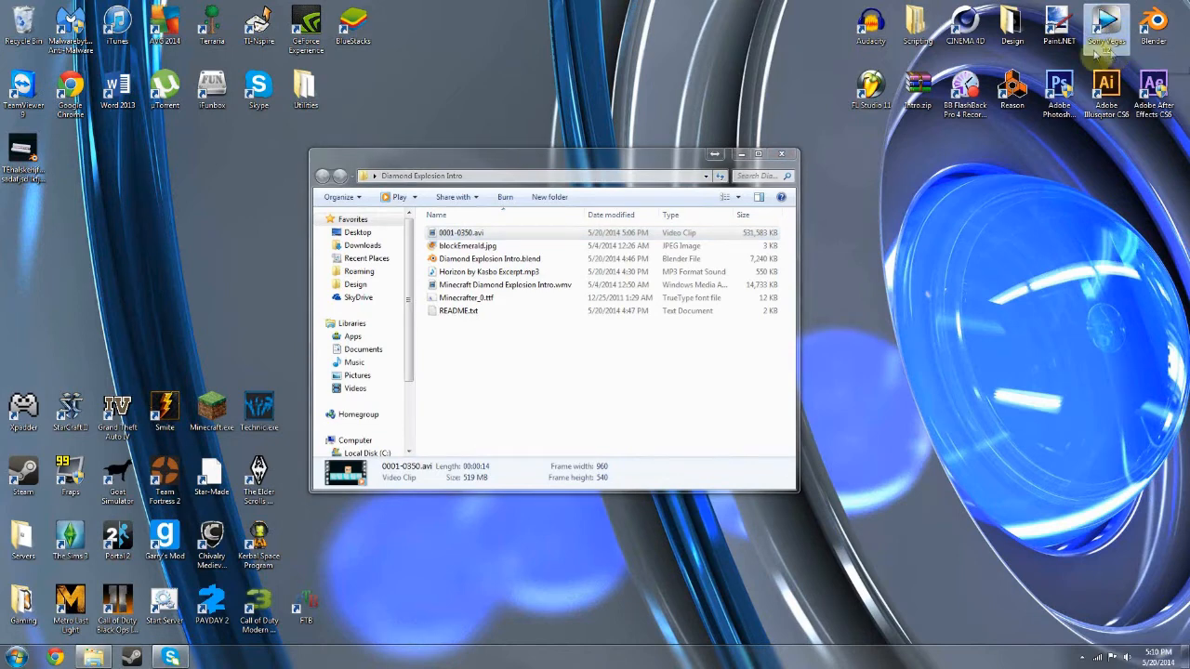
mouse_move(1107, 27)
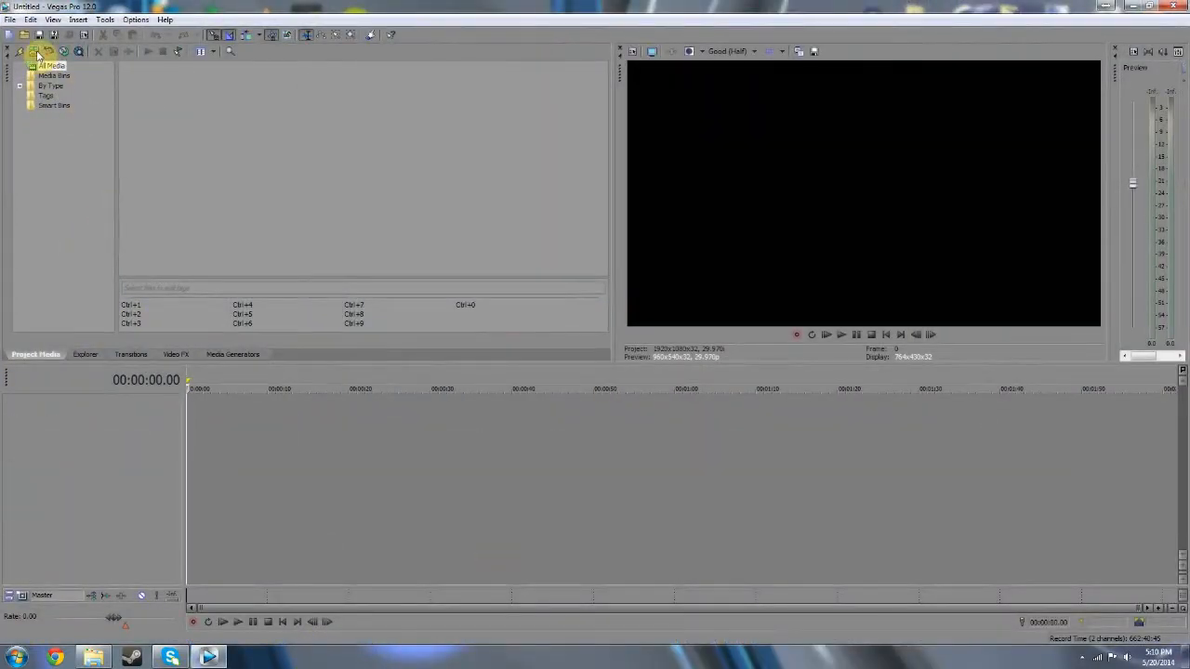
mouse_move(216, 141)
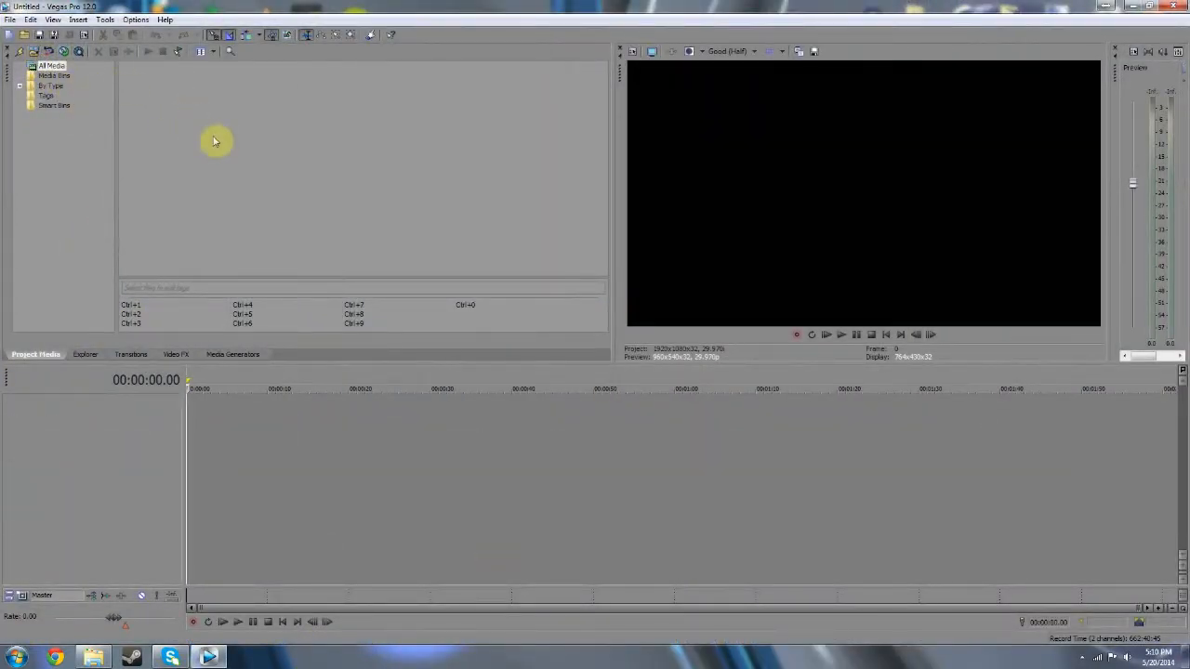
mouse_move(93, 124)
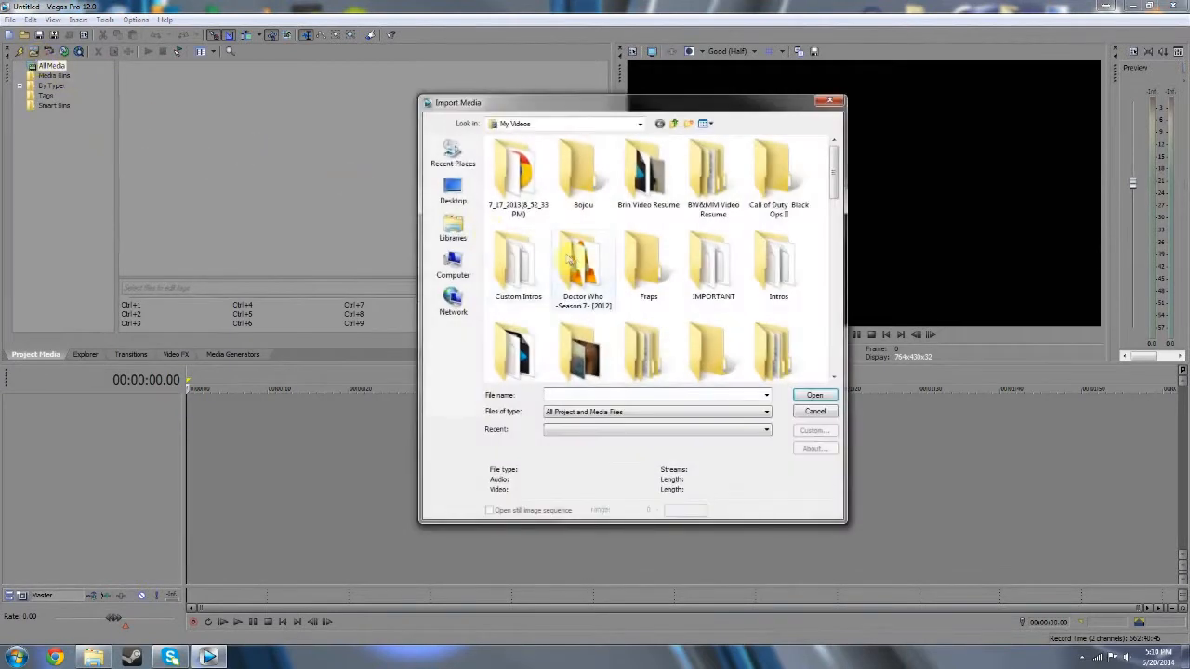
Import 0001-0350.avi and Horizon by Kasbo Excerpt.mp3 from Desktop > Diamond Explosion Intro into Project Media.
left_click(452, 191)
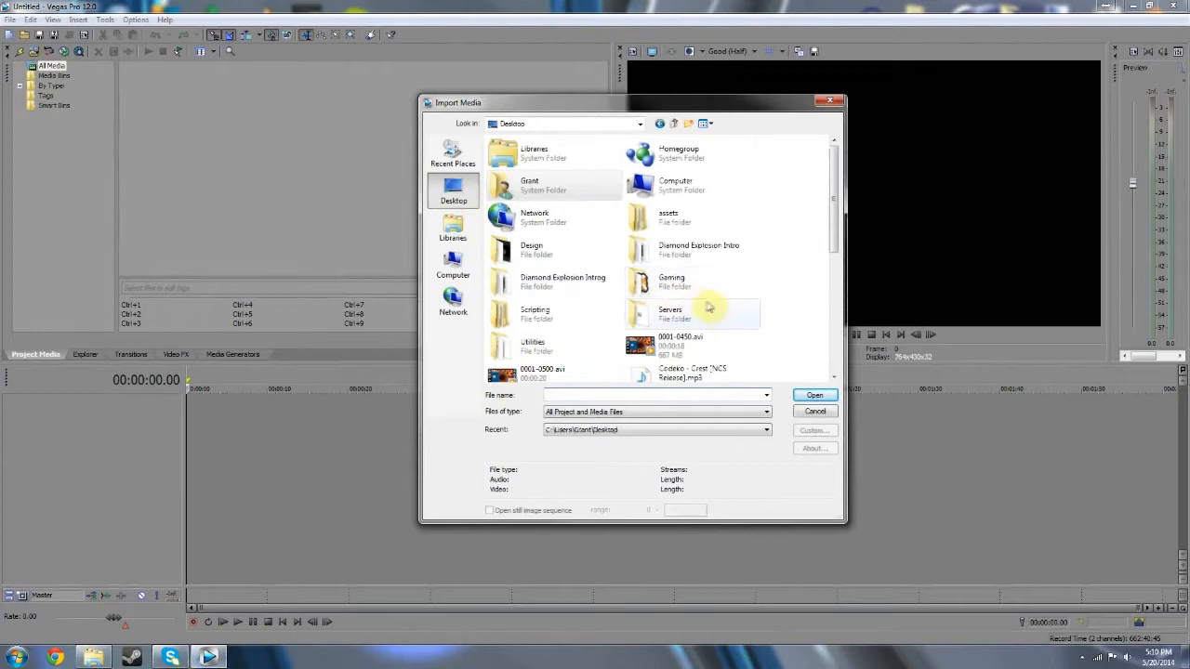
left_click(707, 314)
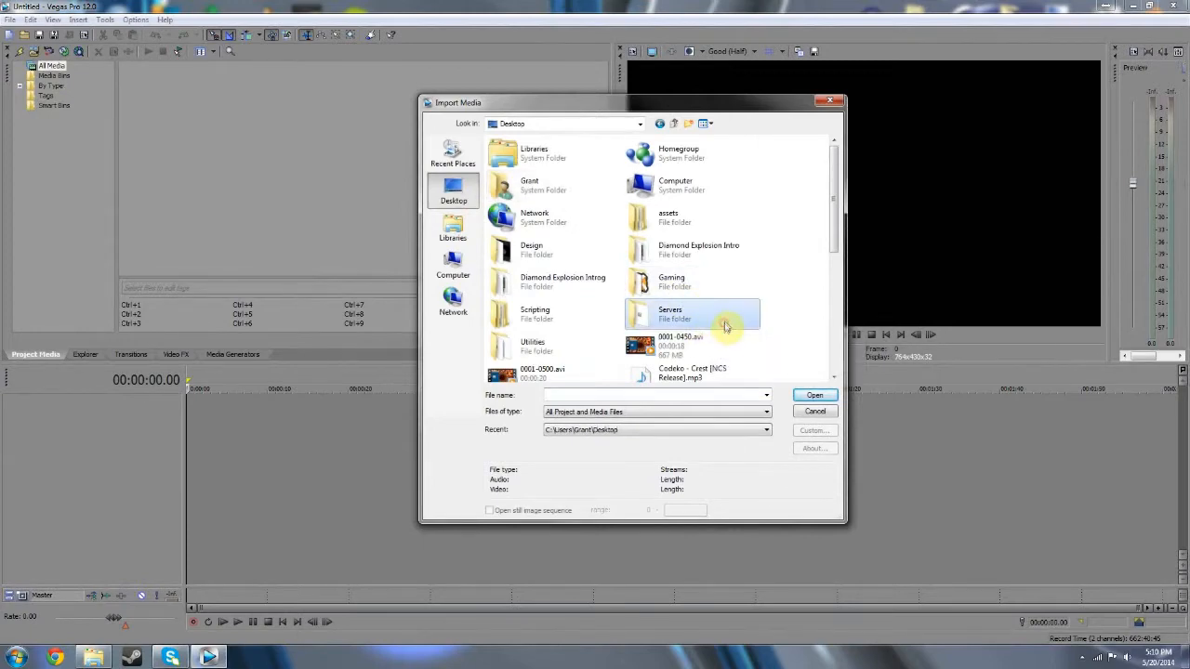
mouse_move(695, 297)
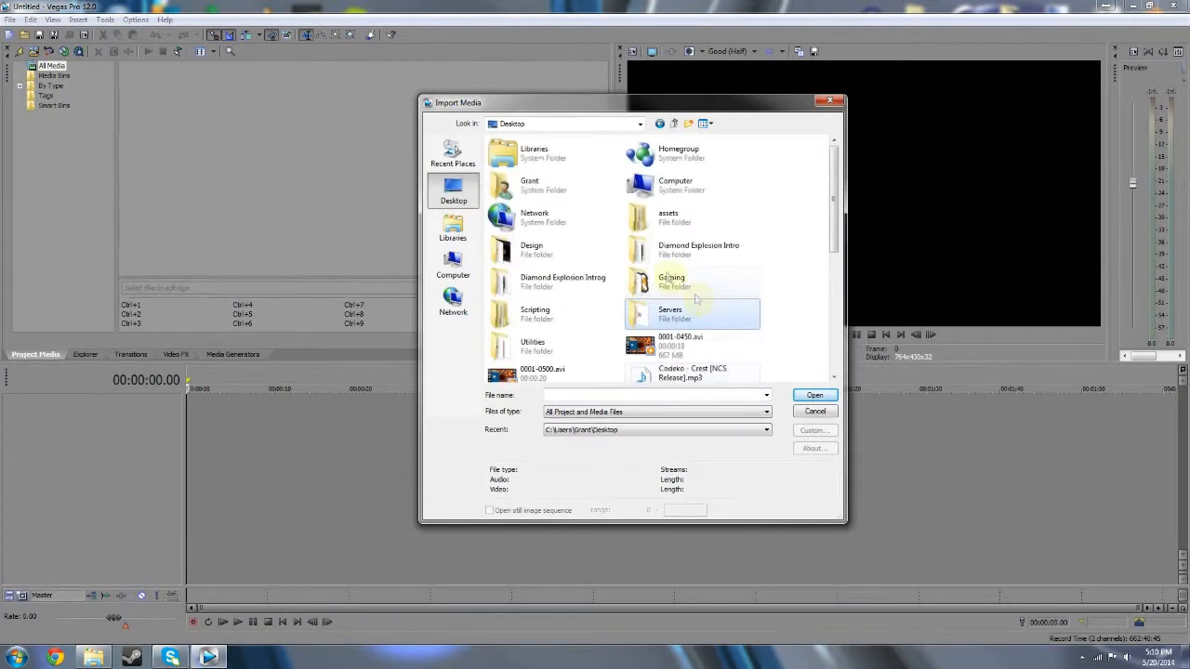
double_click(698, 249)
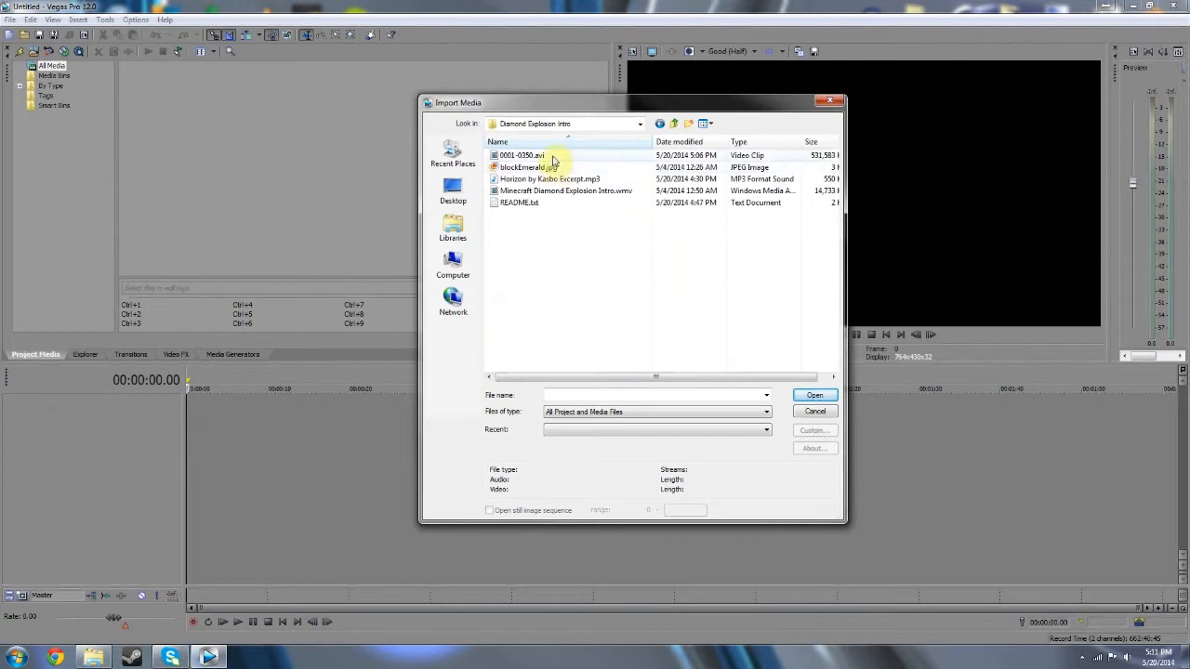
left_click(521, 155)
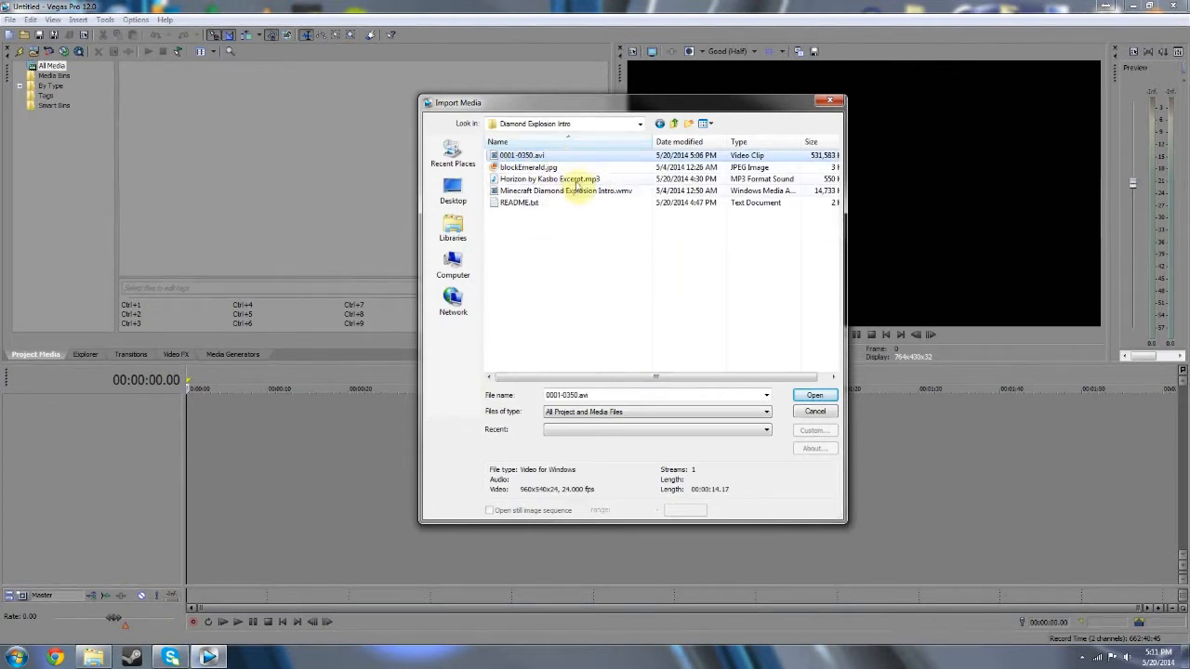
left_click(549, 179)
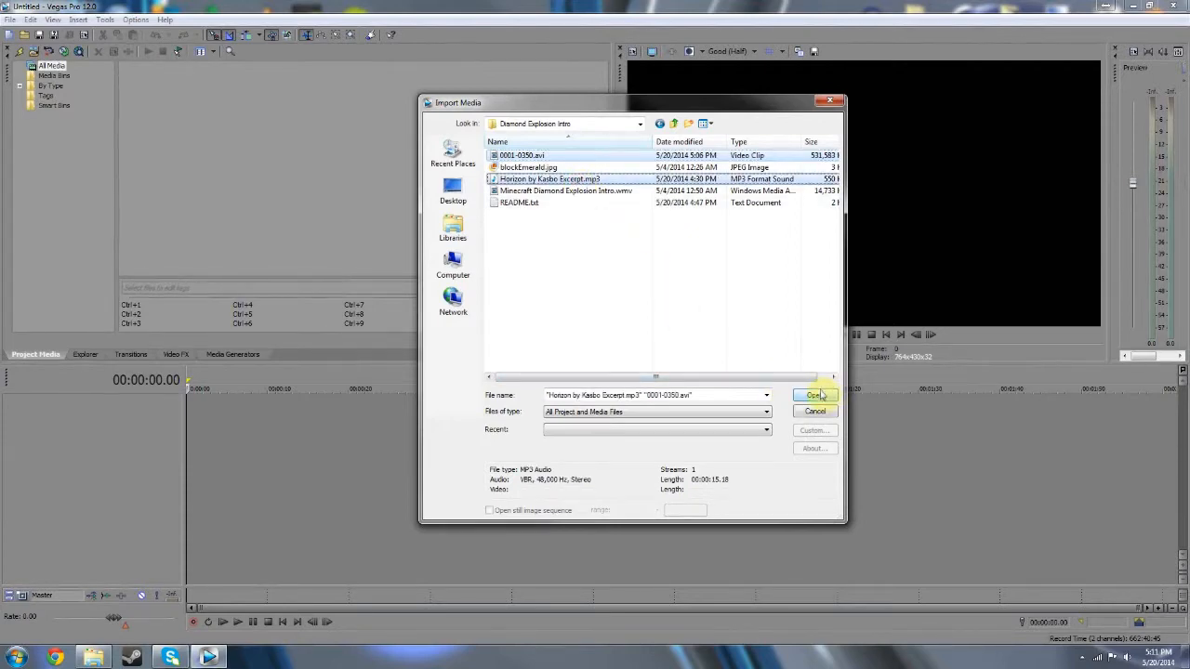
left_click(813, 395)
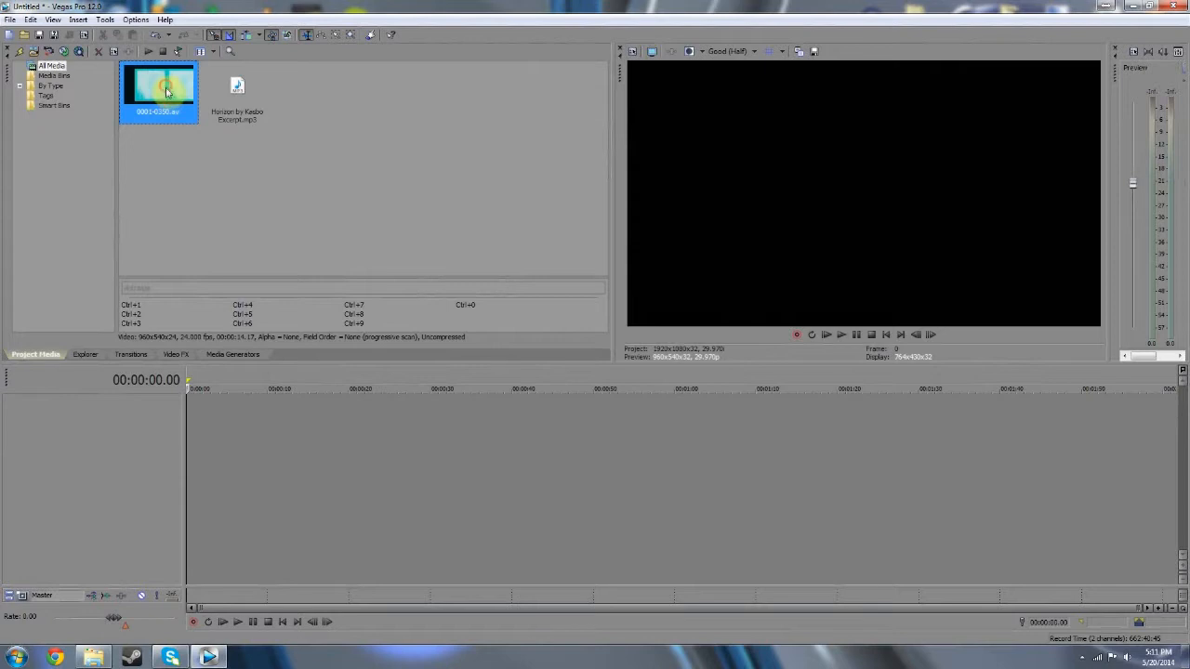
Place the rendered clip and the Horizon music at the timeline start and preview briefly.
left_click_drag(158, 85, 223, 413)
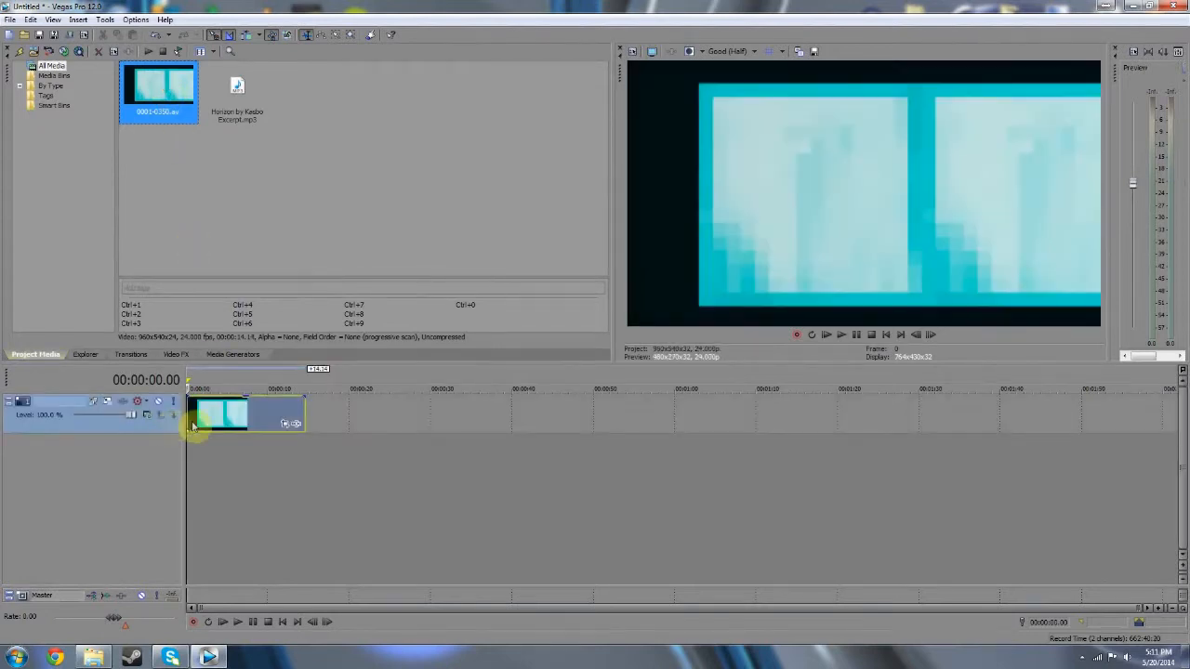
left_click(237, 89)
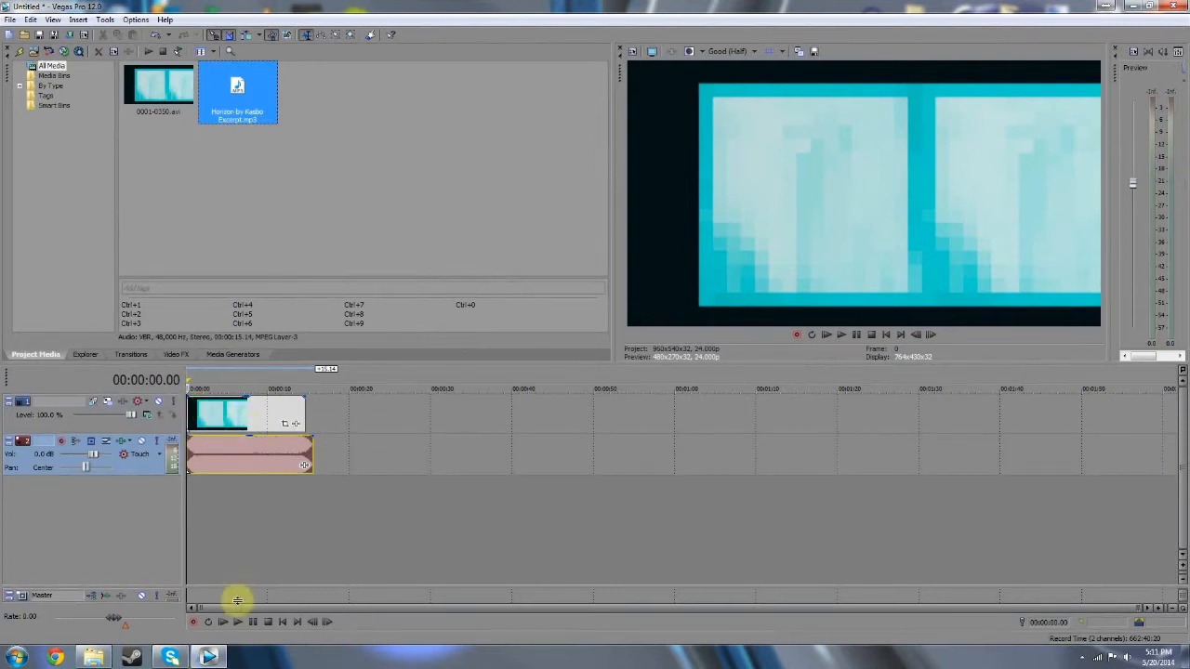
left_click(222, 622)
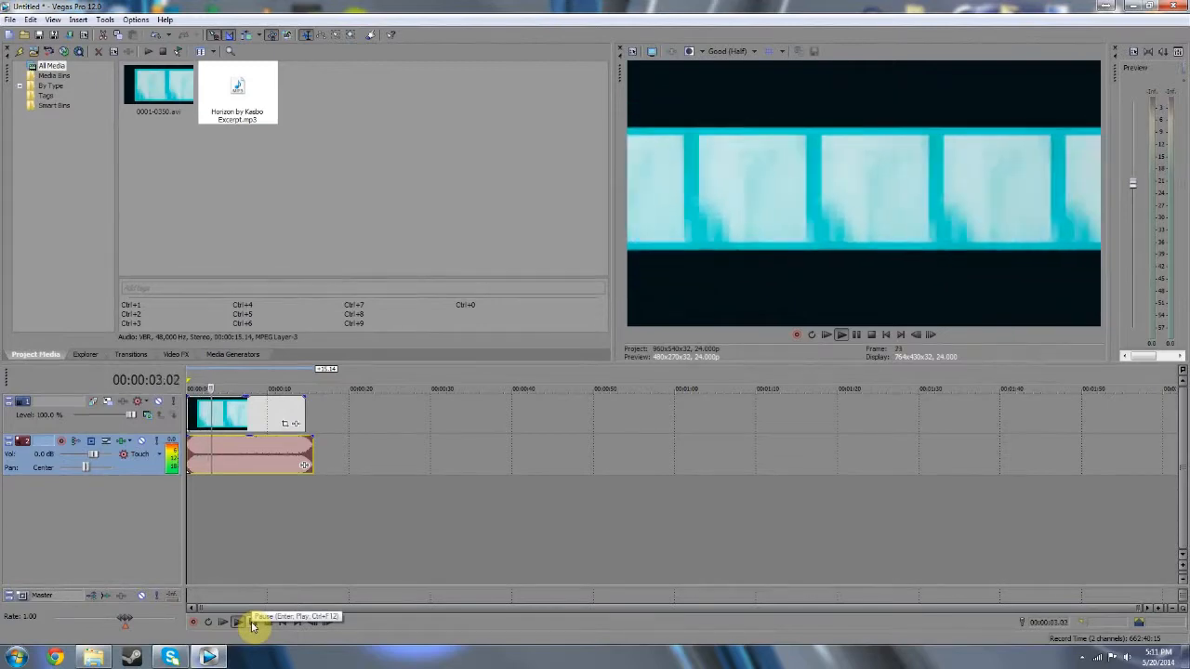
left_click(251, 622)
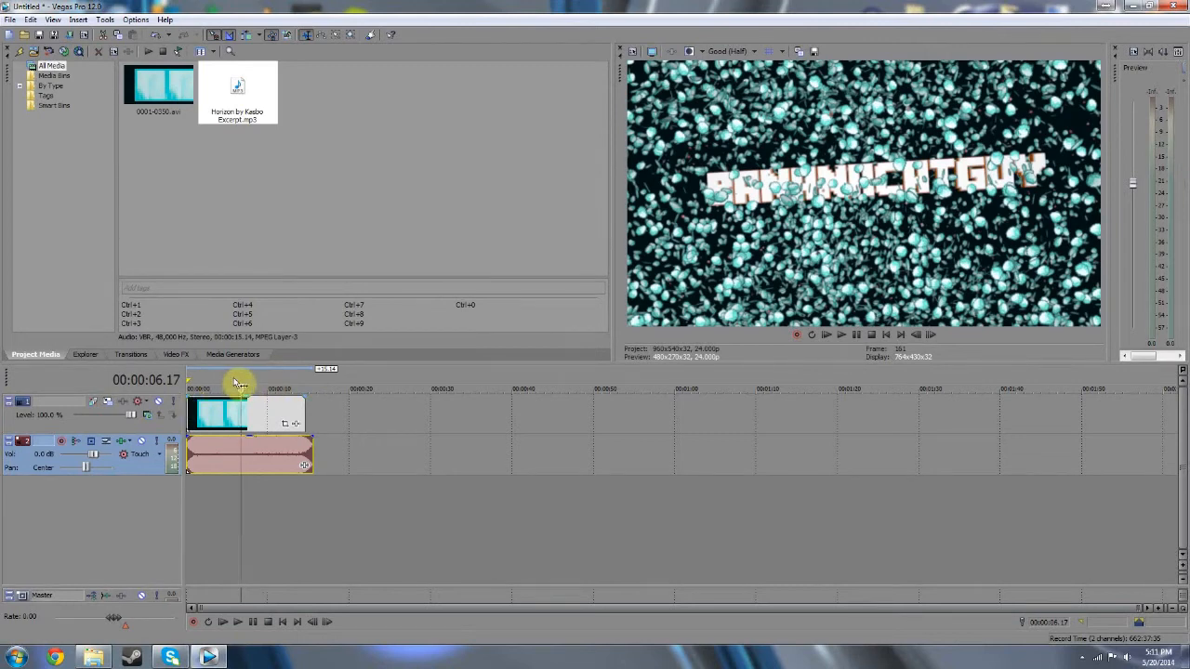
mouse_move(301, 150)
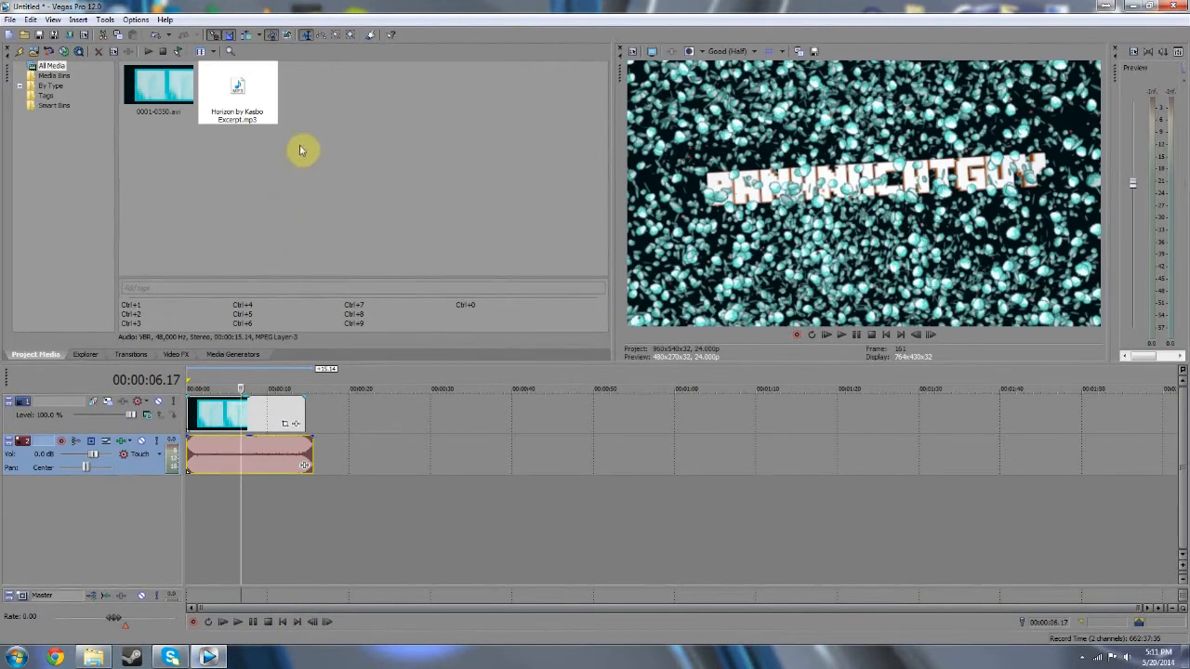
mouse_move(263, 285)
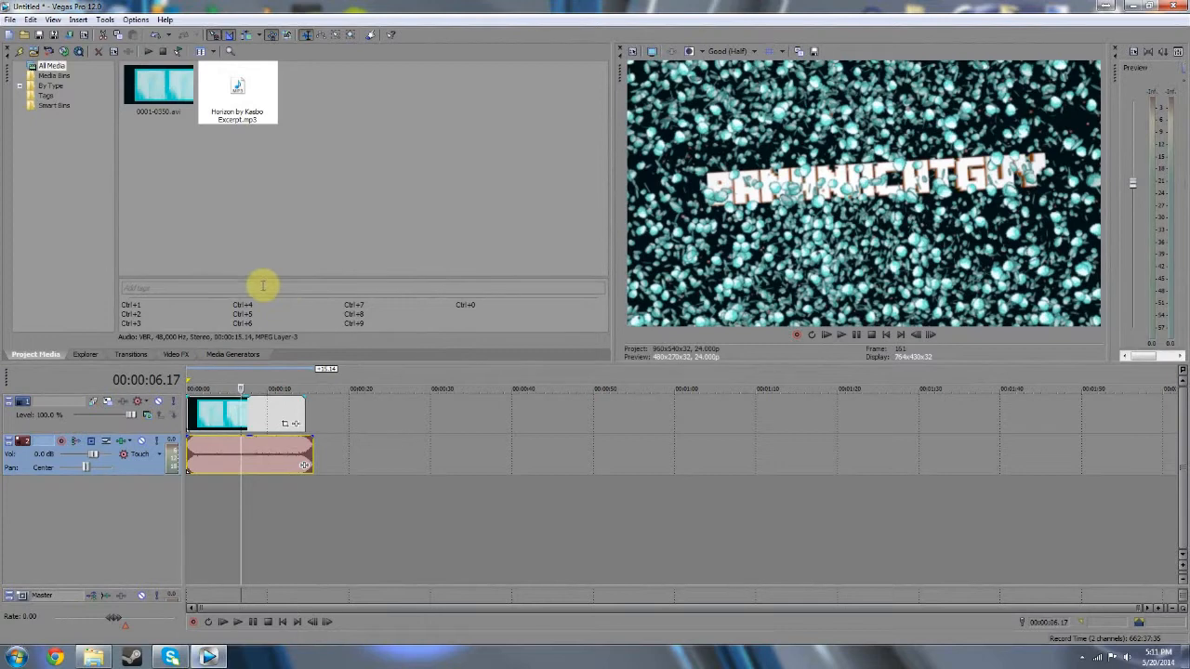
mouse_move(312, 308)
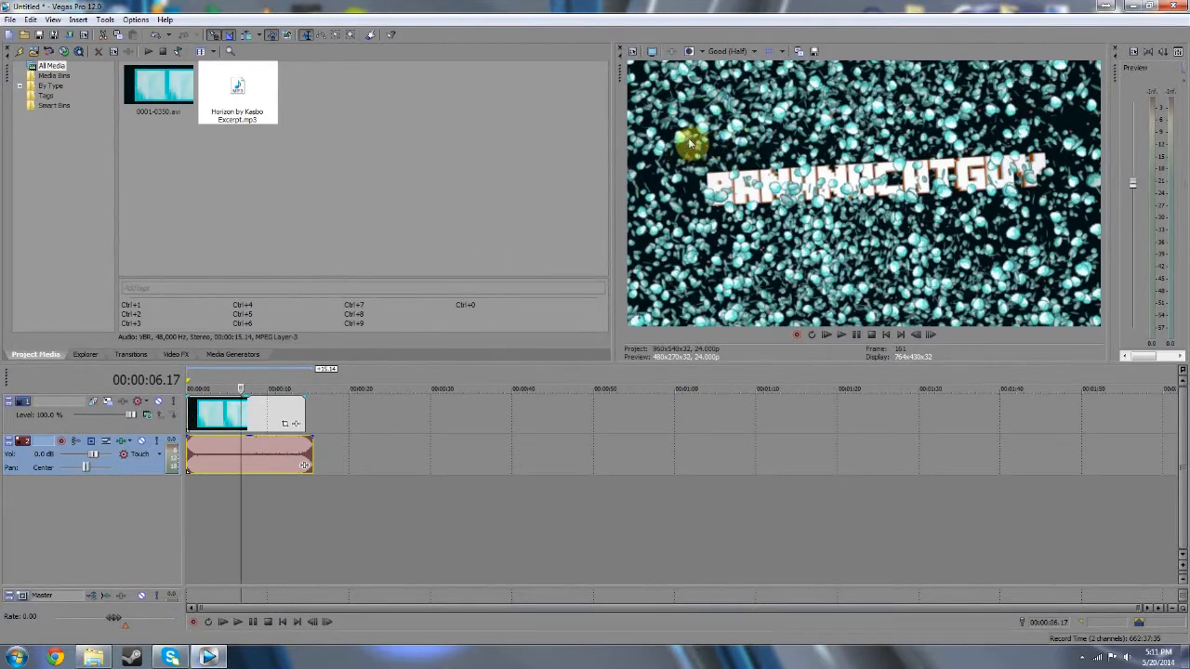
mouse_move(207, 380)
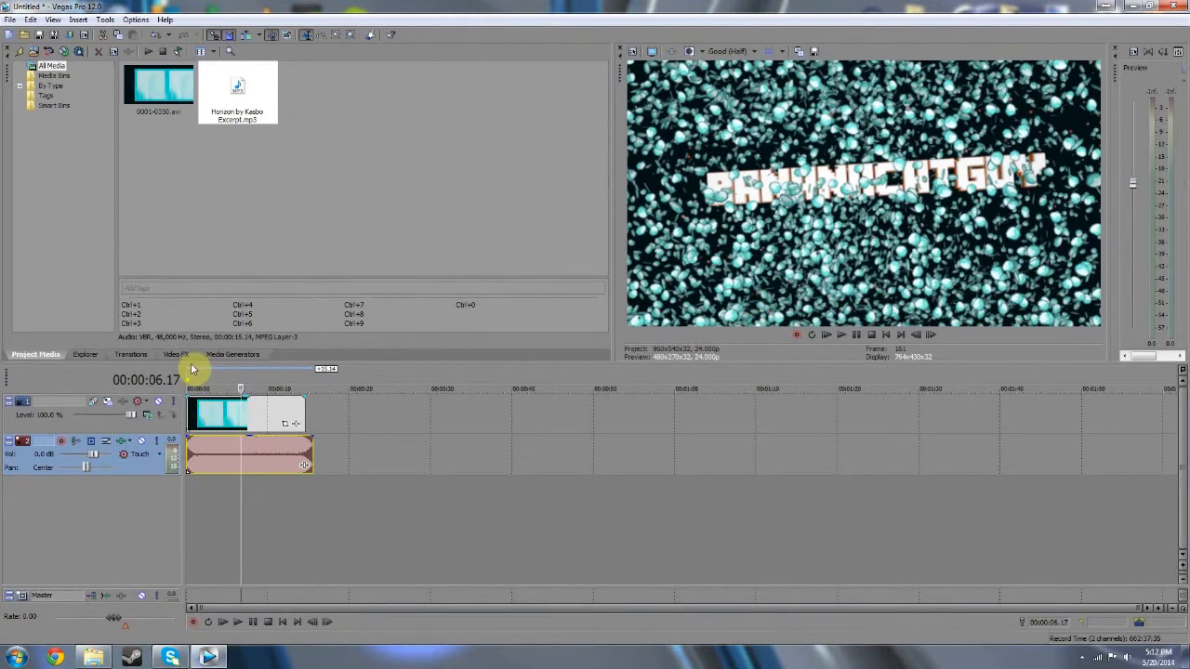
left_click(237, 93)
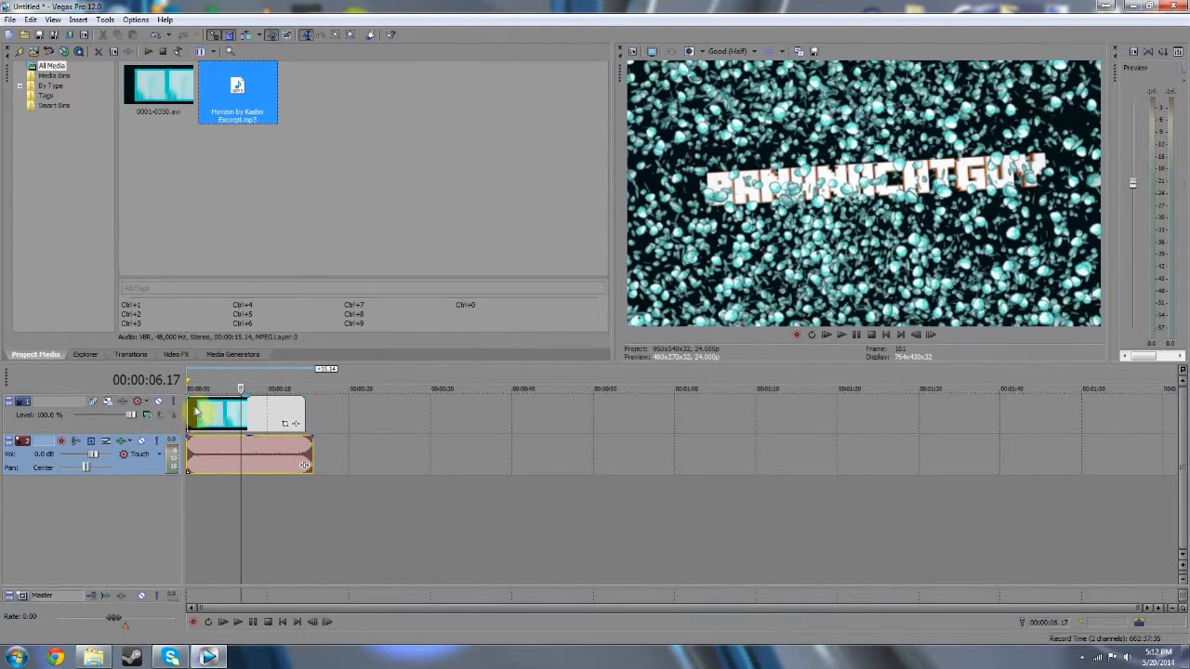
mouse_move(166, 320)
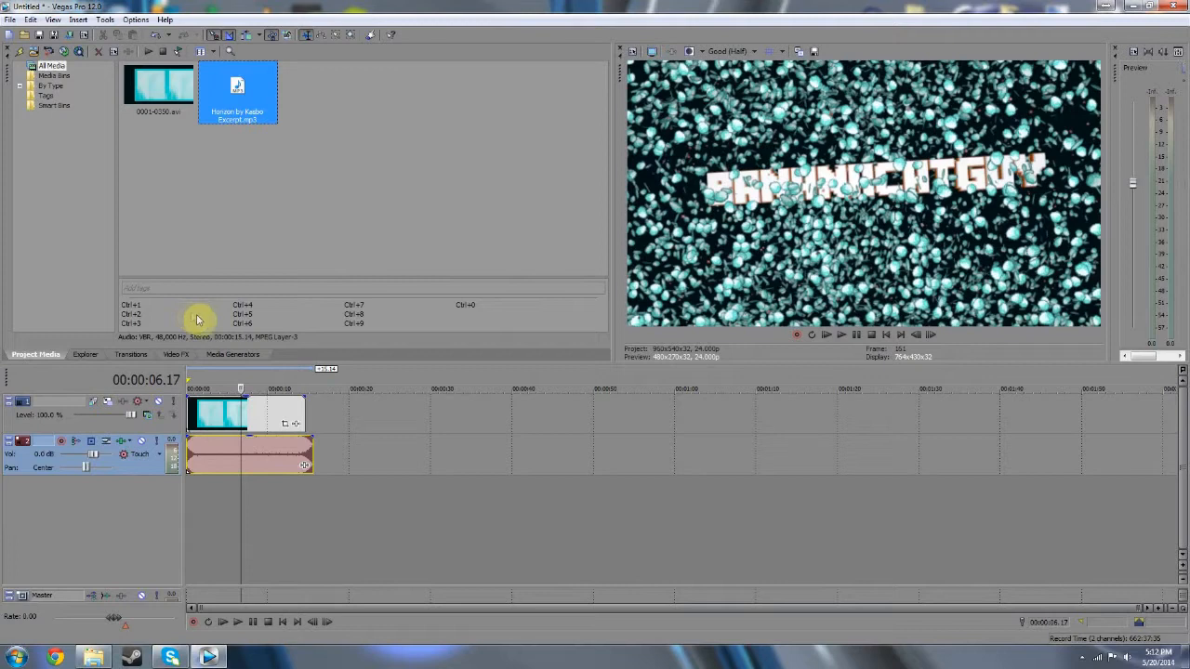
mouse_move(329, 381)
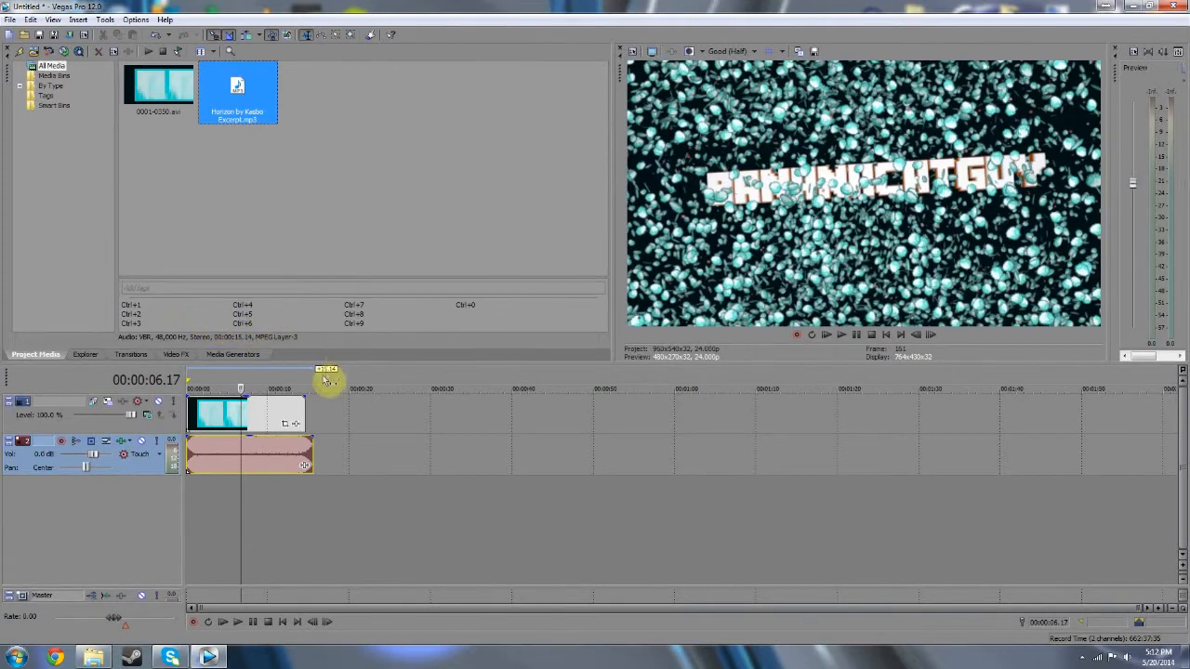
mouse_move(323, 423)
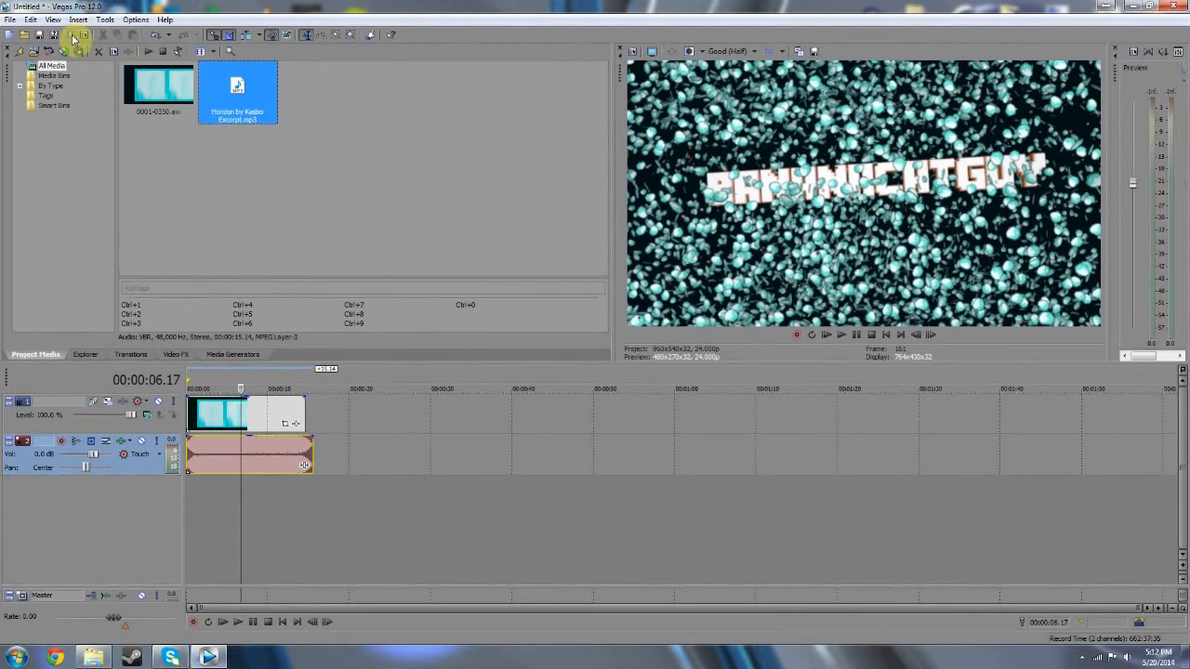
mouse_move(195, 381)
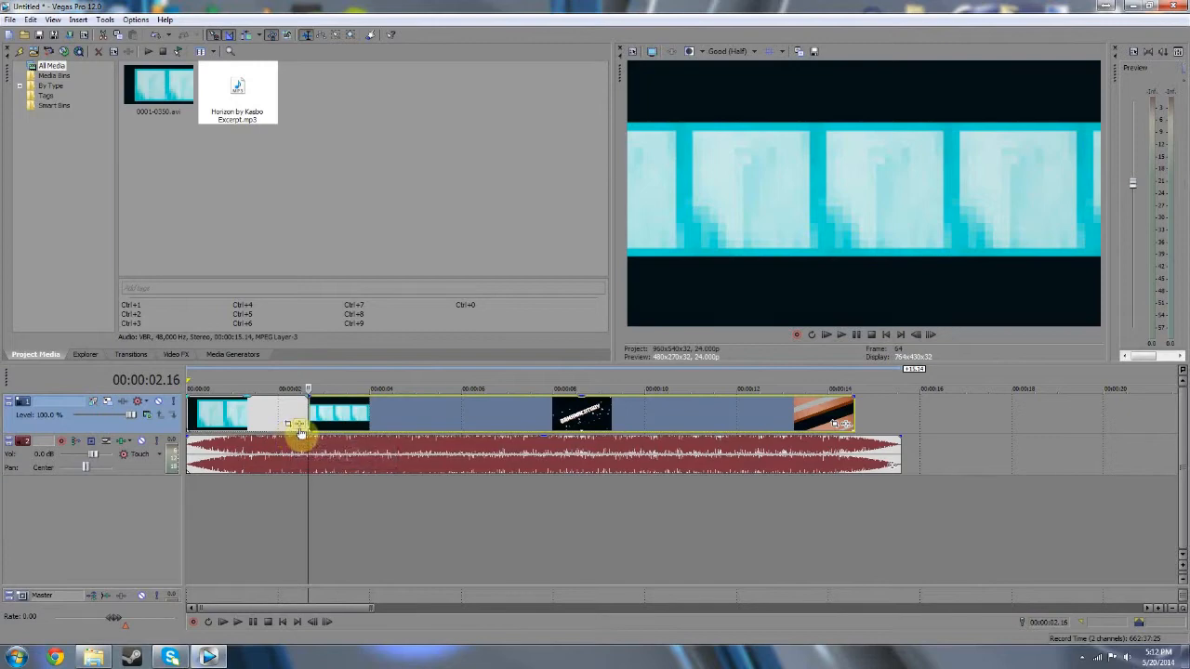
mouse_move(300, 431)
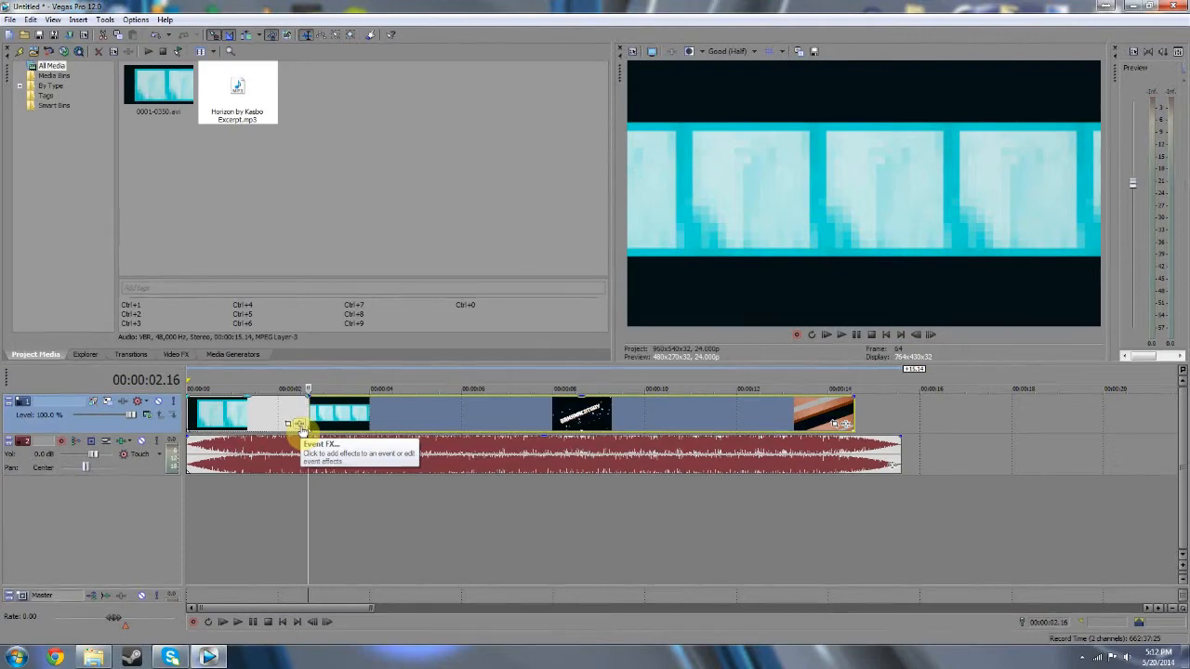
Add a Sony Defocus effect to the opening clip and keep its default settings open.
left_click(300, 426)
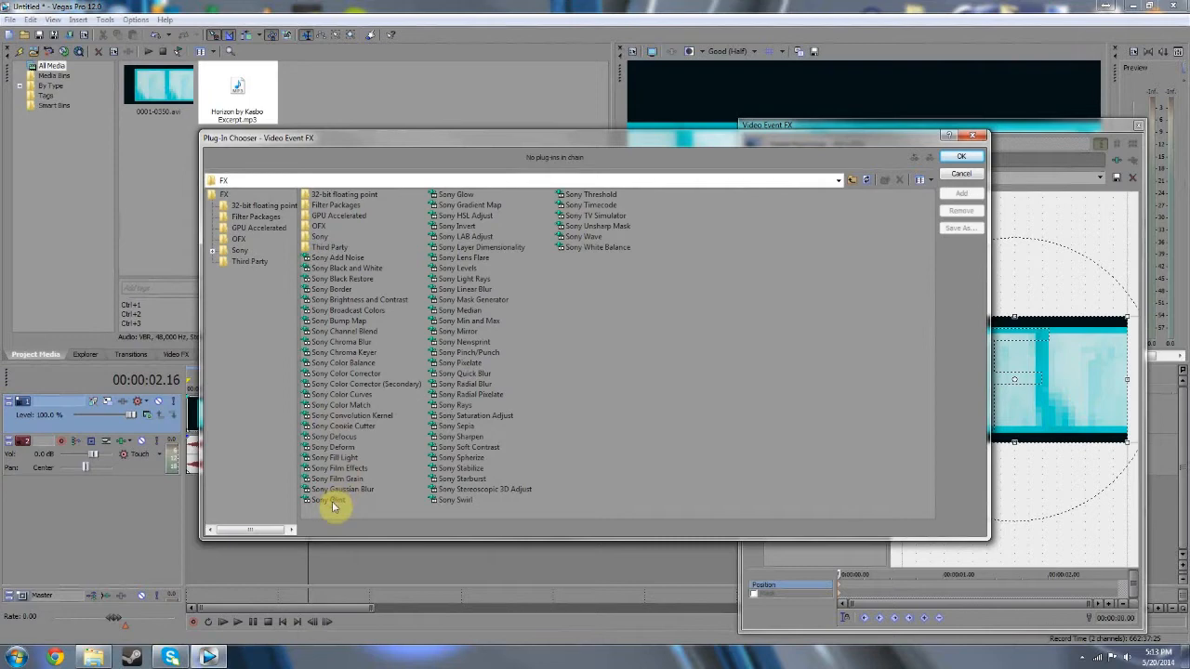
left_click(328, 500)
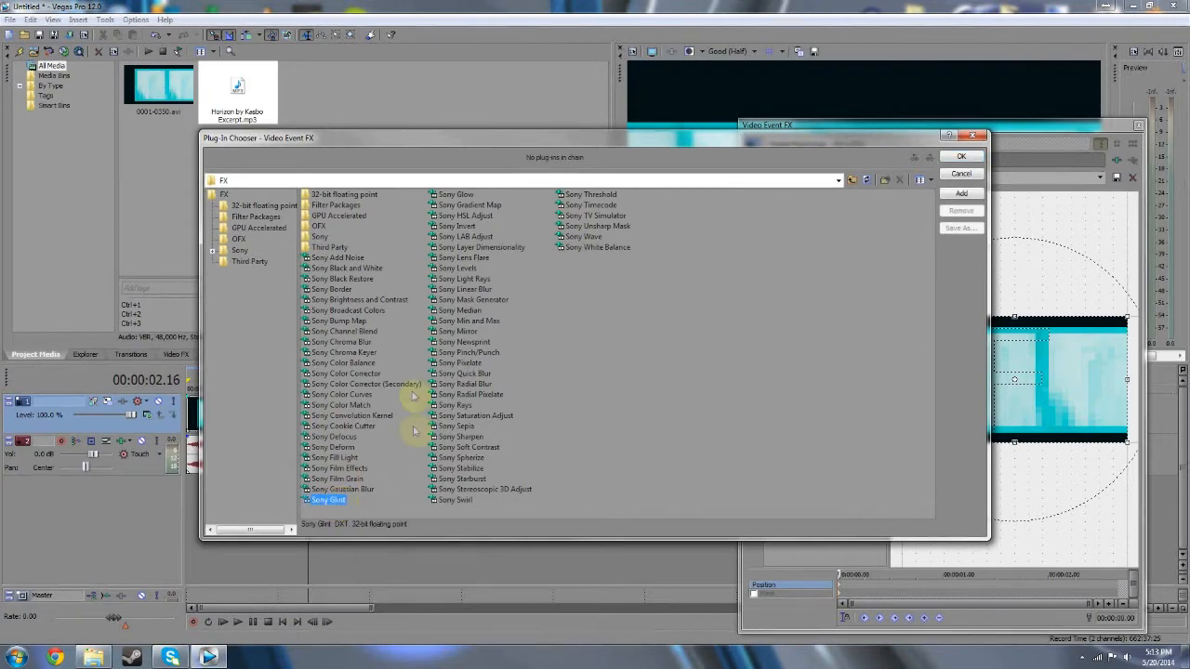
left_click(340, 437)
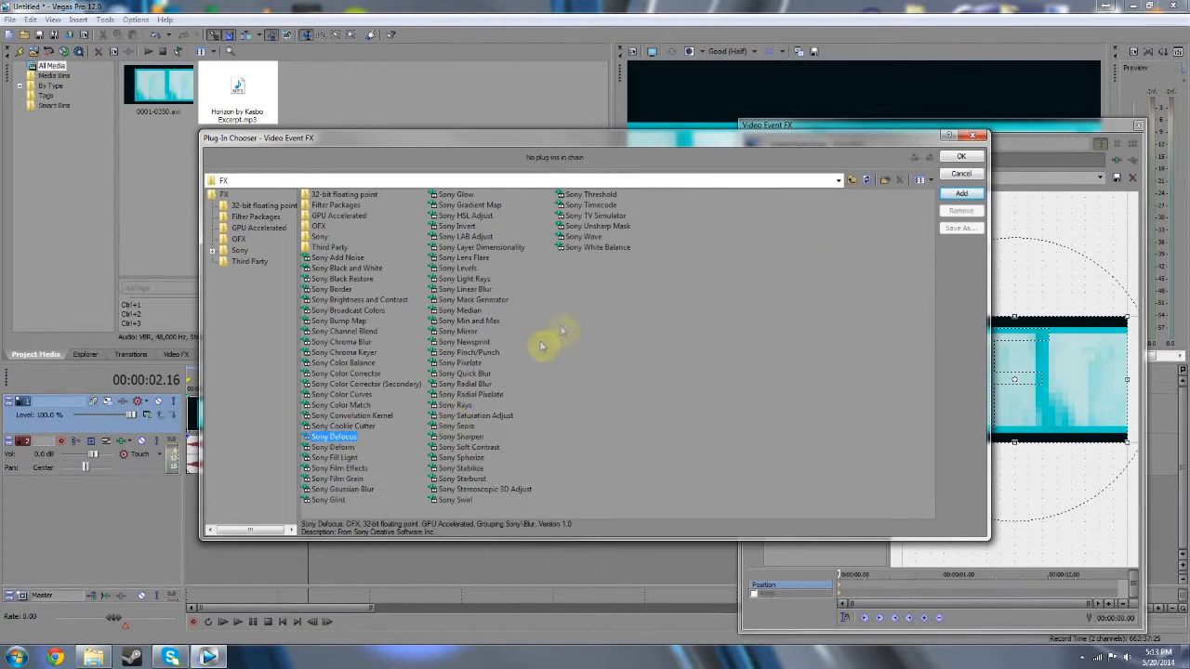
left_click(960, 193)
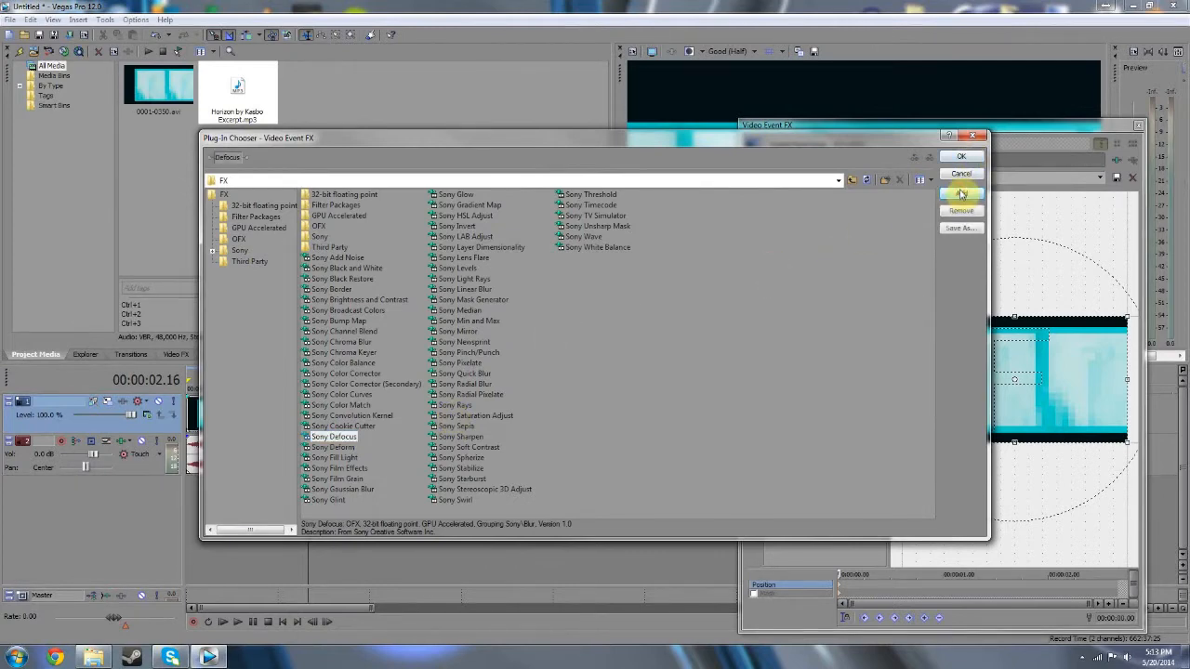
left_click(960, 156)
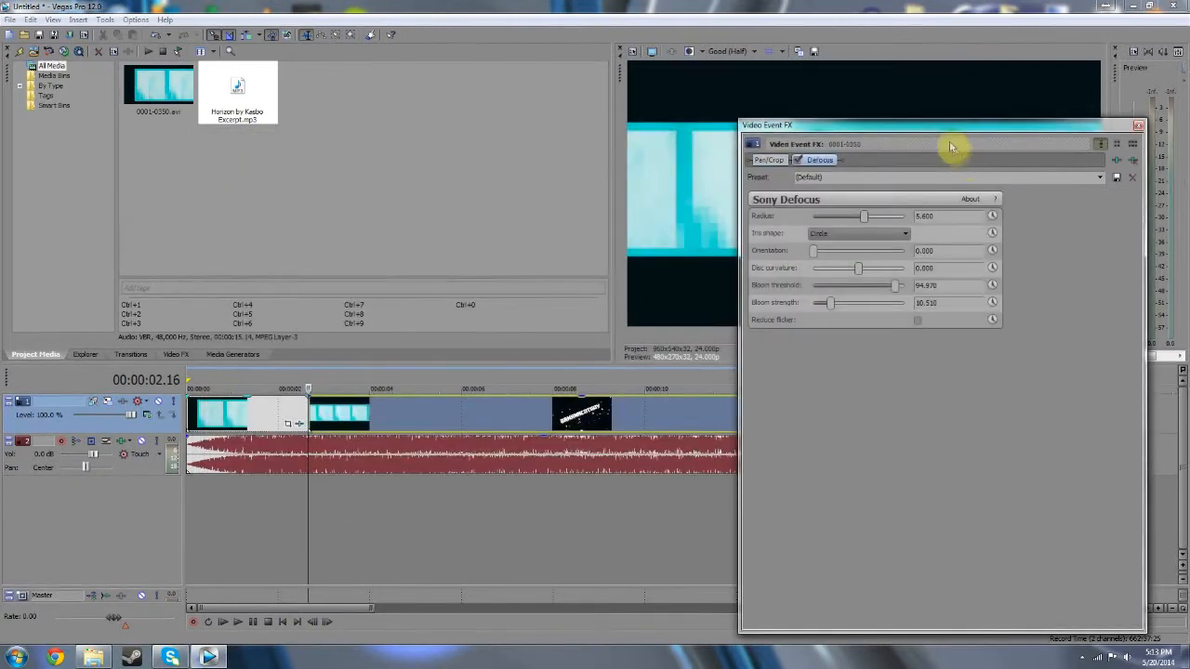
left_click_drag(953, 125, 623, 127)
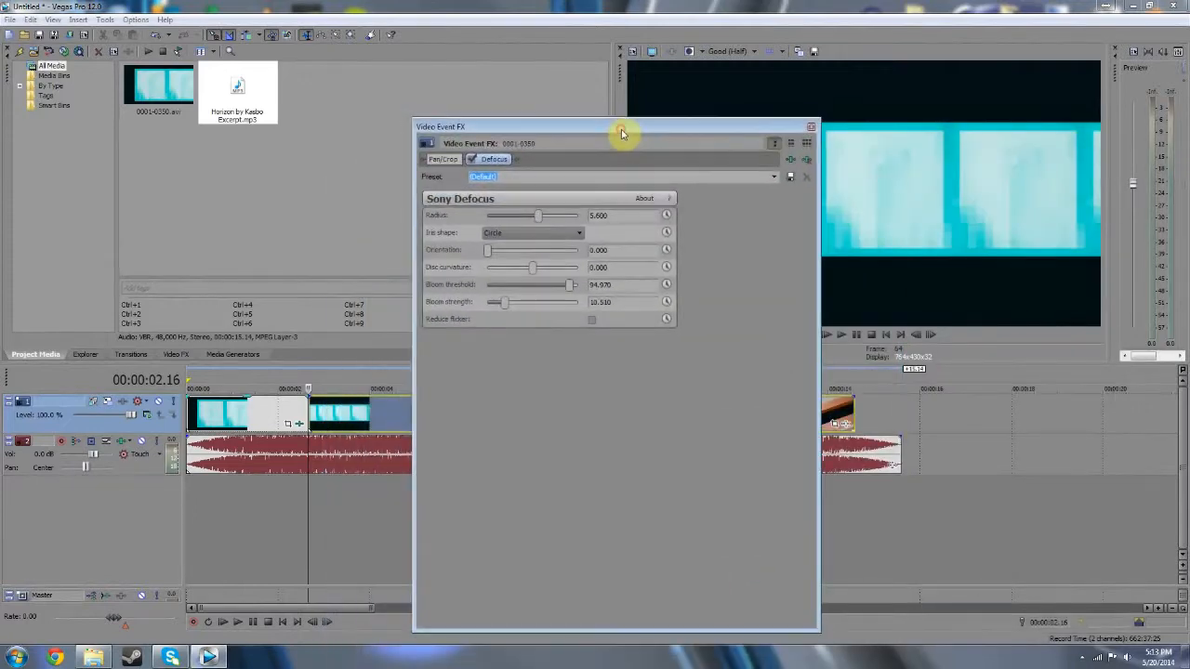
left_click(270, 384)
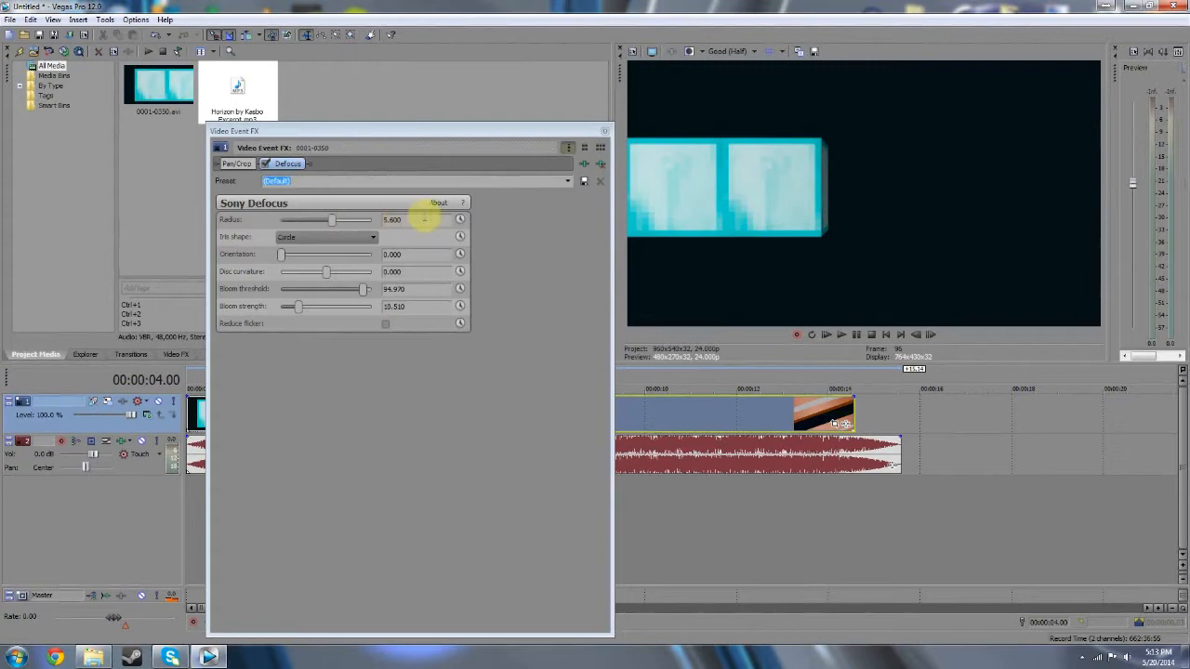
mouse_move(460, 220)
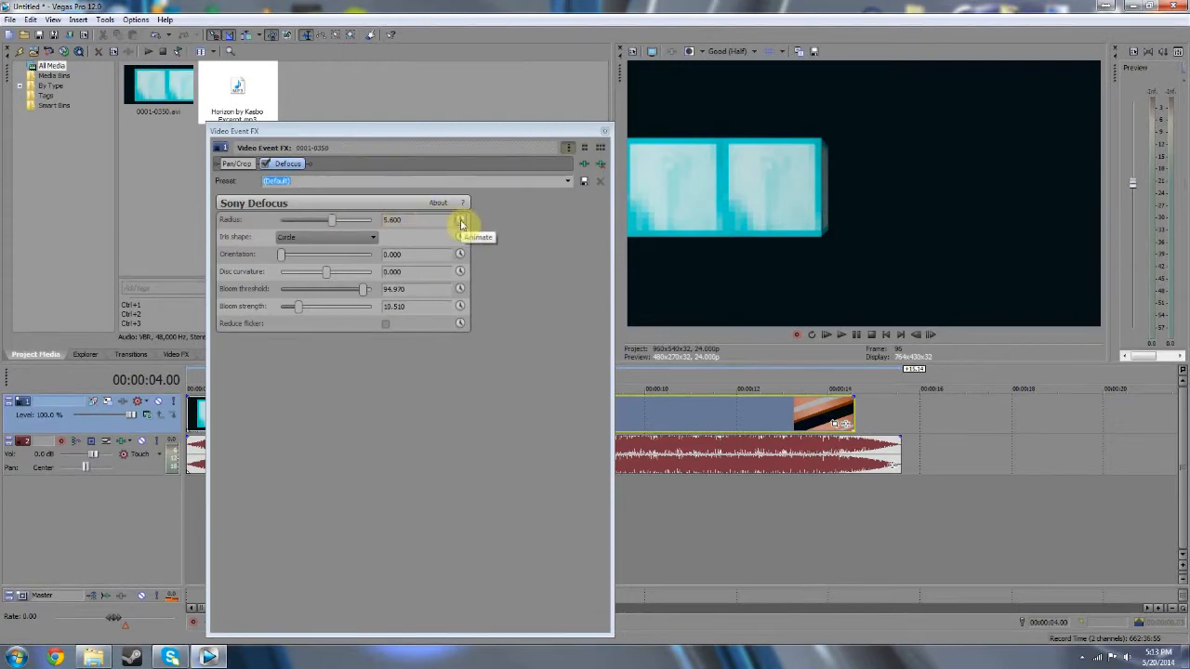
Animate the Defocus Radius and change its value at the end of the clip's effect timeline.
left_click(460, 219)
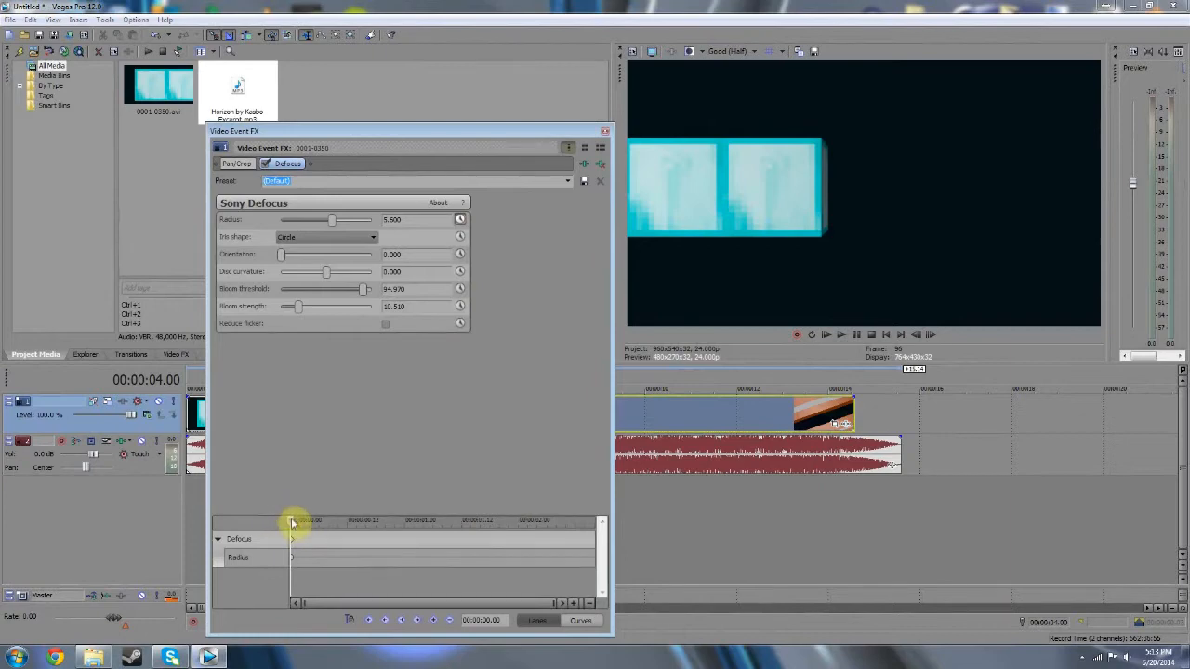
left_click_drag(293, 540, 595, 544)
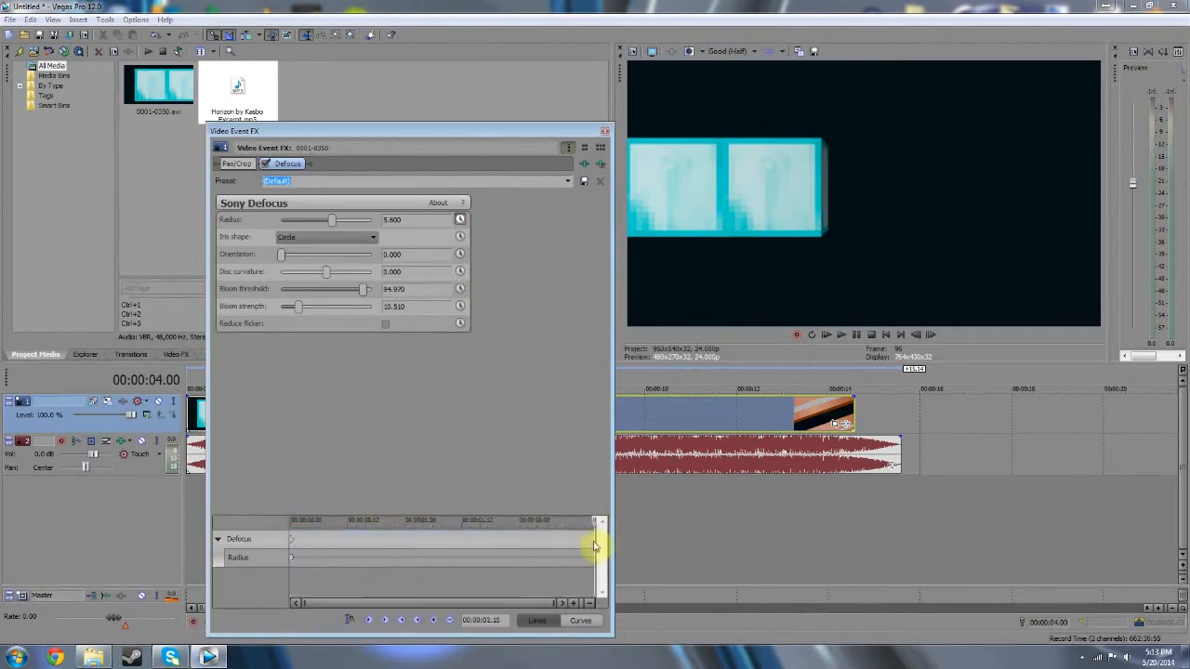
left_click_drag(332, 219, 284, 219)
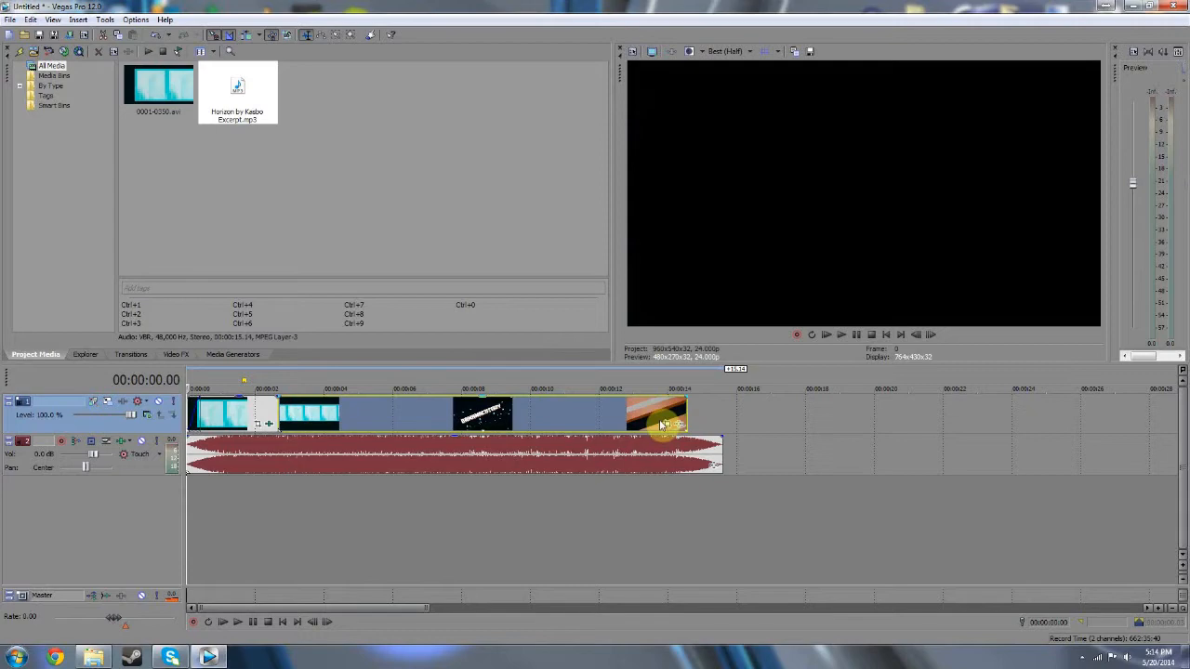
Move the timeline cursor from the title text to the explosion moment near 00:00:07.
left_click(488, 389)
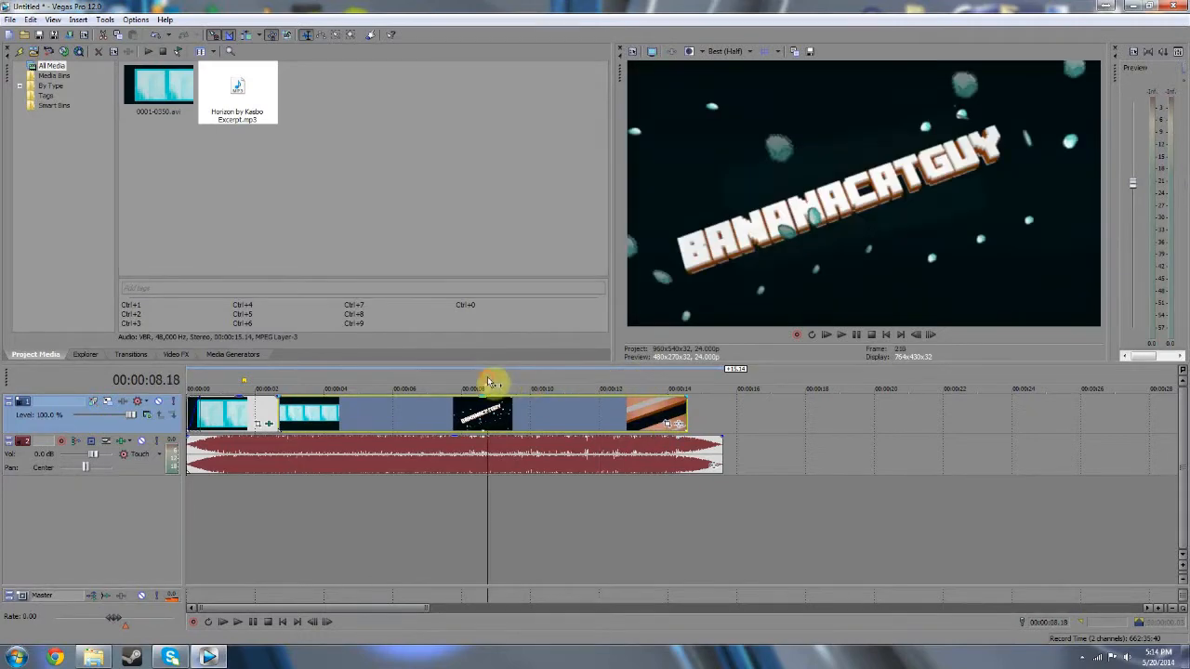
left_click(391, 383)
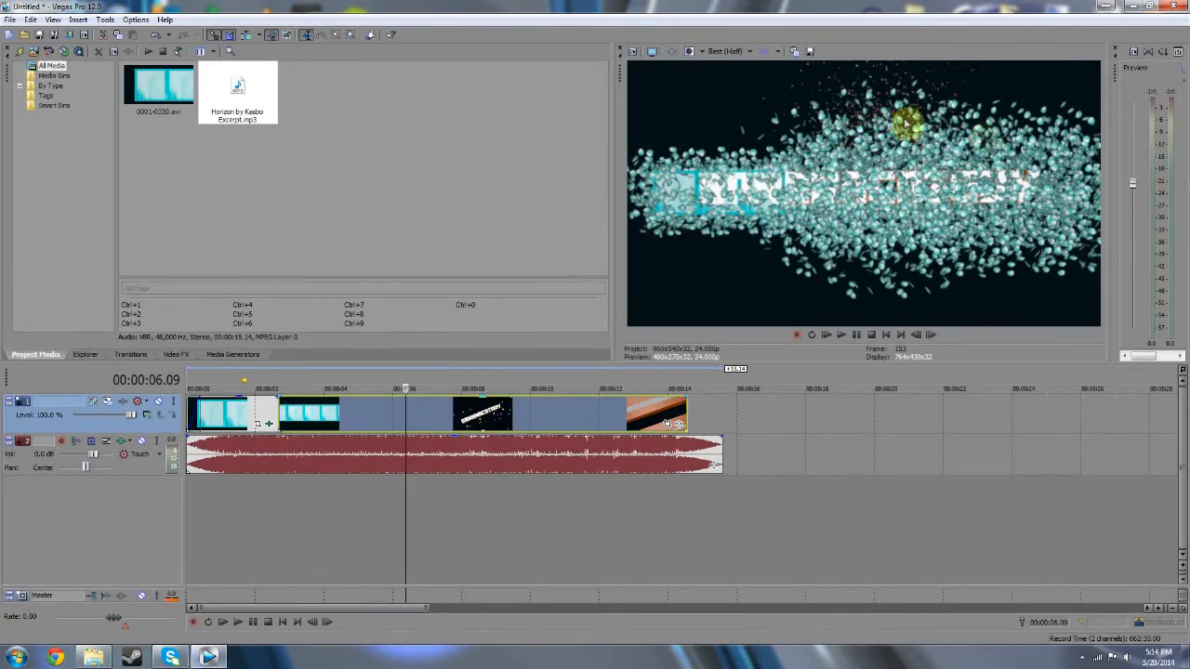
mouse_move(784, 447)
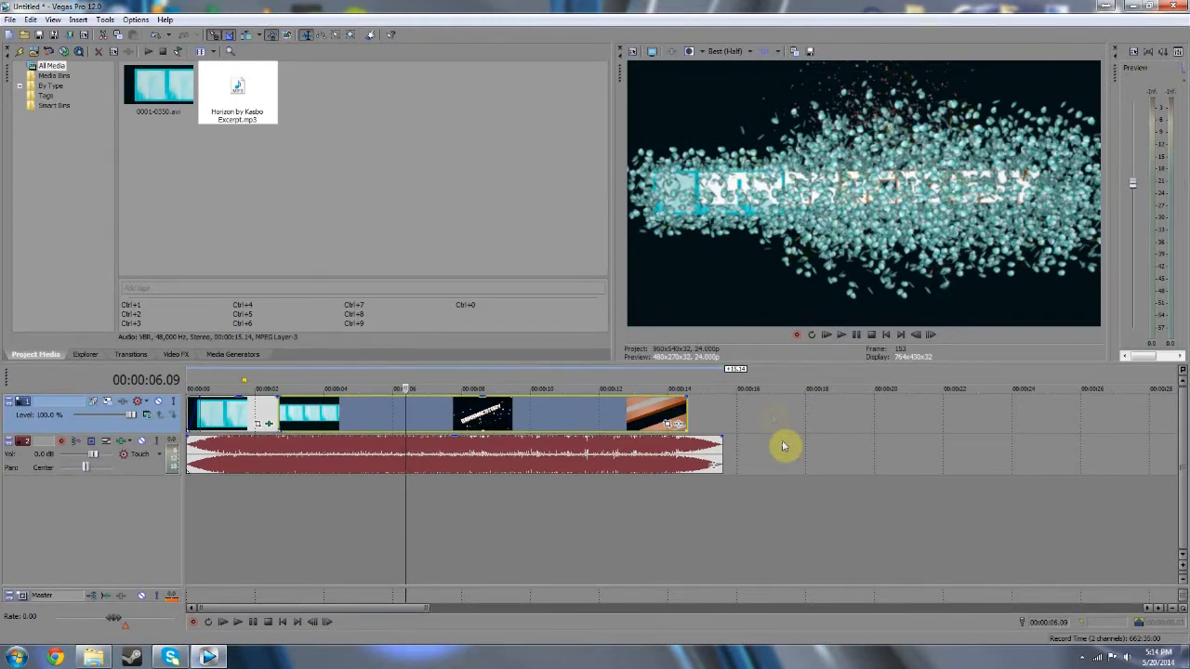
mouse_move(888, 116)
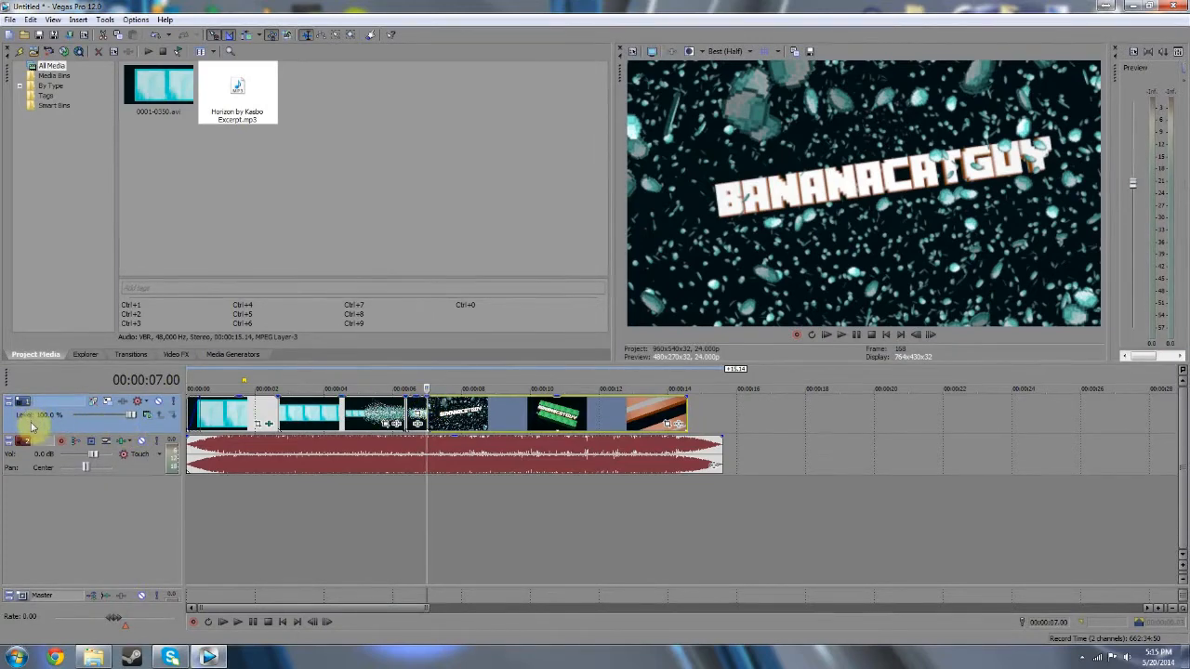
Insert a new video track and move the short split piece onto it, then select it.
right_click(32, 428)
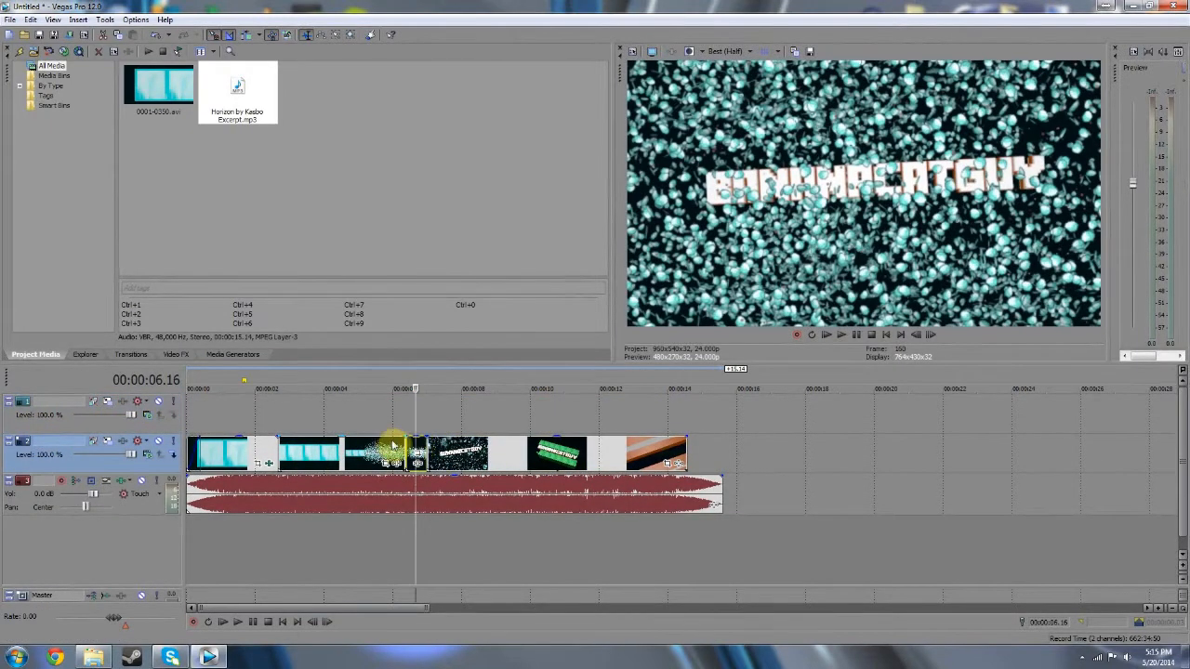
left_click(404, 421)
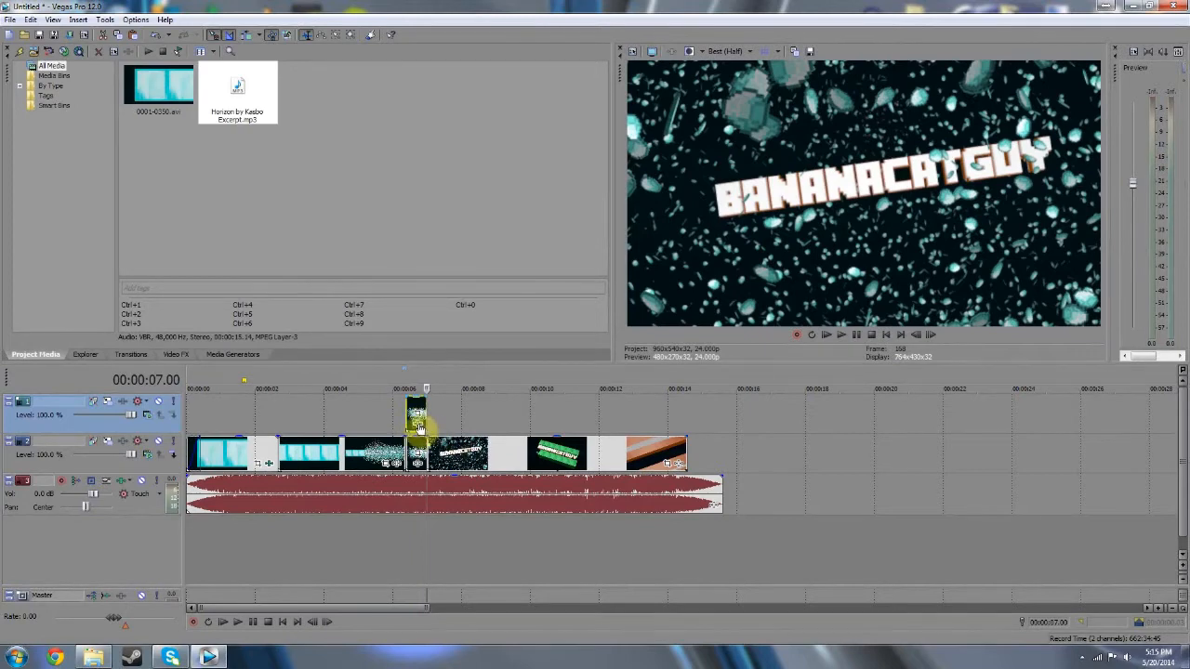
left_click(175, 354)
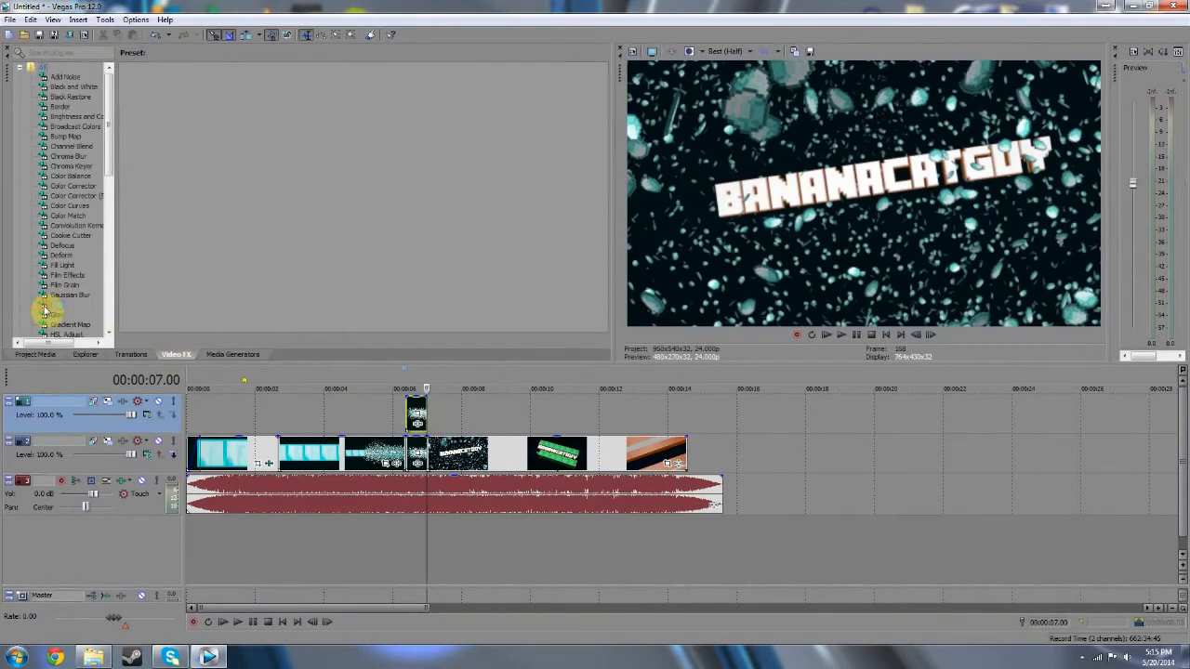
Apply the Sony Glint Sparkle preset to the short top-track piece and move its settings aside.
left_click(58, 305)
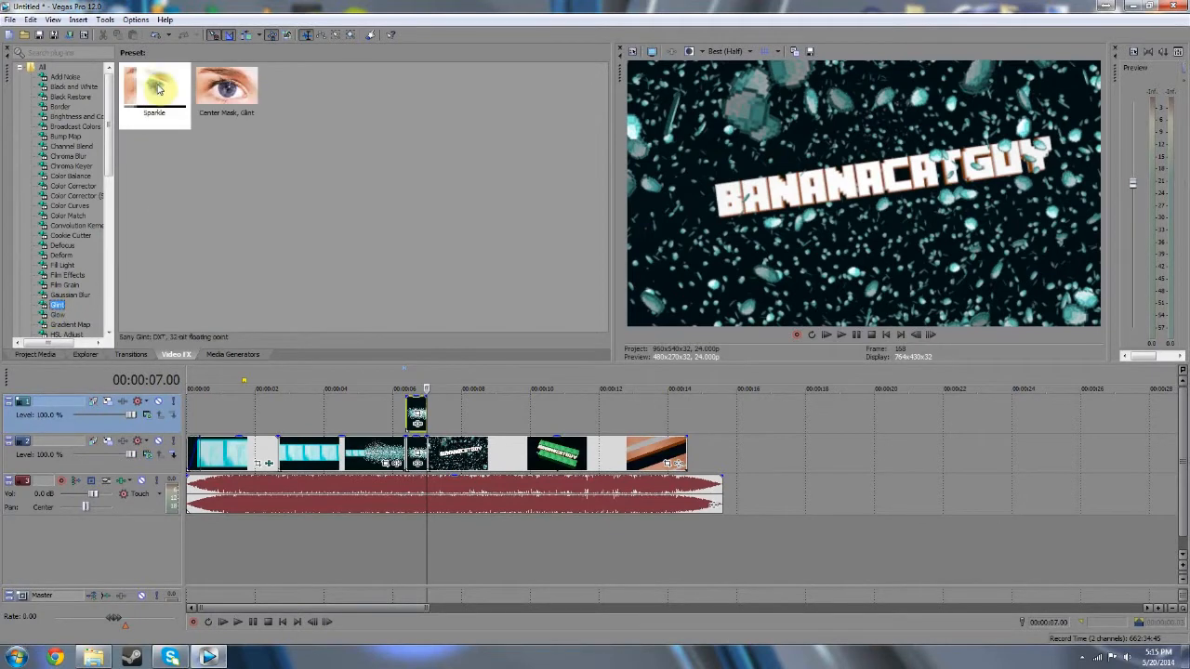
left_click(154, 88)
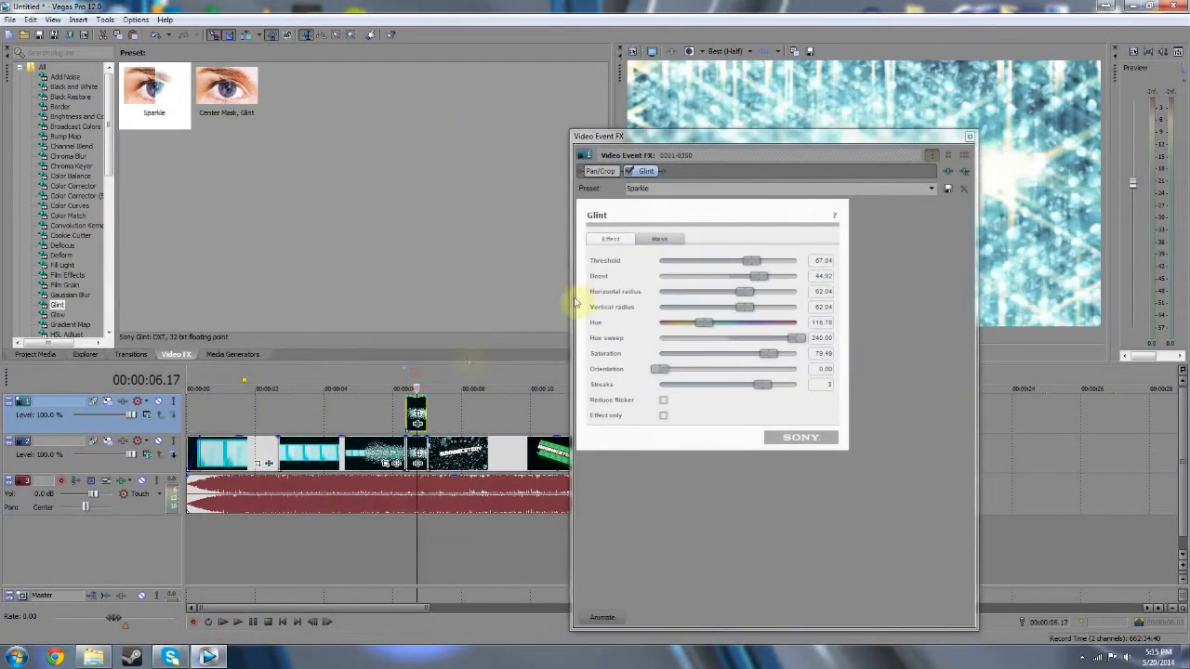
left_click_drag(772, 137, 353, 127)
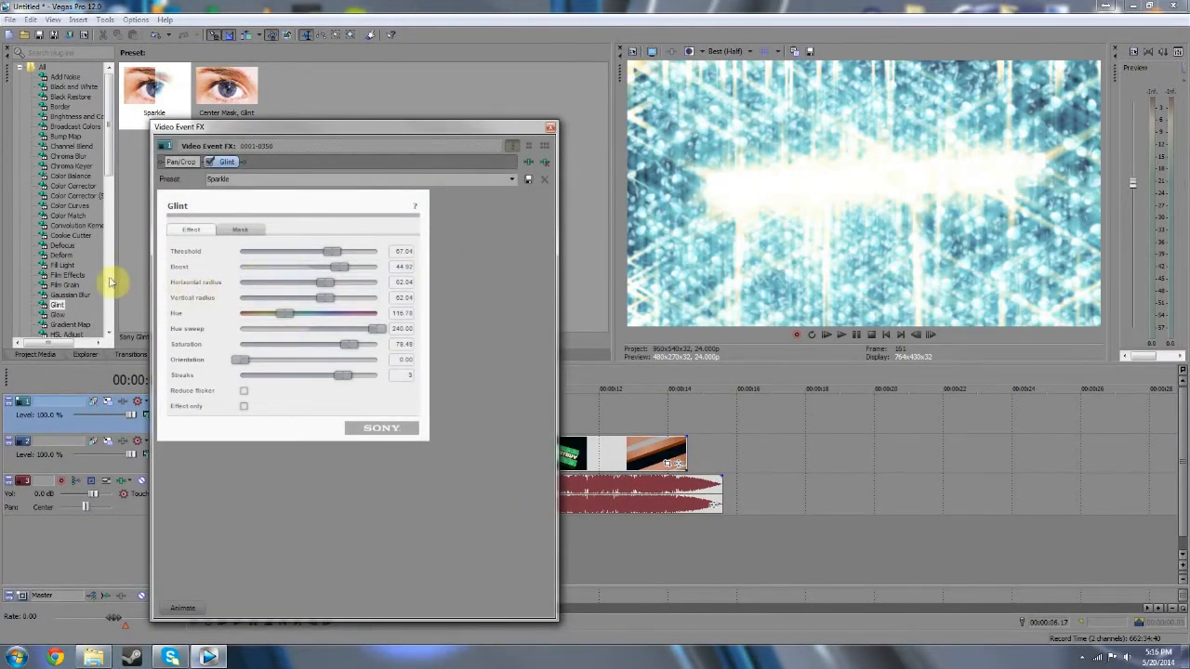
mouse_move(44, 286)
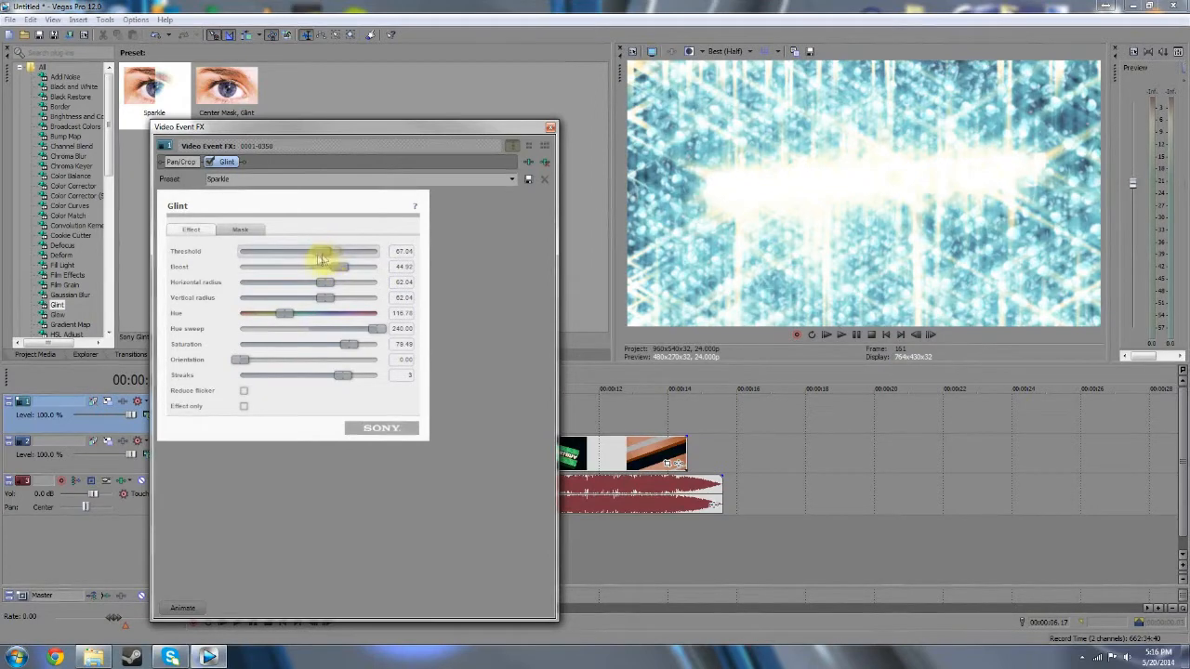
Lower the Glint threshold and boost, shift hue and sweep, adjust saturation, and set Streaks to 3.
left_click_drag(351, 251, 333, 251)
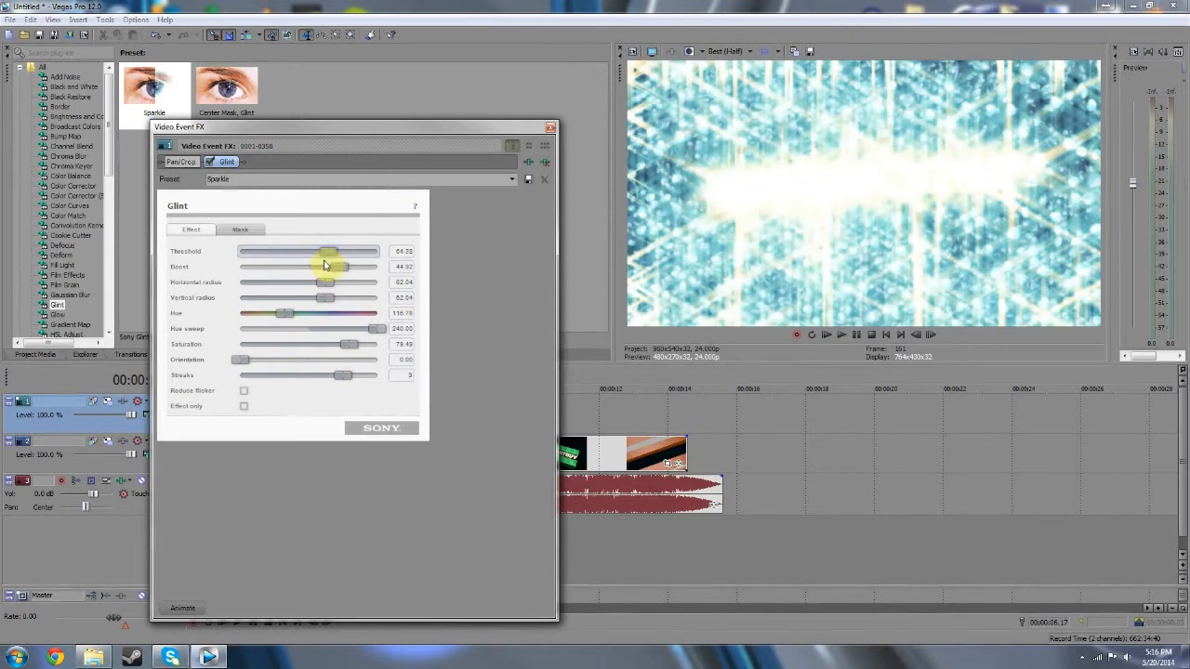
left_click_drag(339, 267, 325, 267)
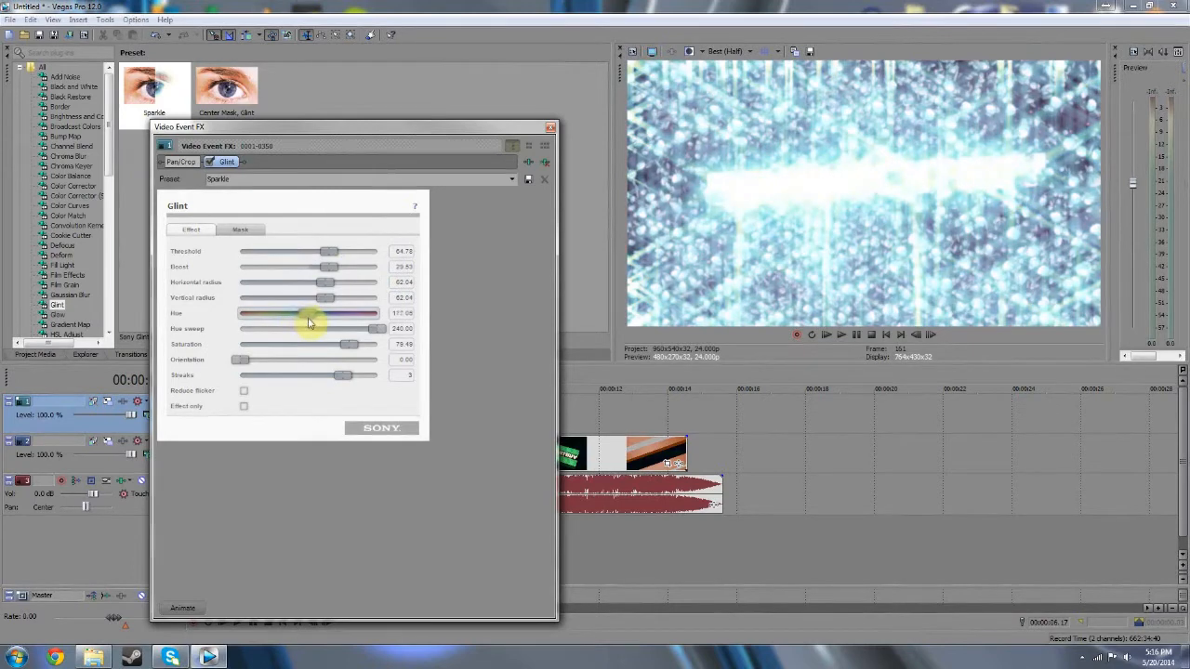
left_click_drag(292, 313, 307, 314)
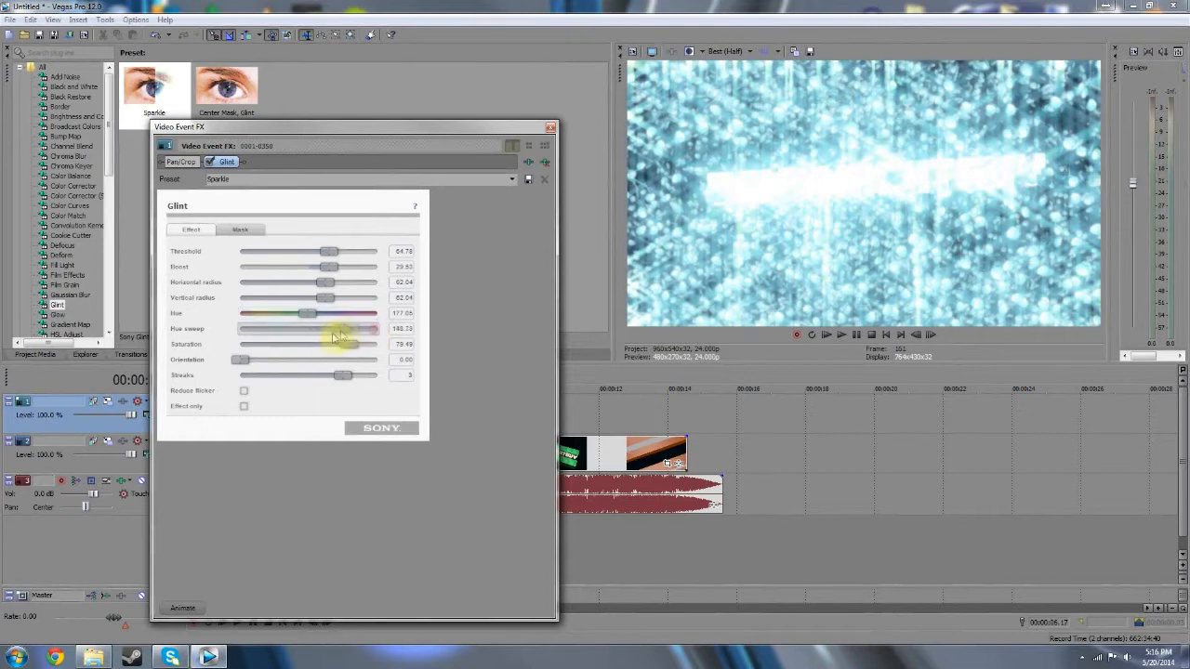
left_click_drag(349, 328, 296, 328)
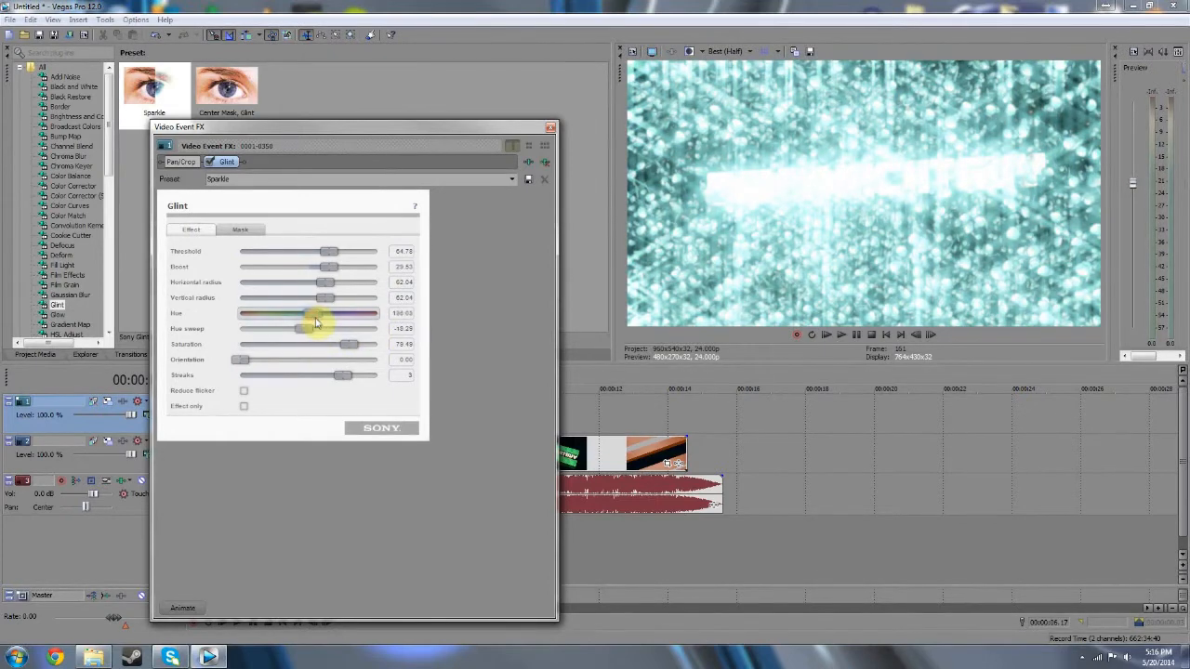
left_click_drag(321, 313, 344, 314)
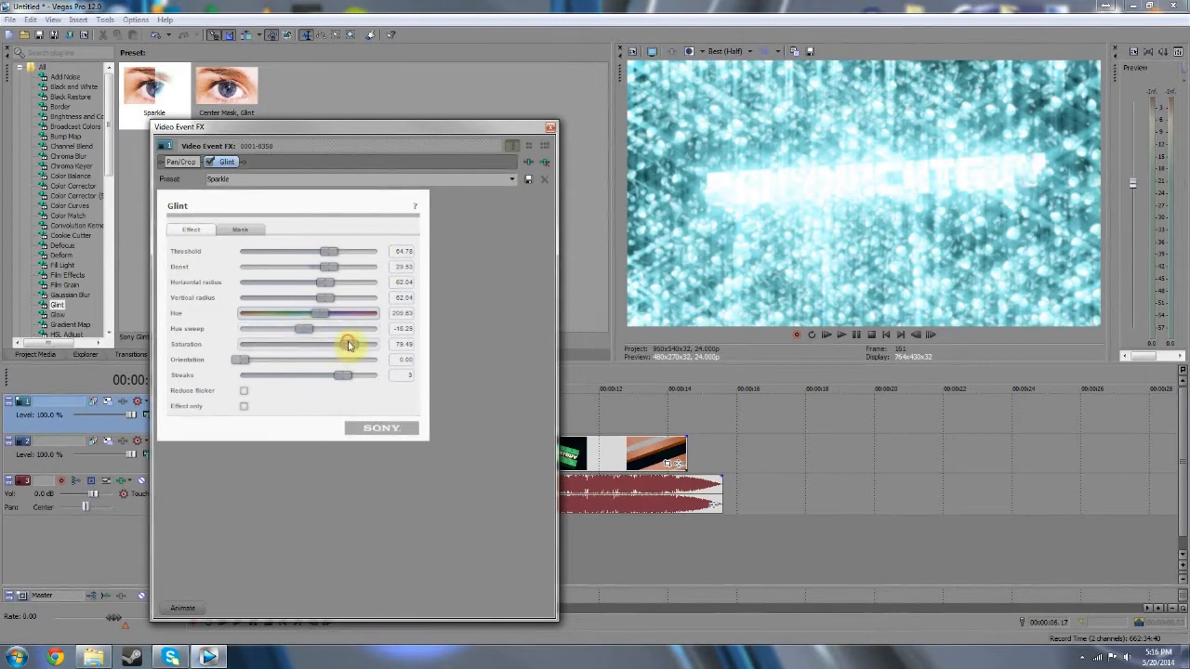
left_click_drag(344, 344, 325, 344)
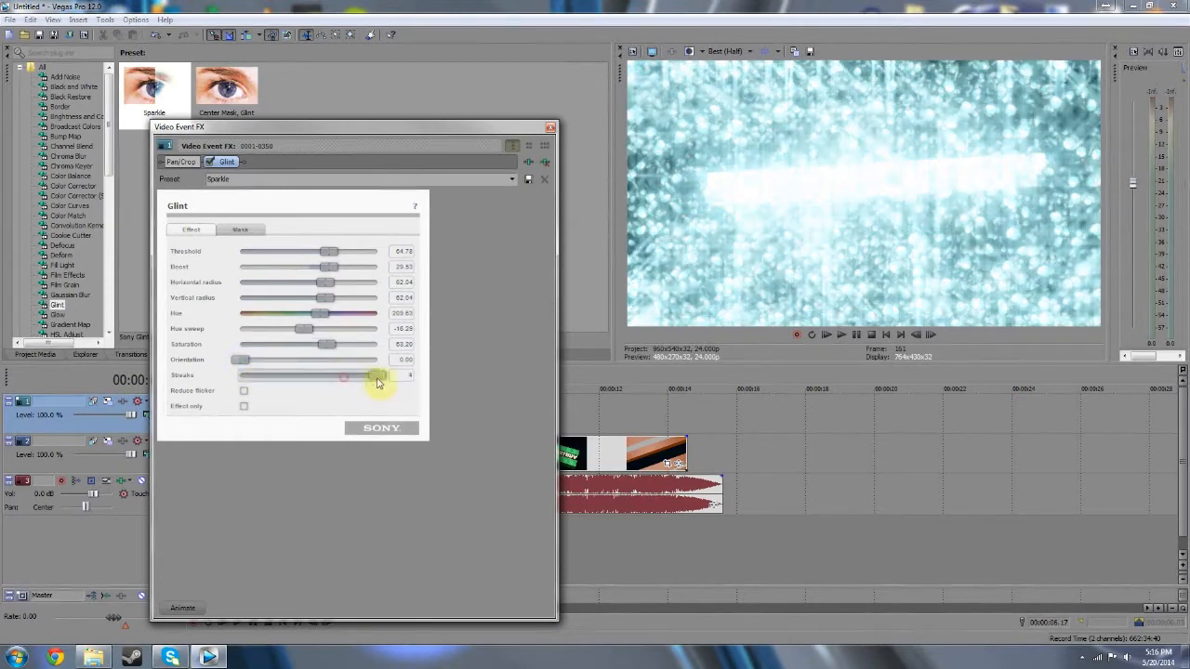
left_click_drag(376, 376, 348, 376)
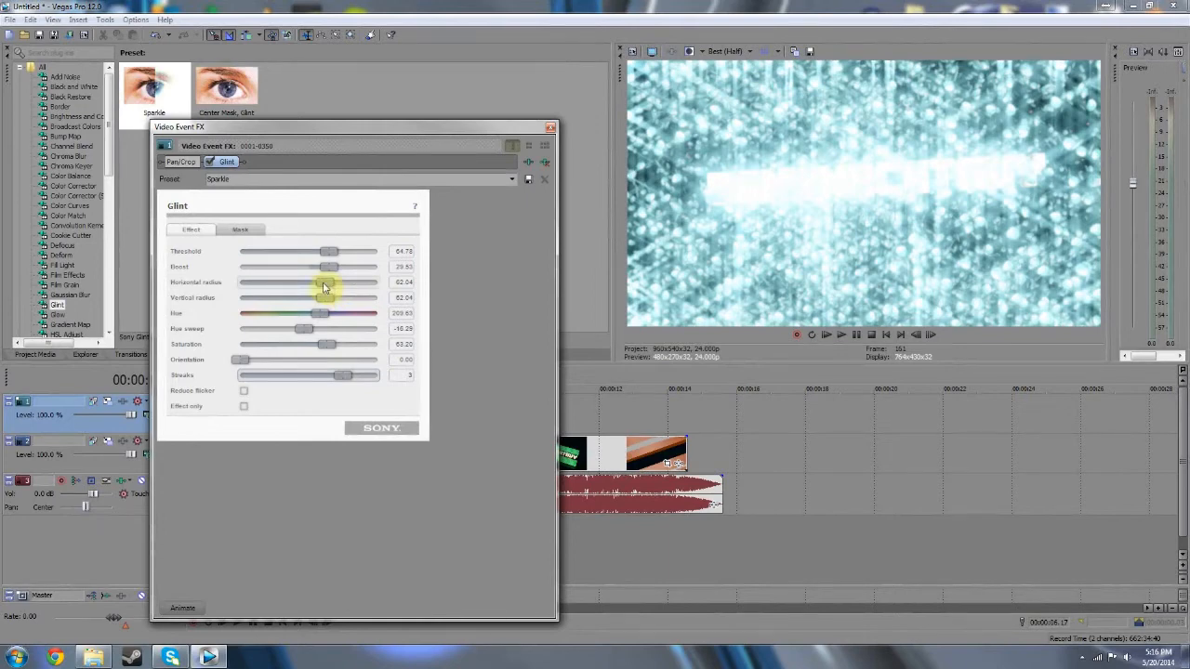
Give the Glint an Ellipse mask in Effect mode.
left_click(240, 230)
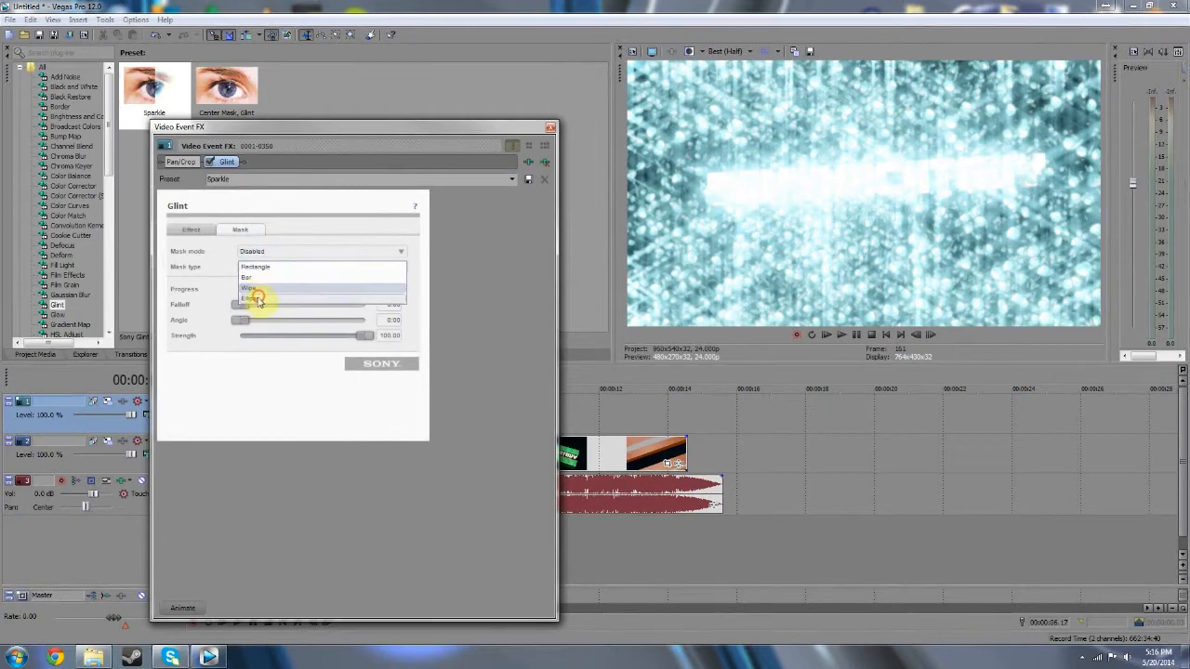
left_click(249, 298)
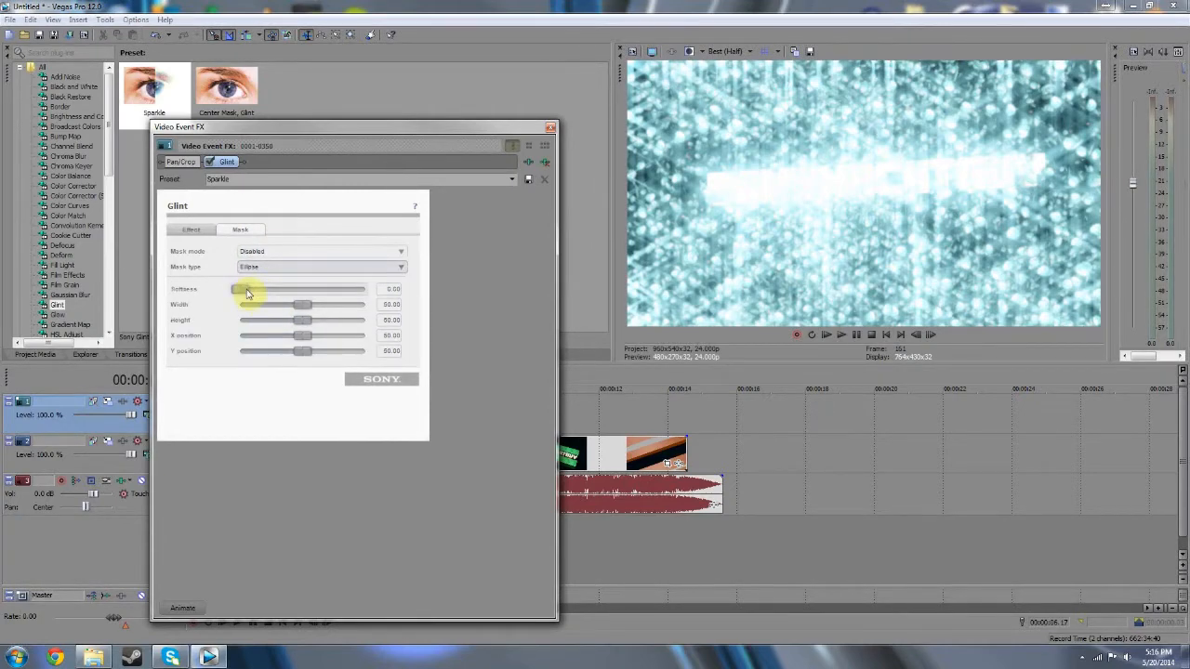
left_click(321, 251)
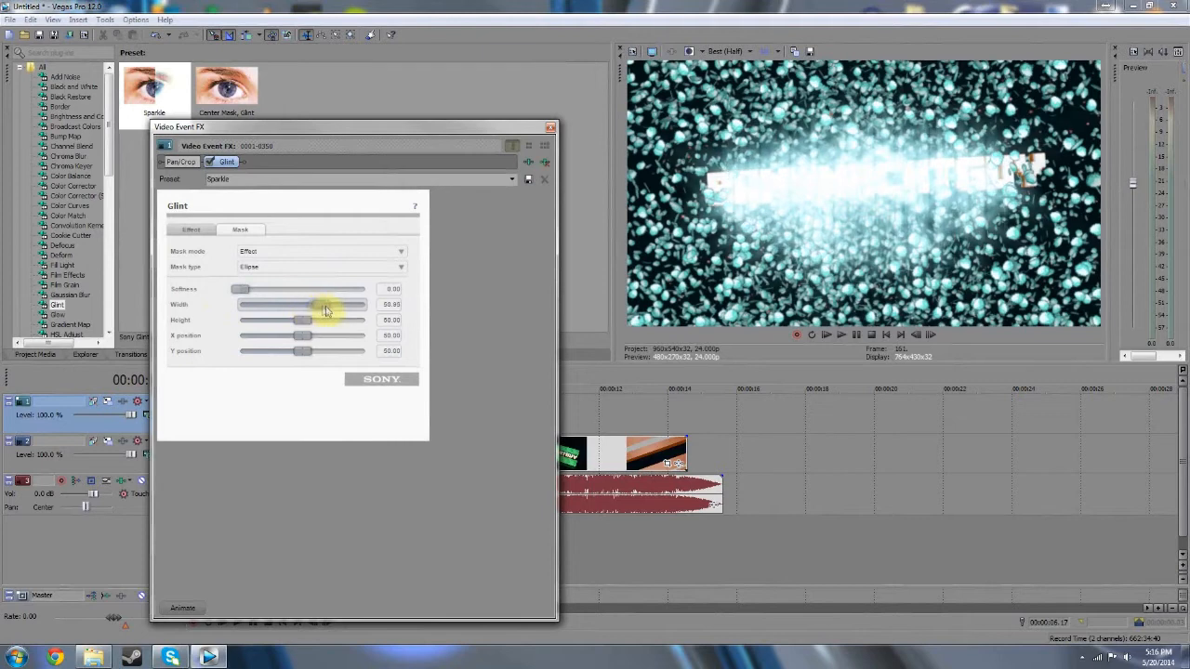
Set the mask Width and Height to 100 and X position to 51.
left_click_drag(302, 304, 361, 304)
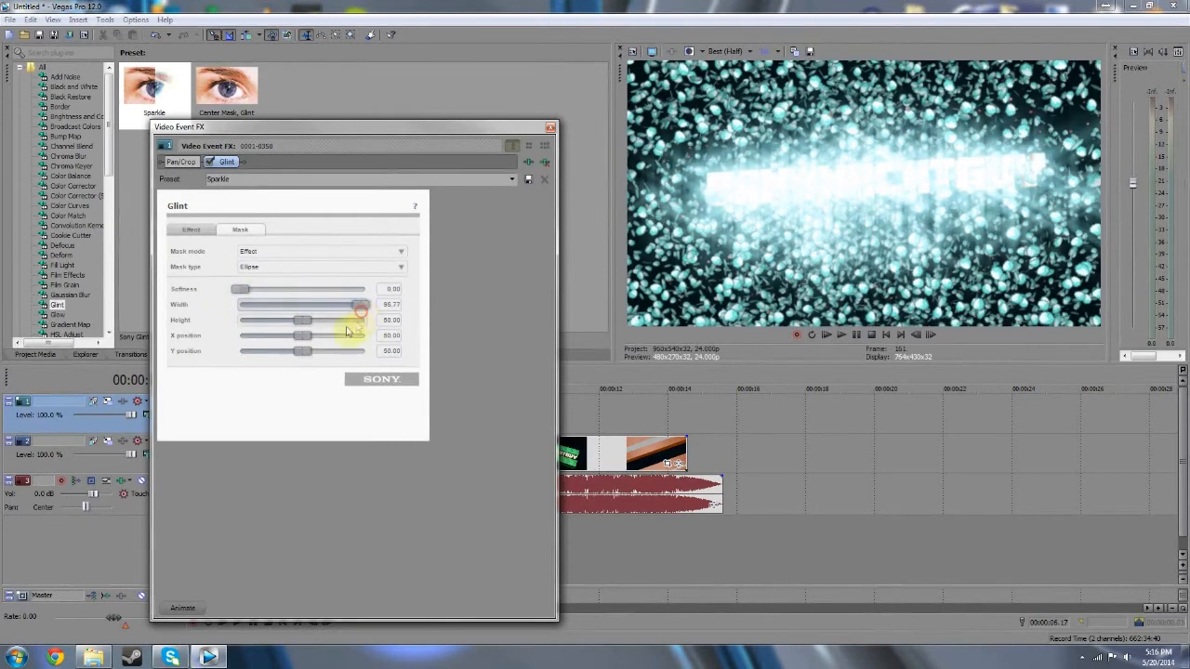
left_click_drag(302, 320, 354, 320)
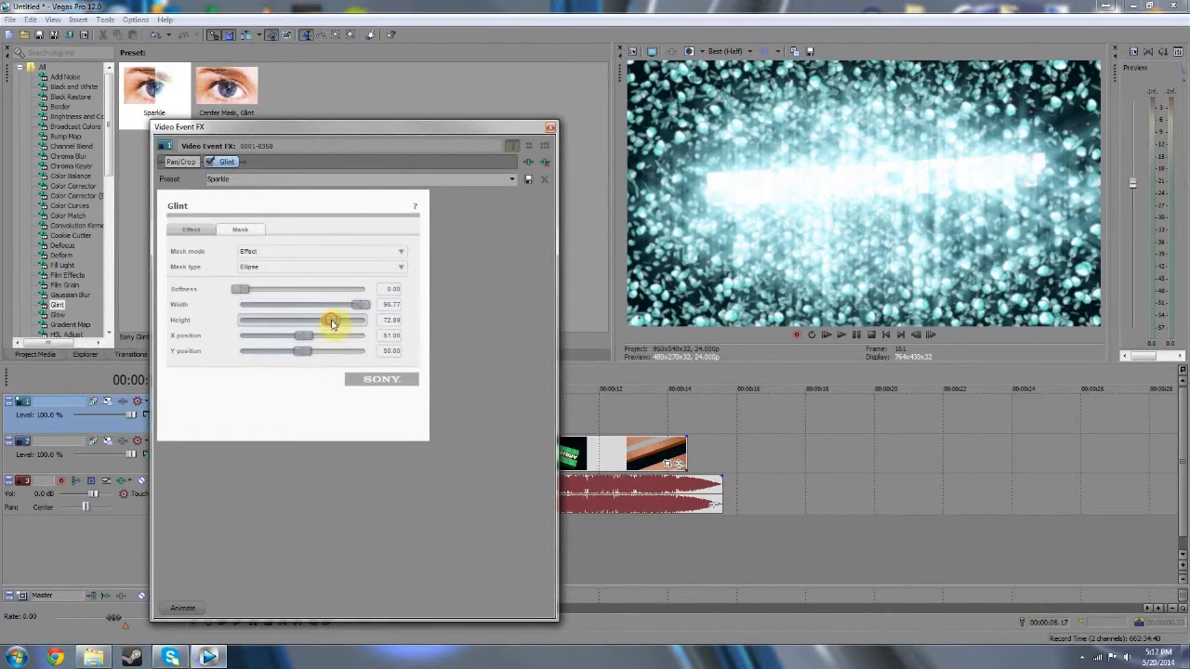
left_click_drag(302, 320, 367, 320)
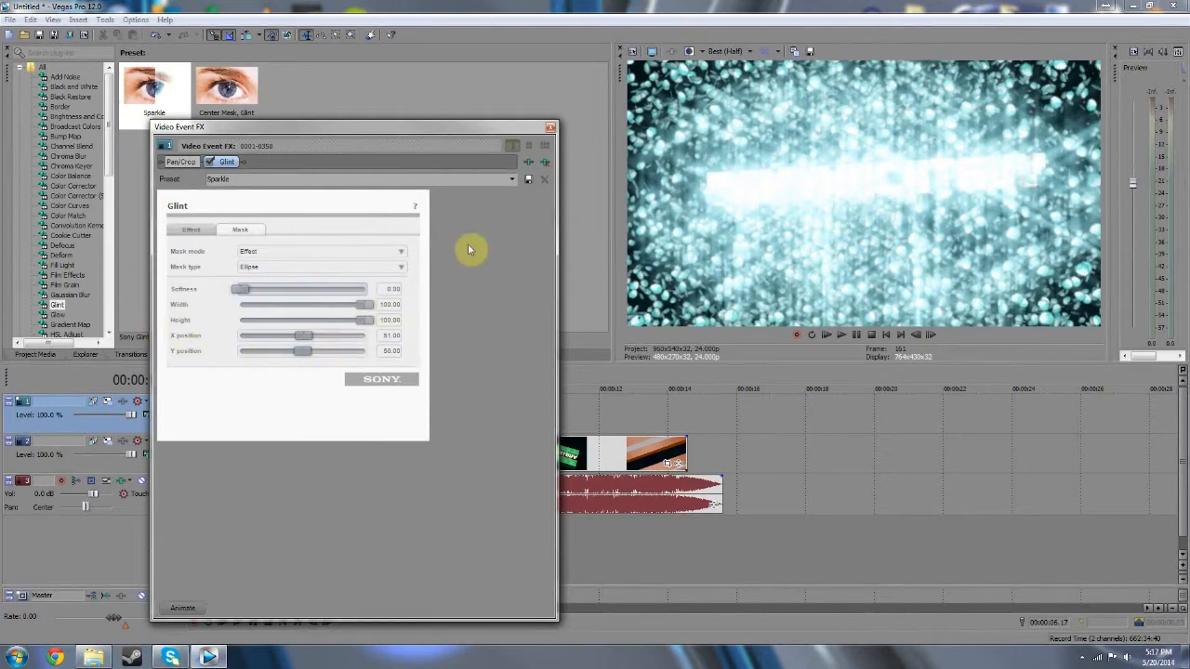
Adjust the Glint to Threshold about 29 and Boost about 4 for a brighter glow.
left_click(190, 230)
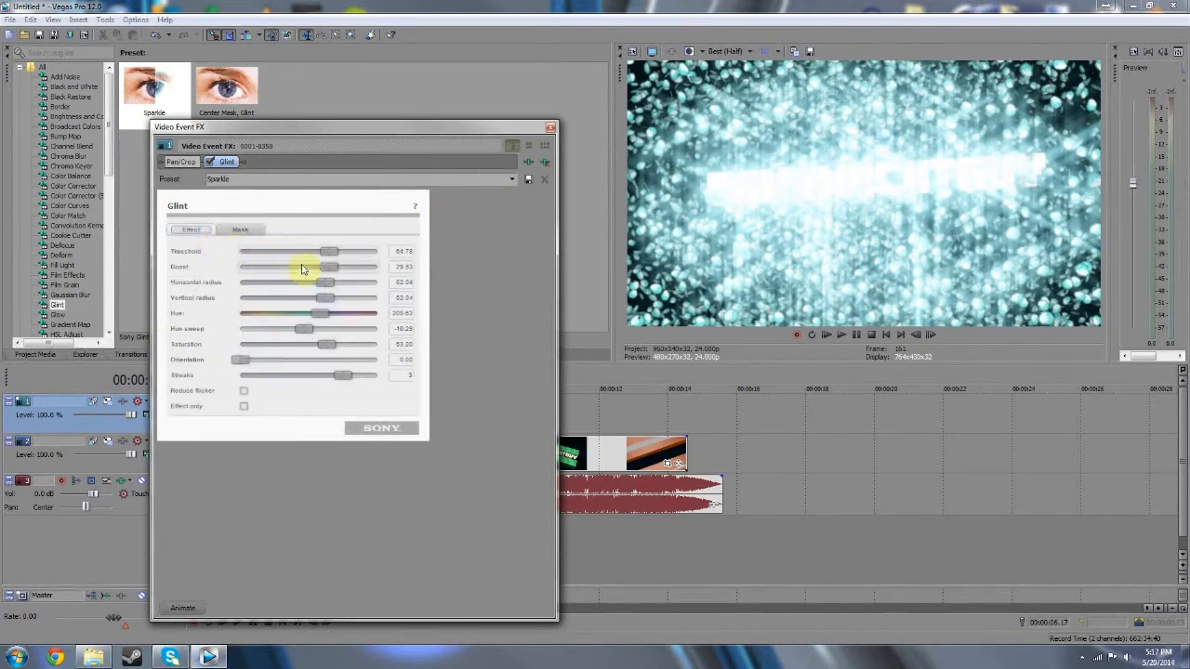
left_click_drag(305, 267, 344, 266)
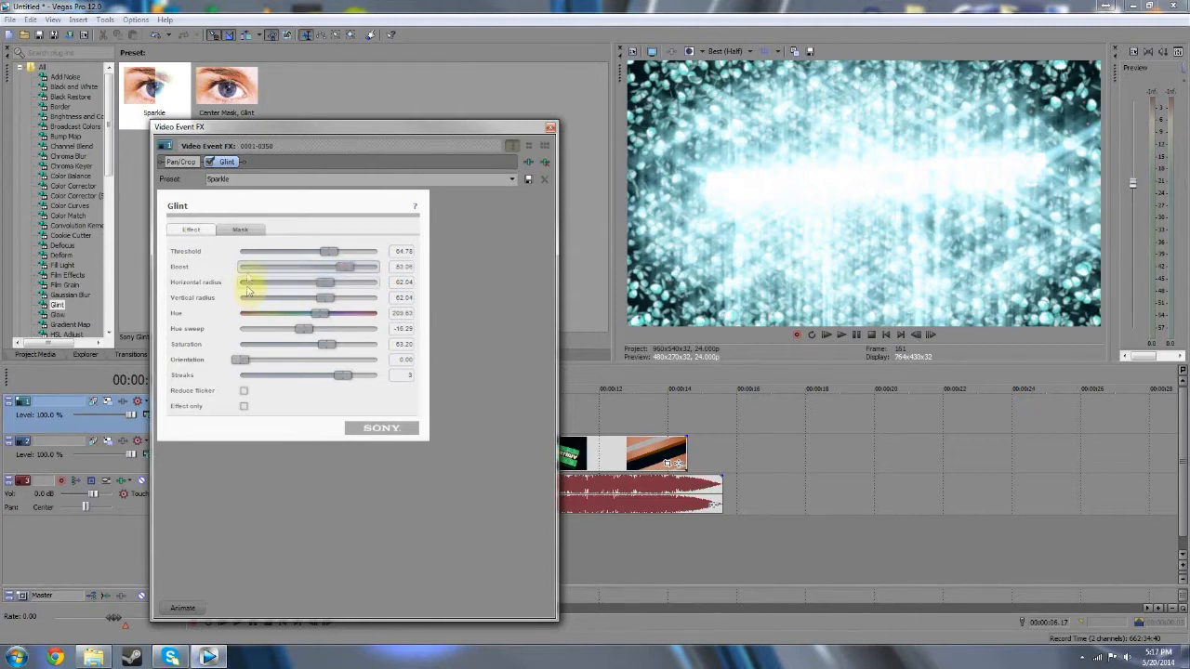
left_click_drag(329, 251, 361, 251)
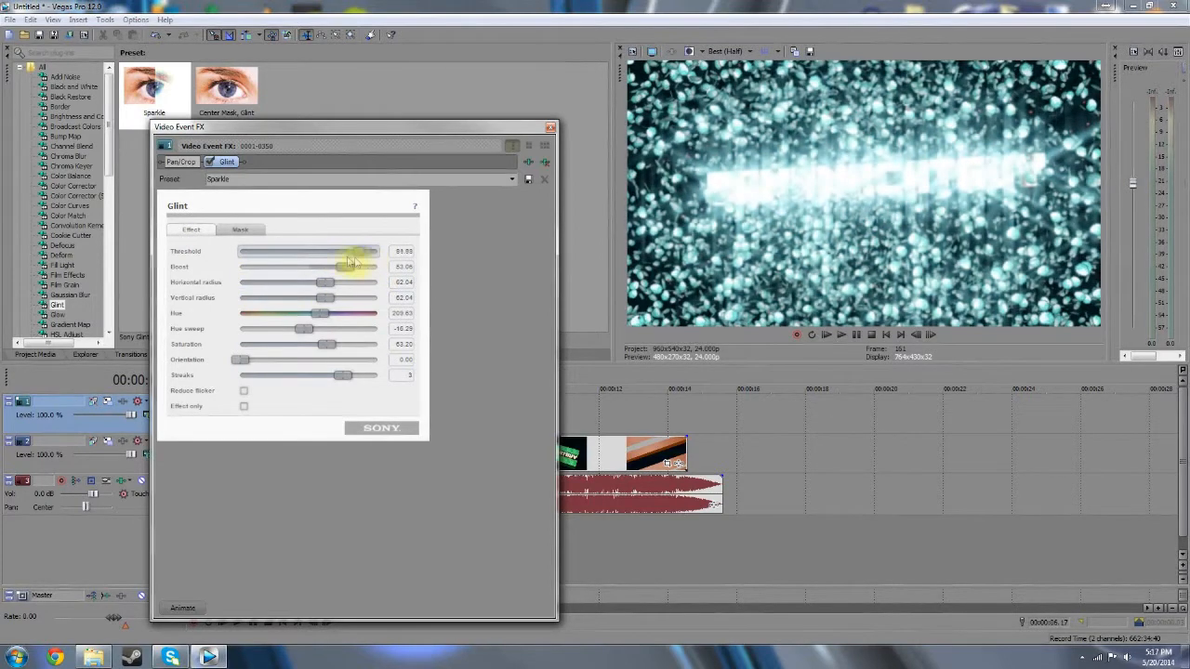
left_click_drag(358, 251, 279, 251)
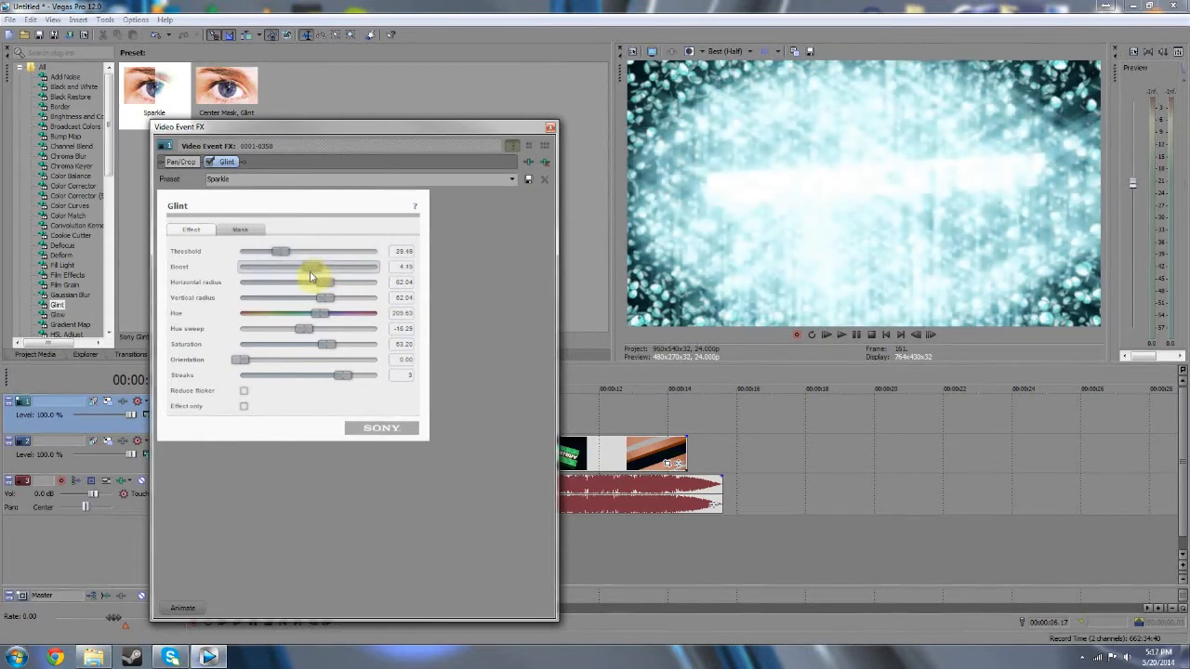
Return to the masking settings and review the Mask mode choices.
left_click(239, 230)
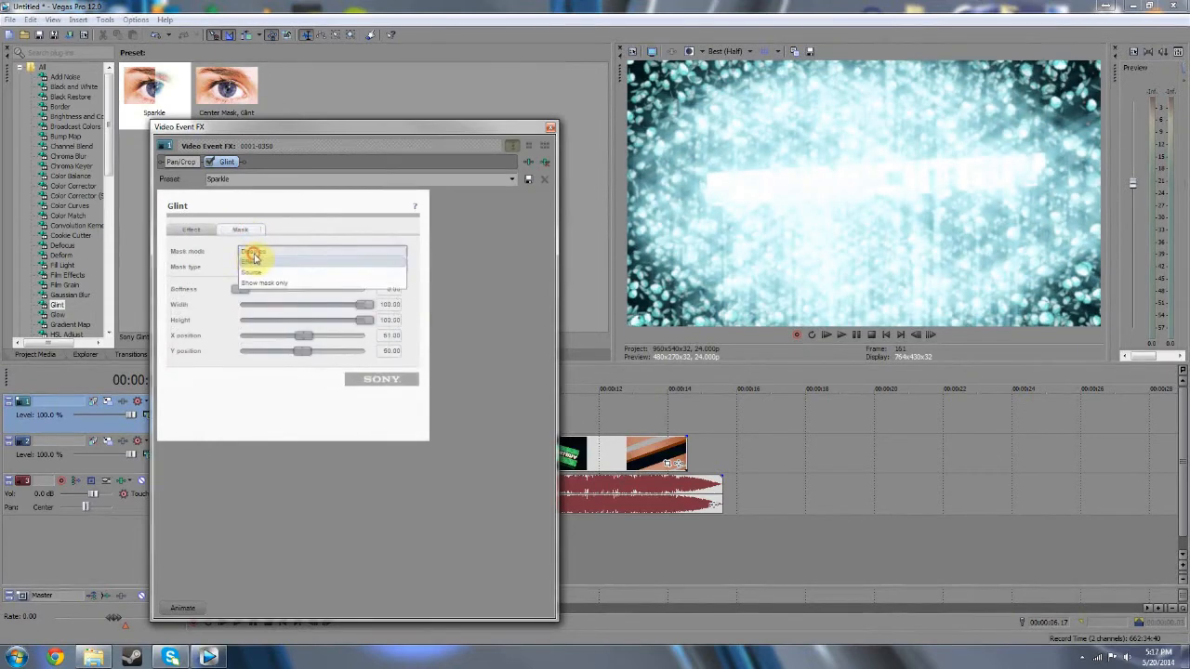
left_click(191, 229)
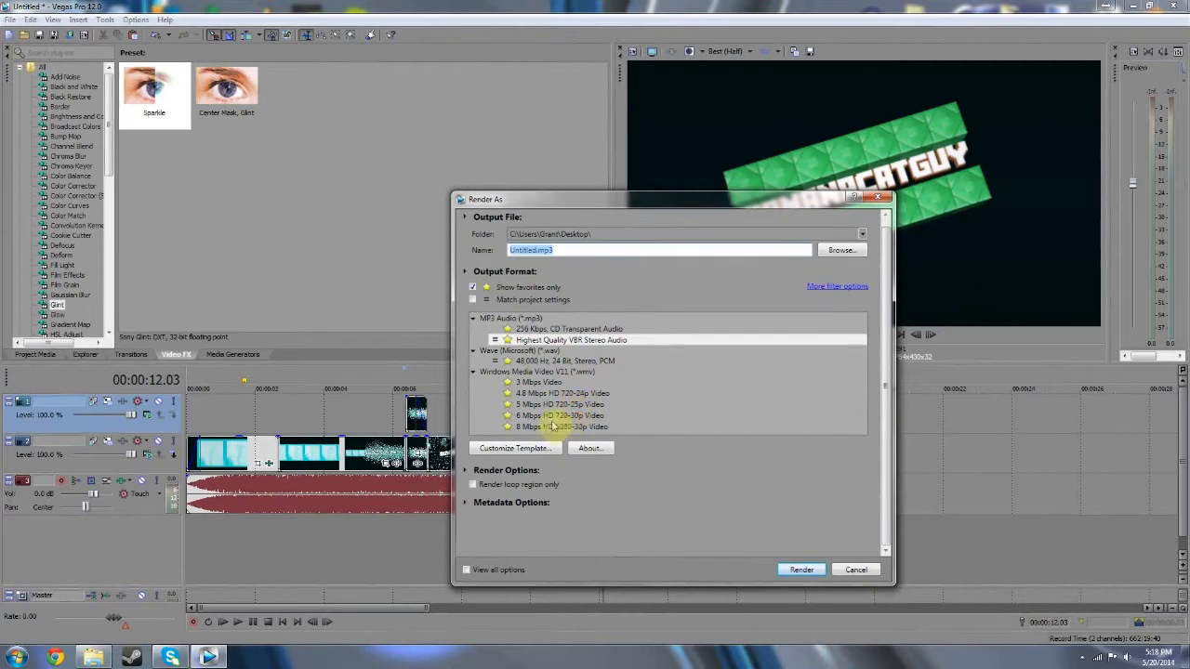
Choose 6 Mbps HD 720-30p Windows Media Video output and start renaming the file.
left_click(558, 414)
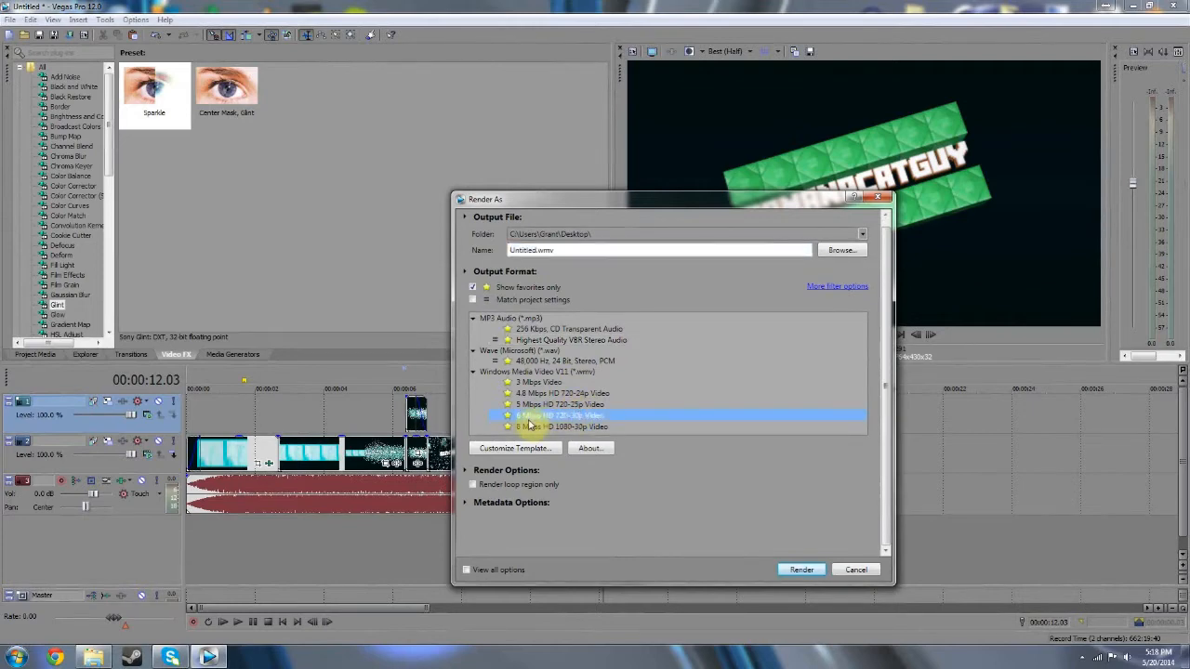
left_click(558, 415)
type("asdl;fhjksadf;laksjdf;asldkjf")
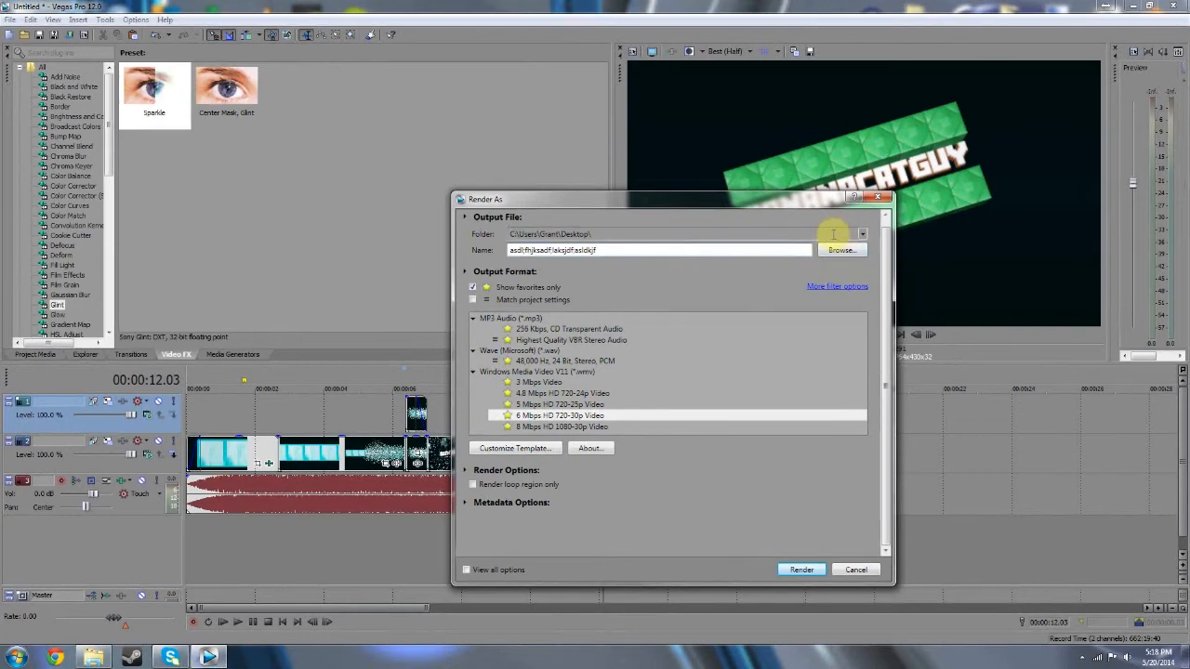
mouse_move(835, 250)
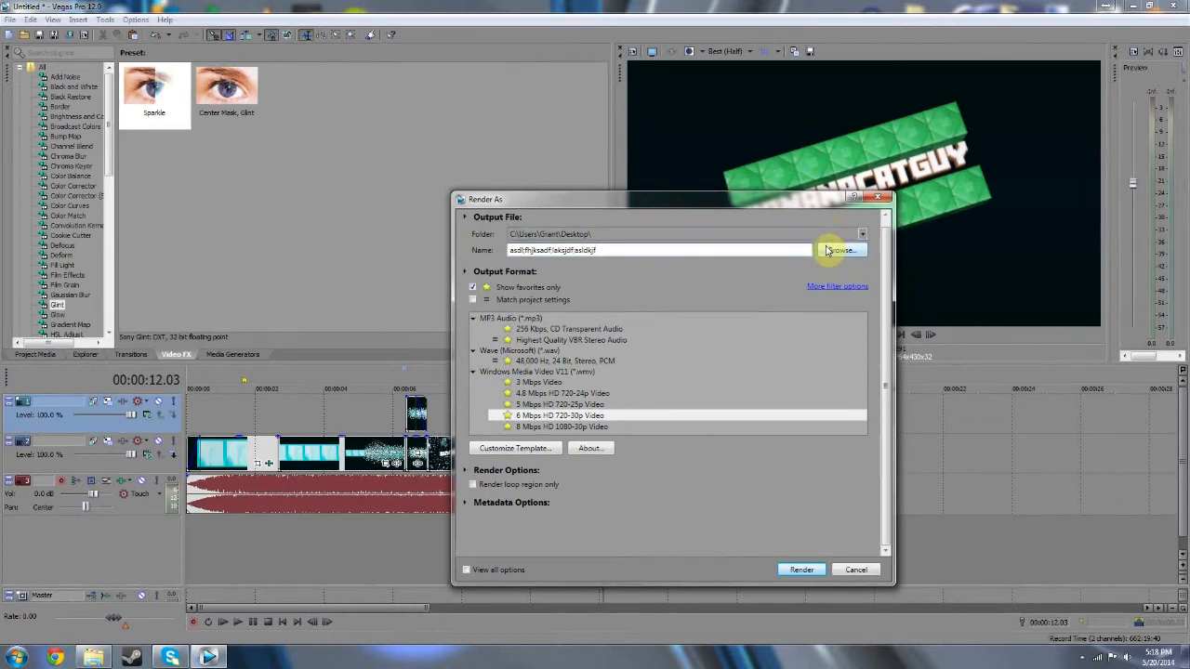
mouse_move(832, 253)
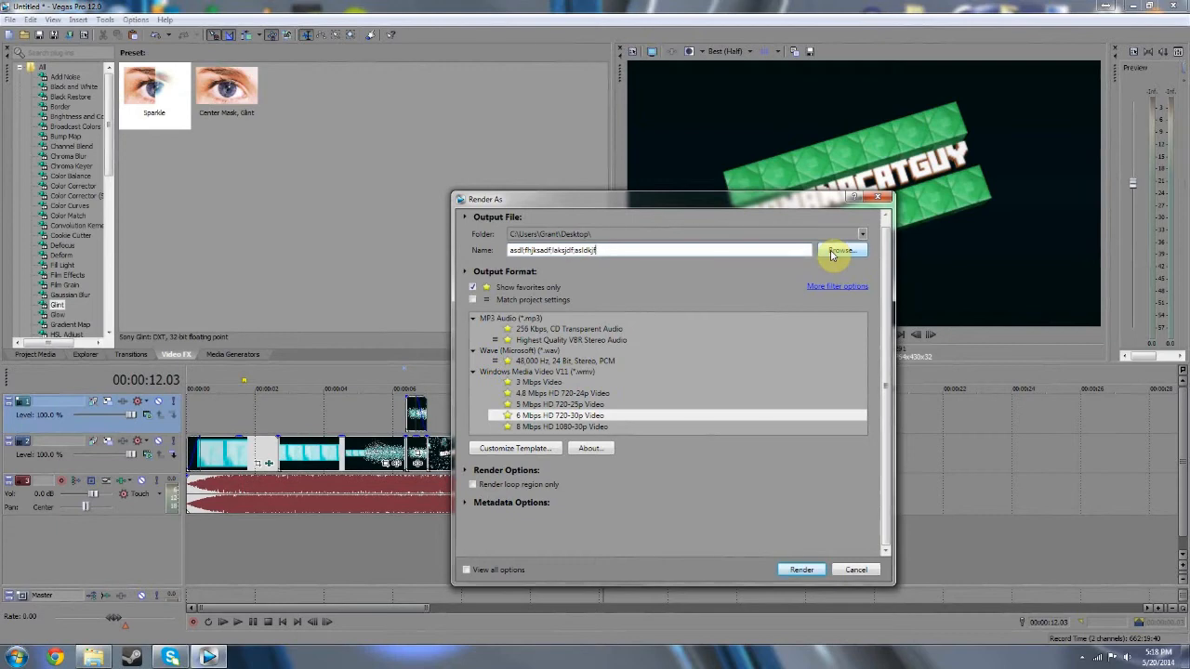
mouse_move(790, 620)
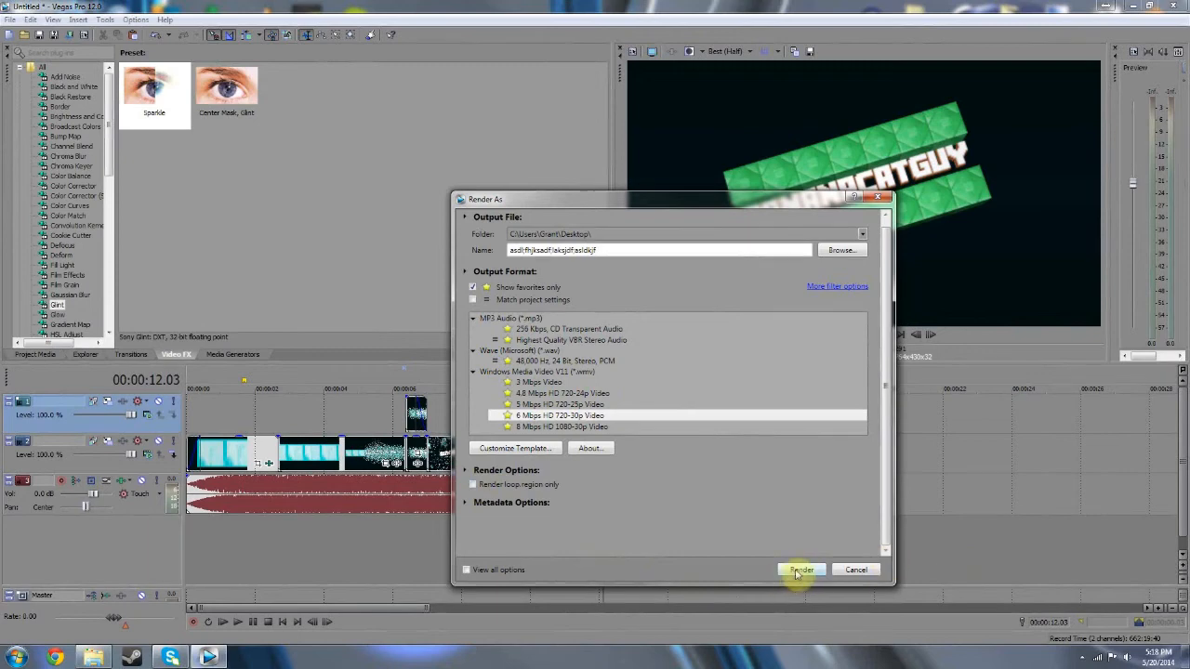
mouse_move(790, 586)
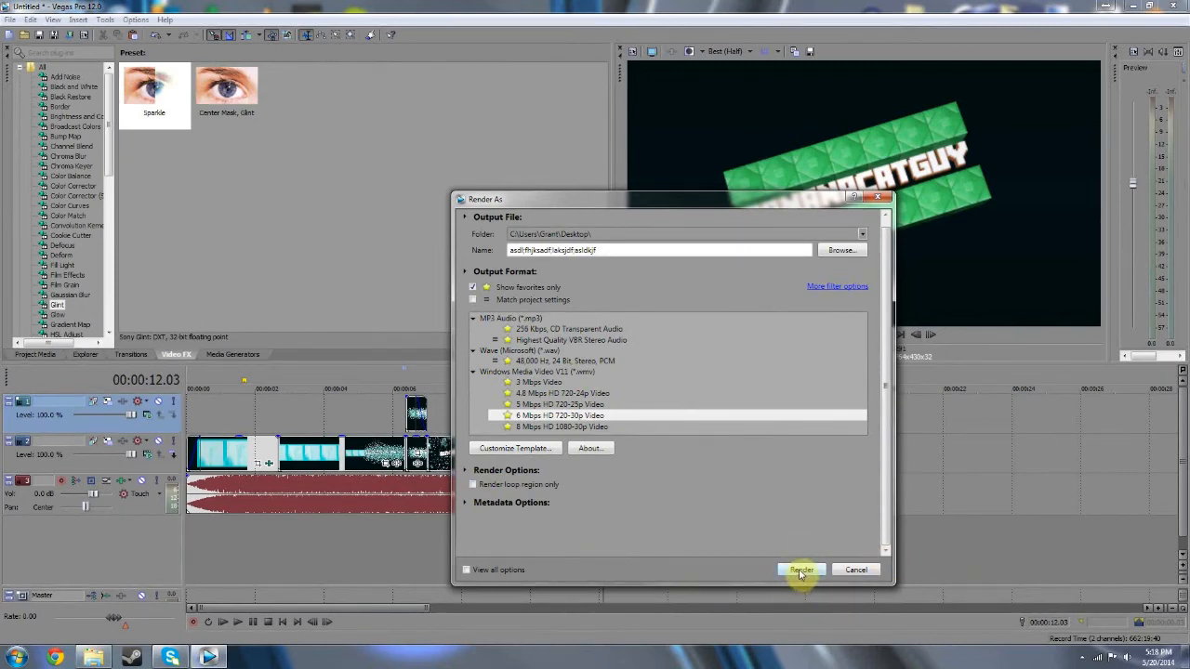
Render the intro to the renamed WMV file on the Desktop until complete.
left_click(802, 569)
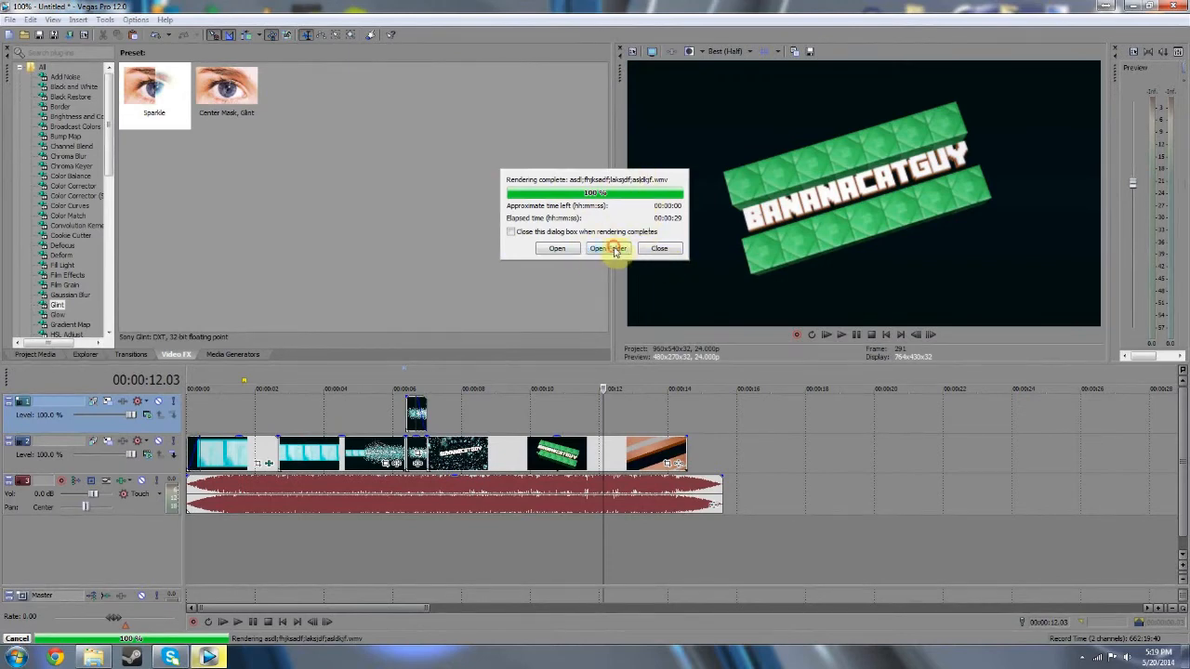
Play the rendered WMV intro from the Desktop folder, then pause playback.
left_click(609, 248)
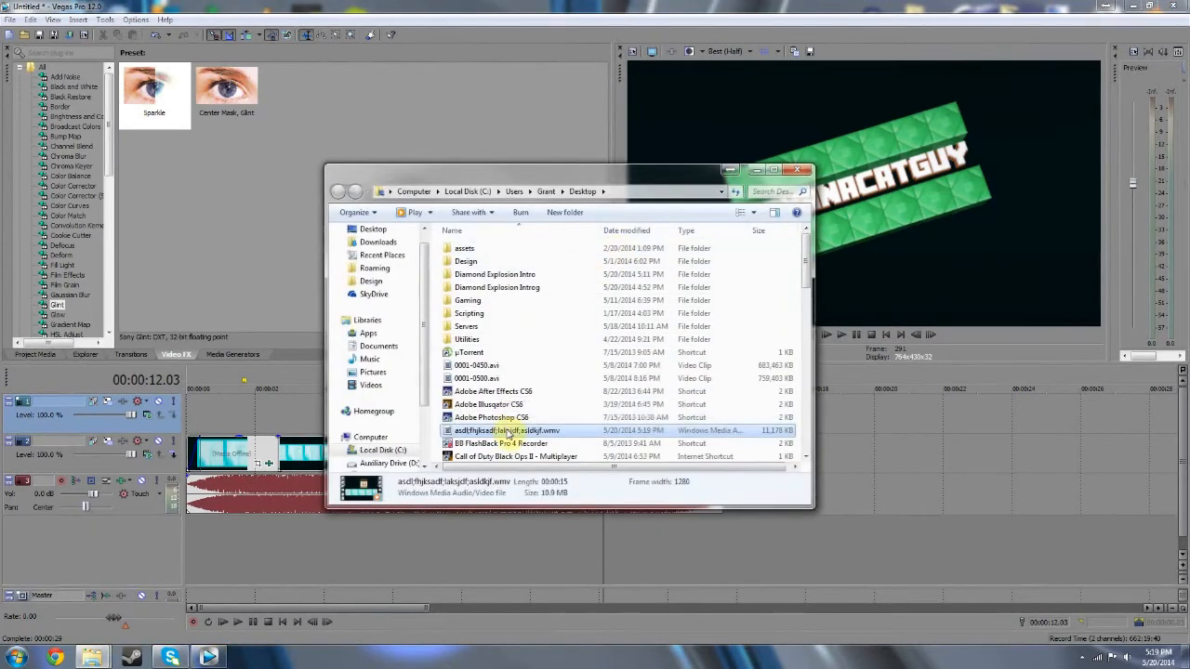
double_click(506, 430)
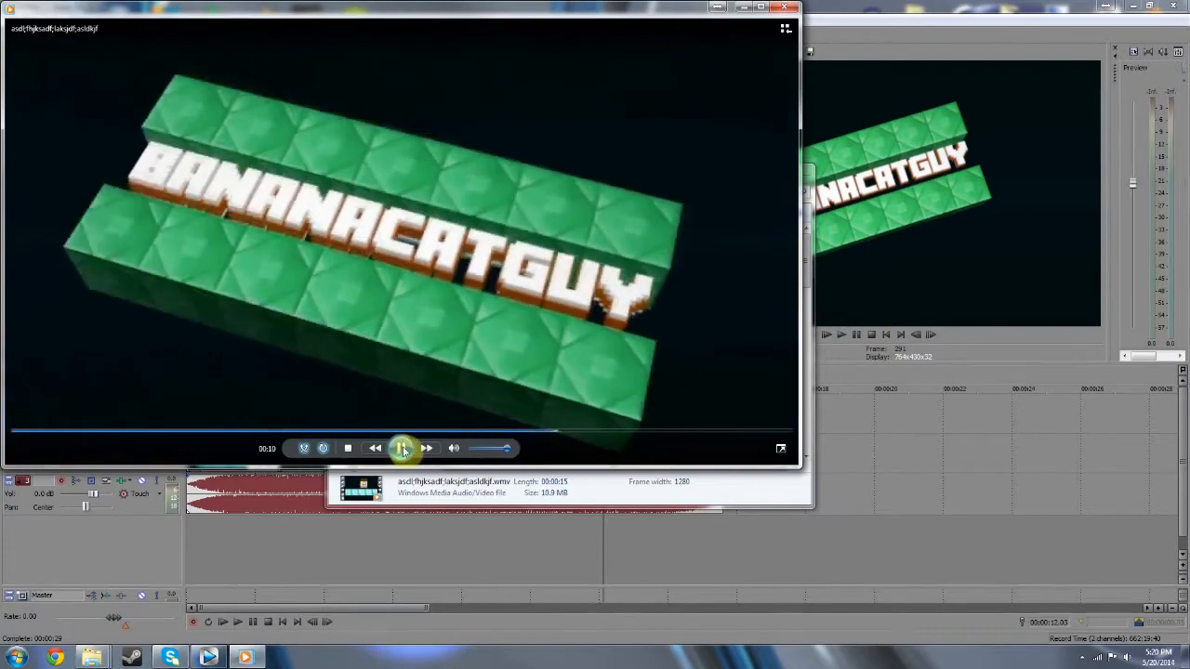
left_click(401, 448)
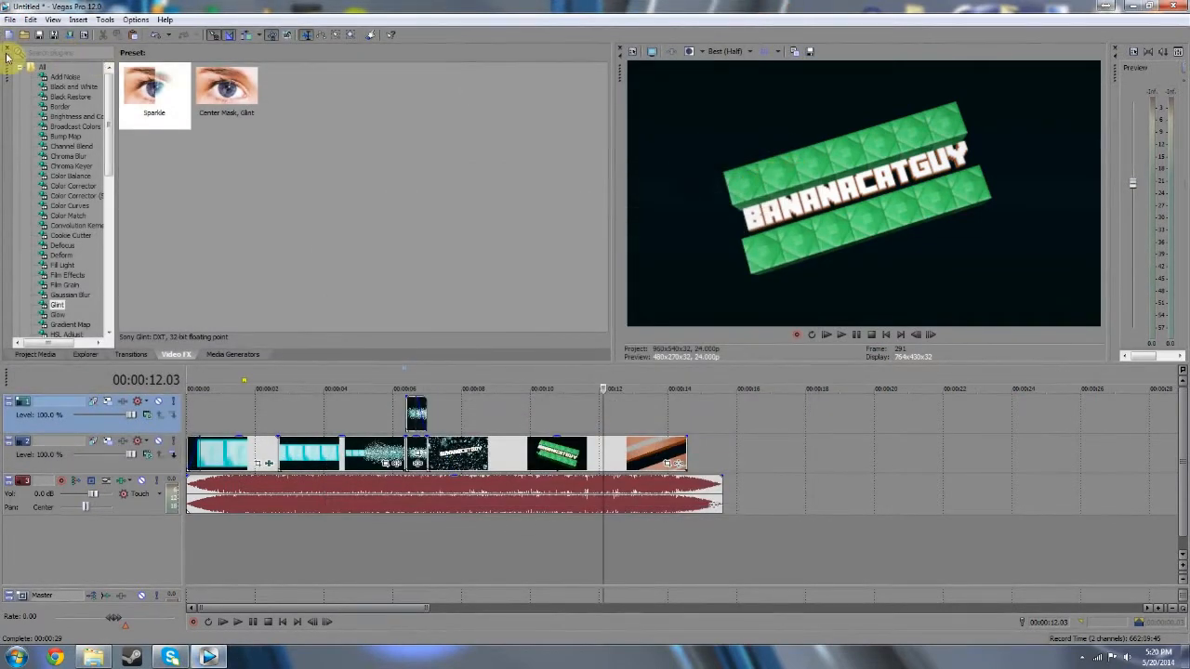
mouse_move(406, 227)
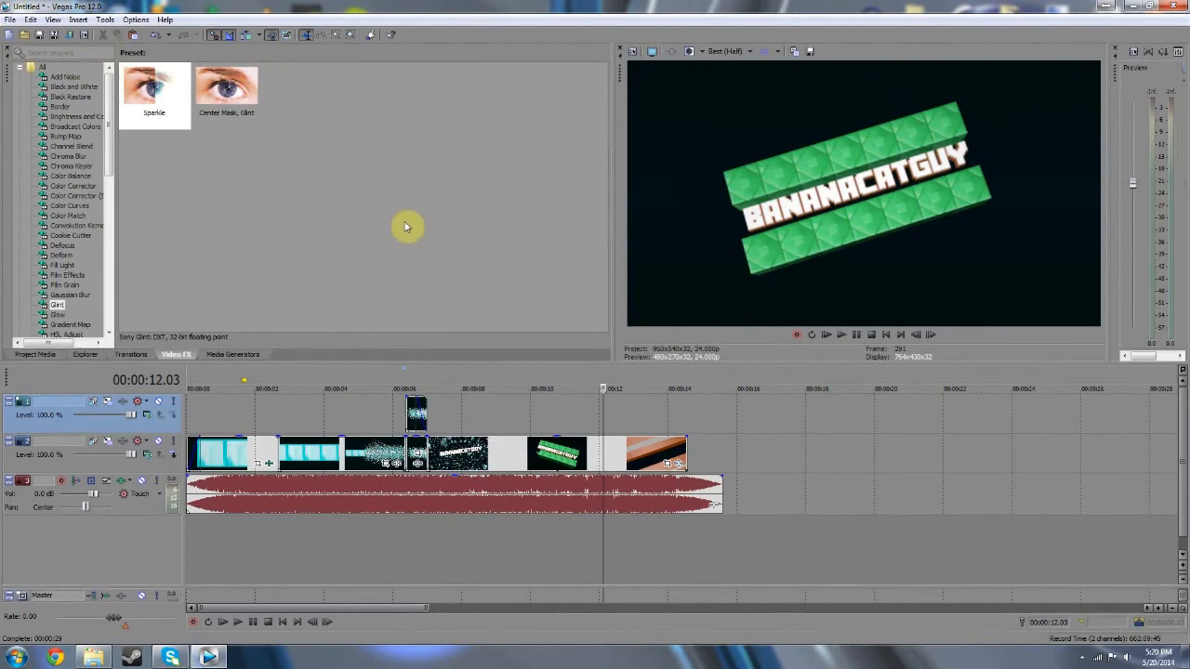